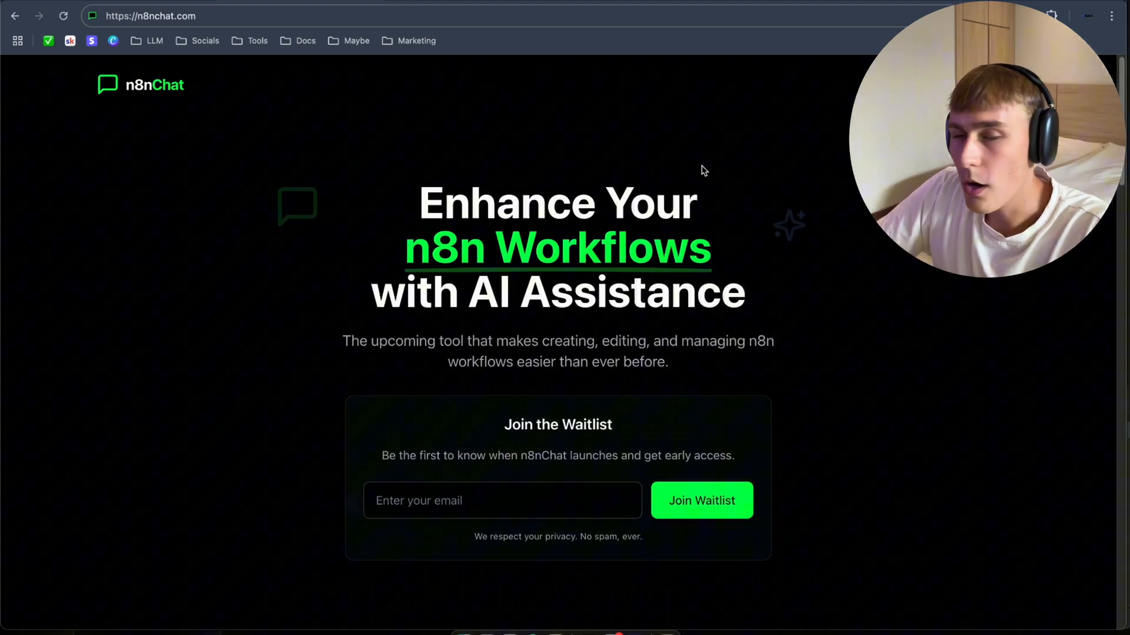
Follow the 'Get OpenAI API Key' link from the n8nChat extension's API settings.
scroll(down, 3)
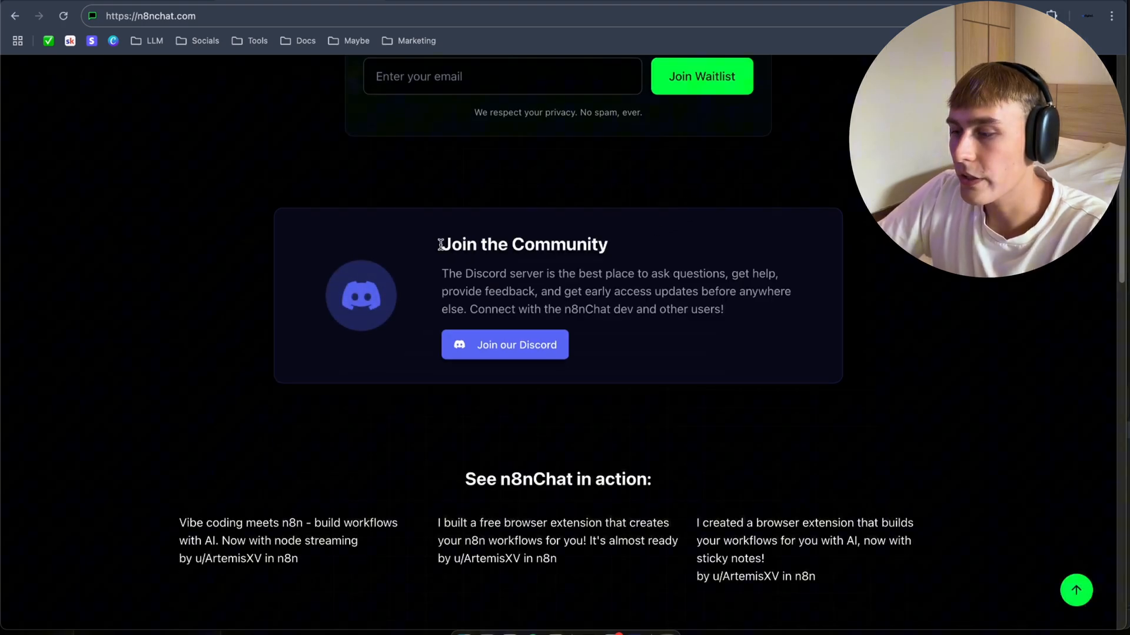
scroll(up, 3)
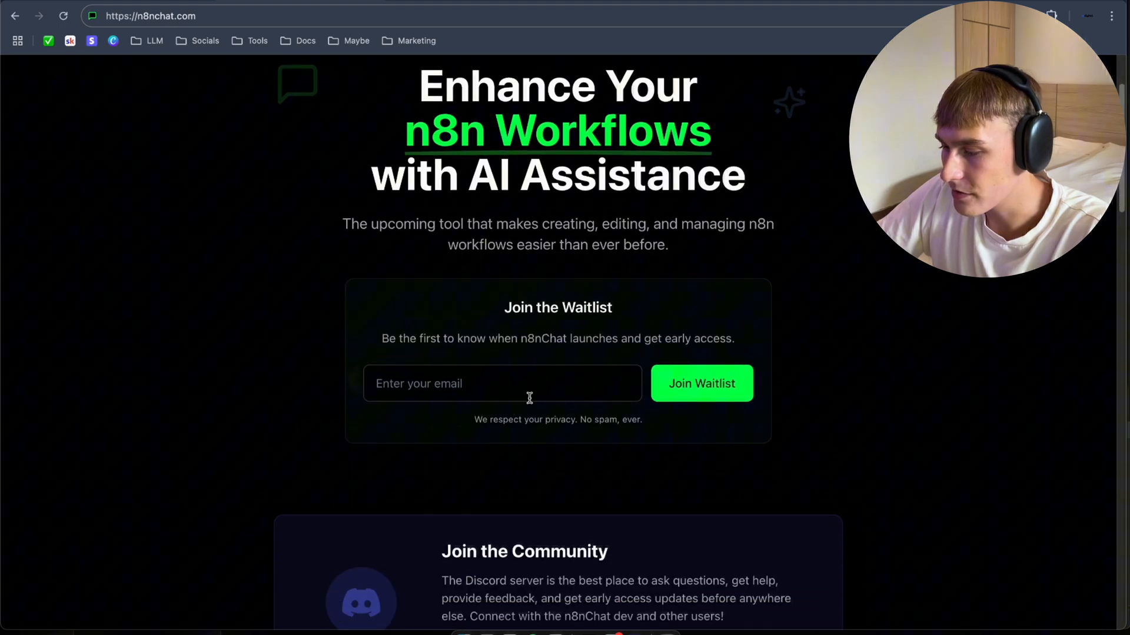
scroll(down, 3)
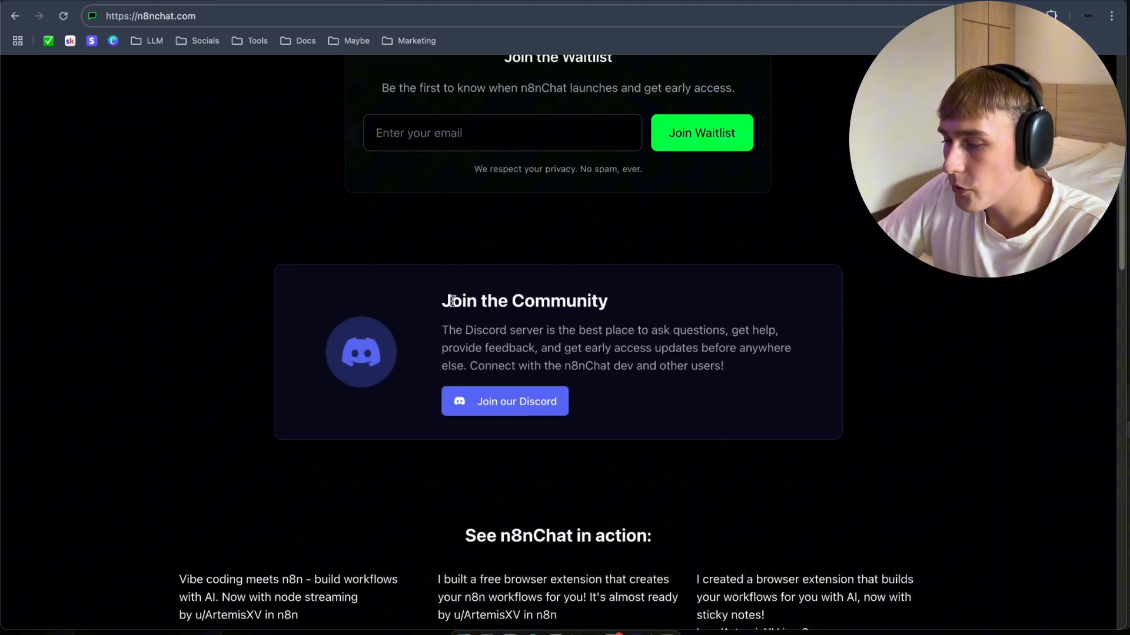
scroll(down, 3)
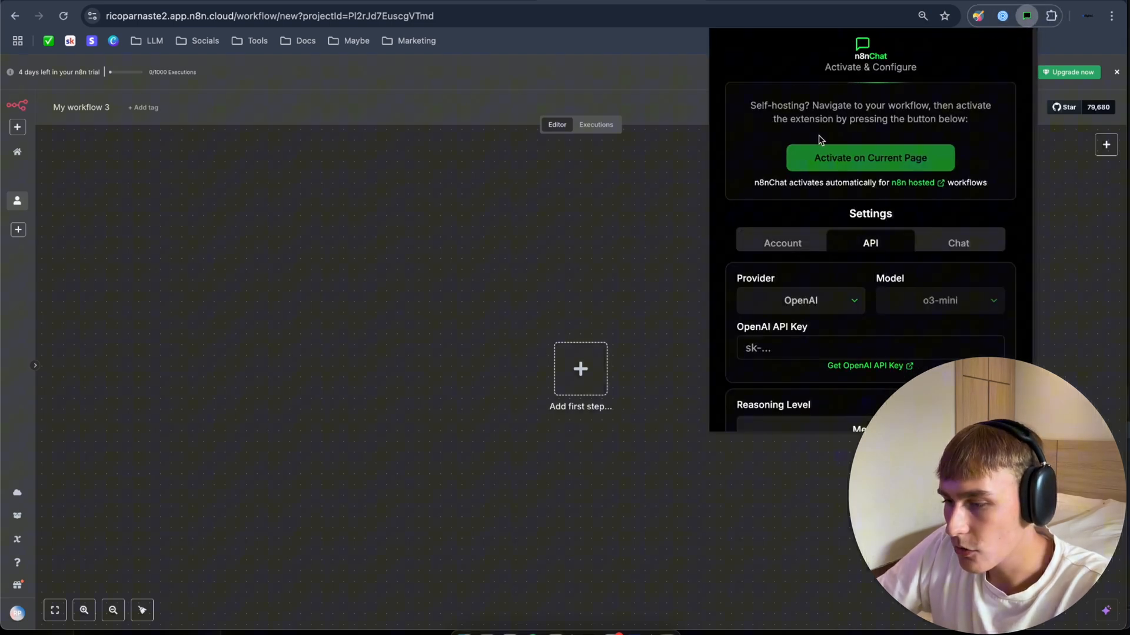
mouse_move(828, 101)
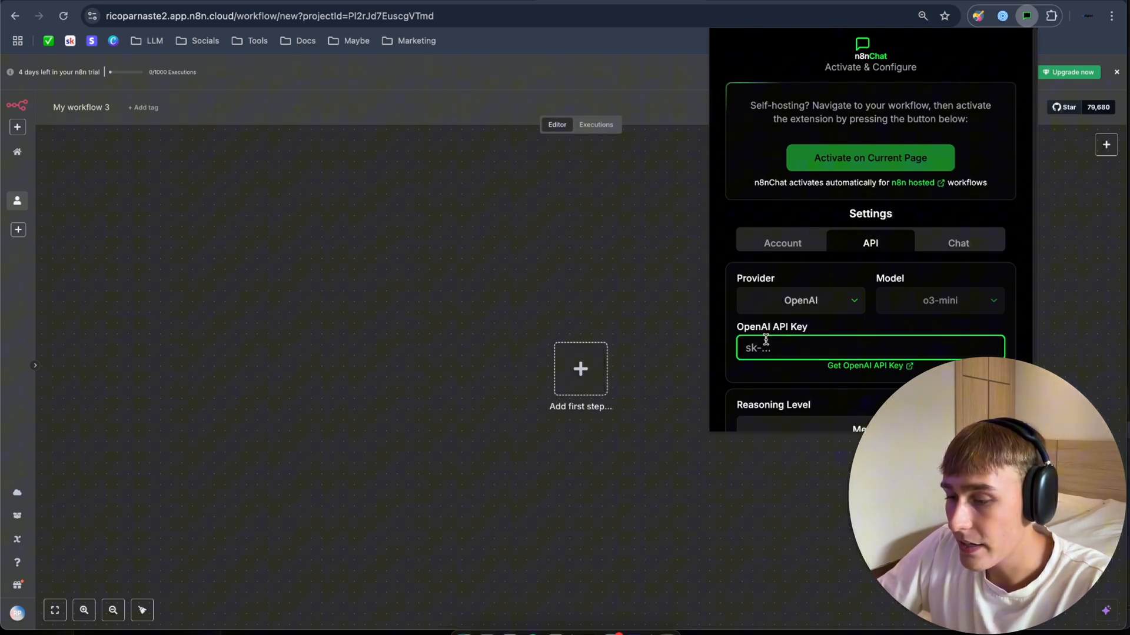
scroll(down, 3)
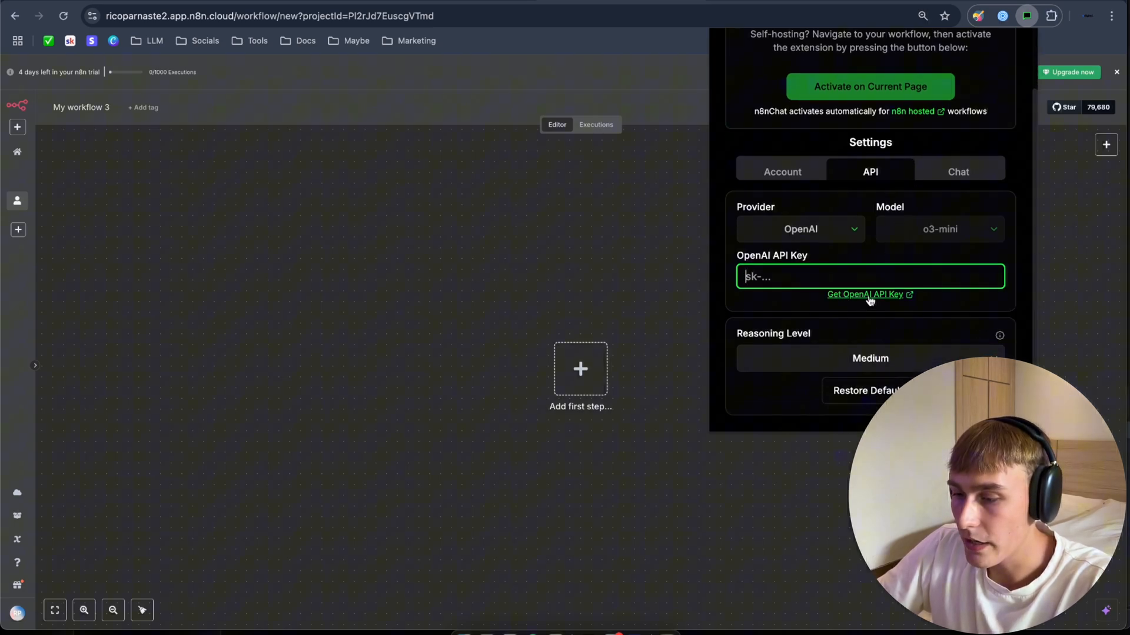
click(864, 294)
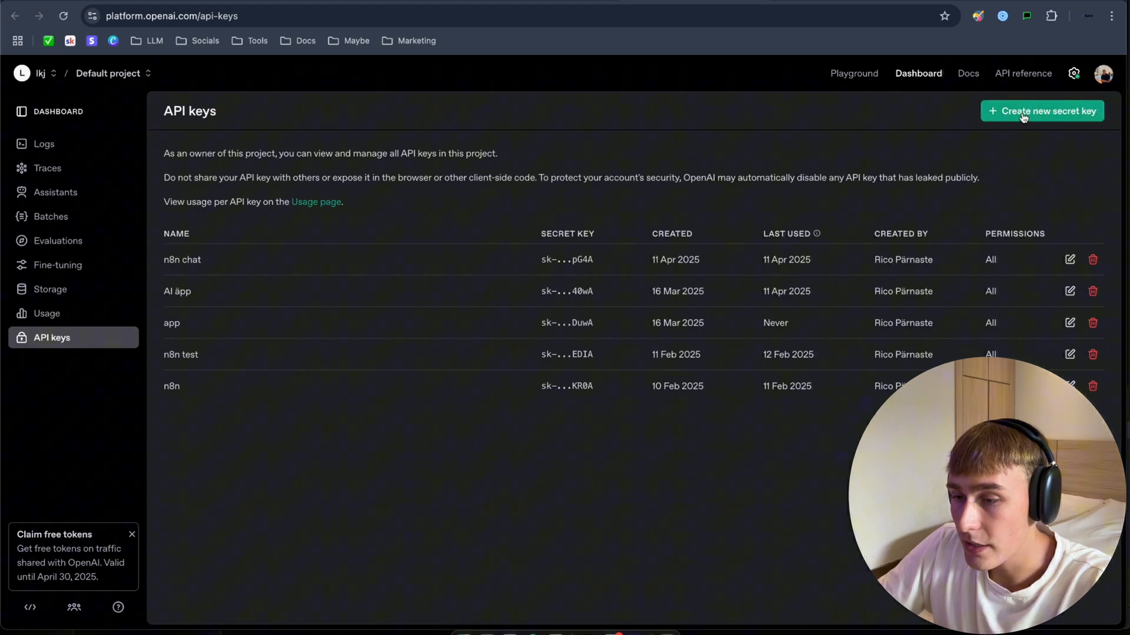
Create a secret key named n8nChat with all permissions and copy it.
click(1041, 111)
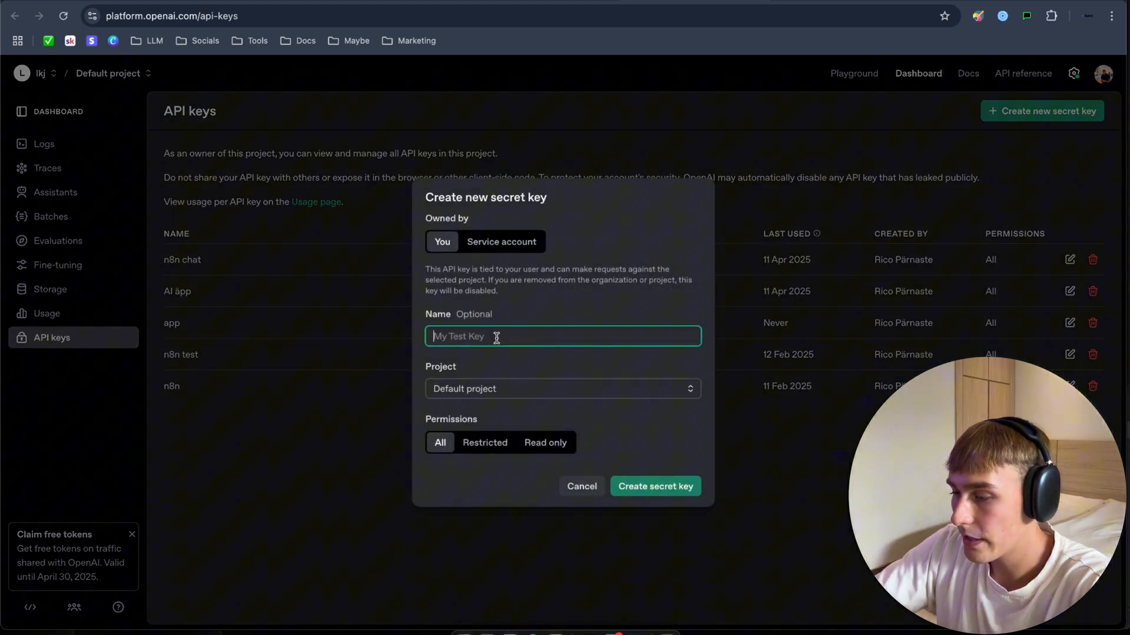
text(n)
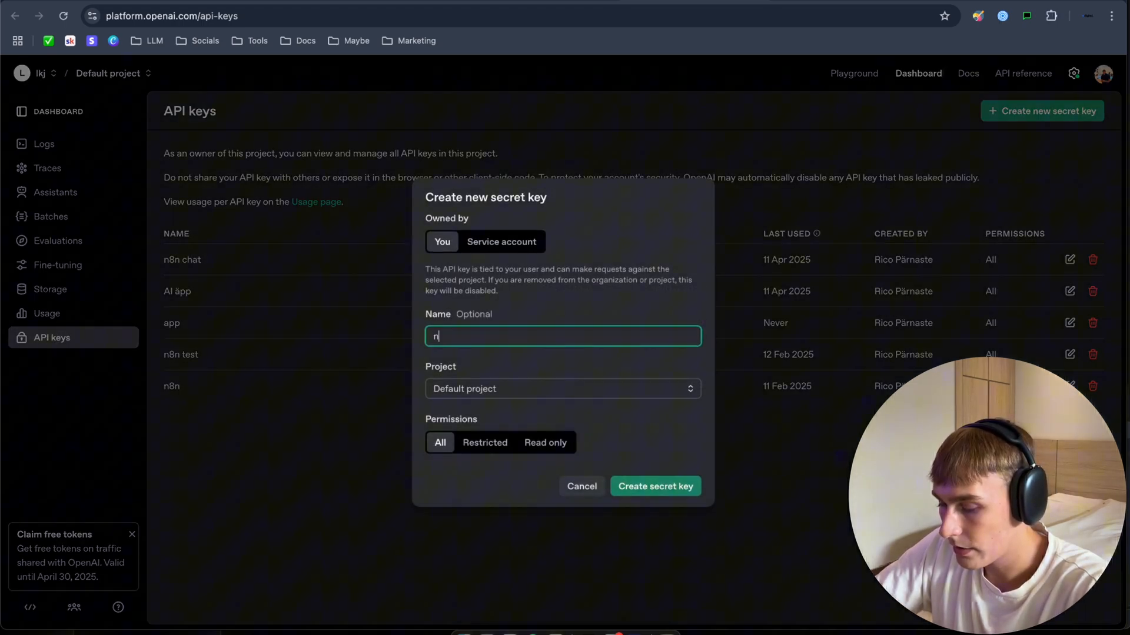
text(8nChat)
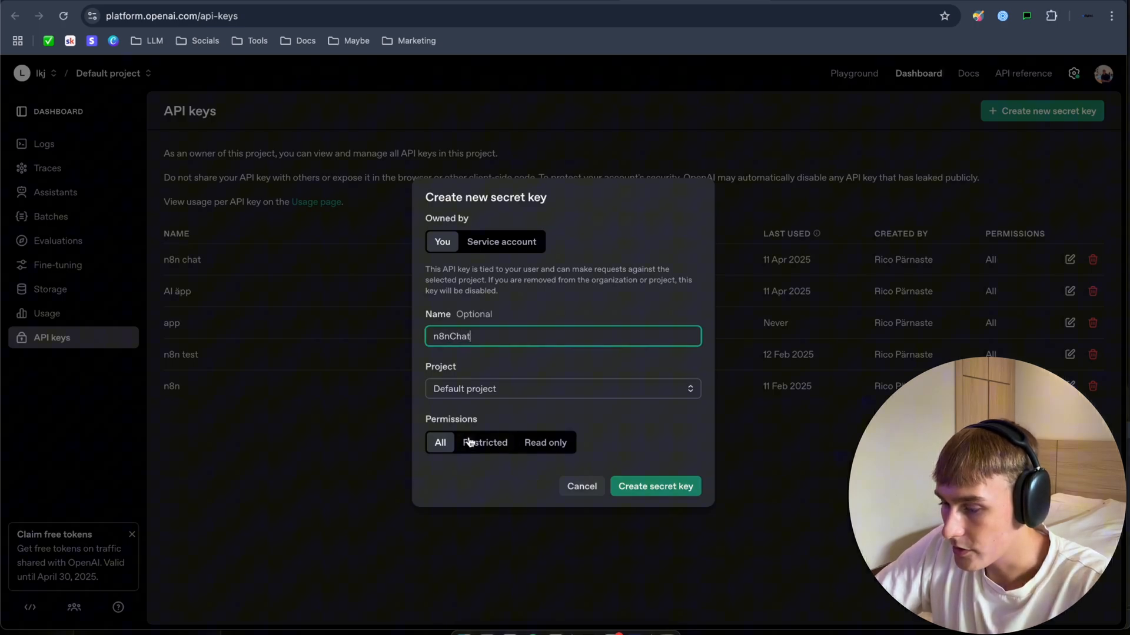
click(654, 486)
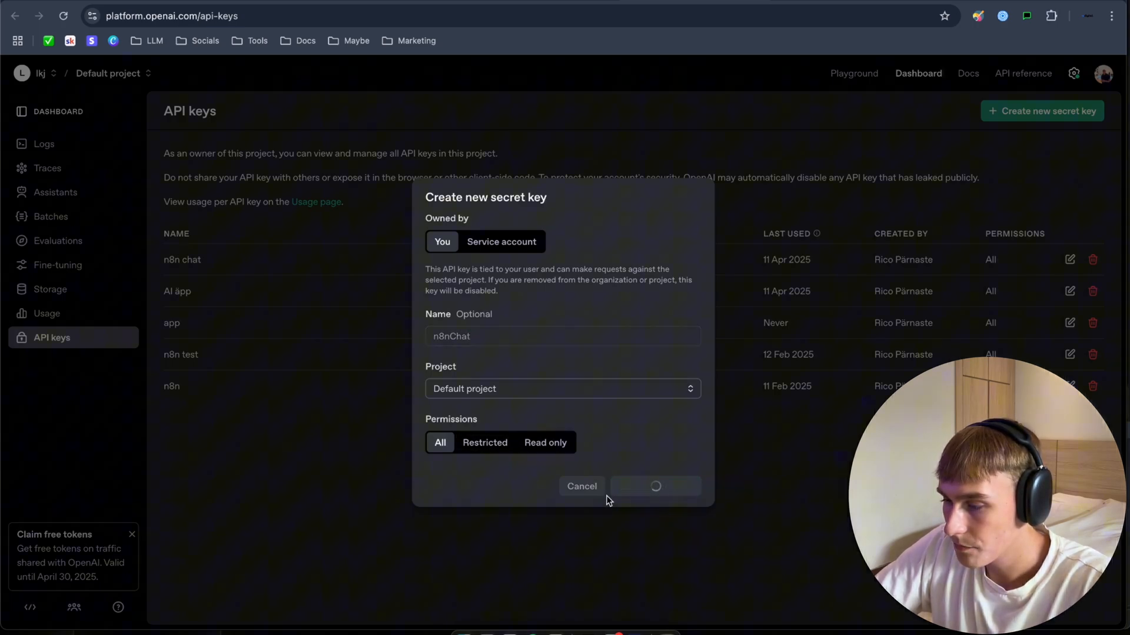
click(654, 486)
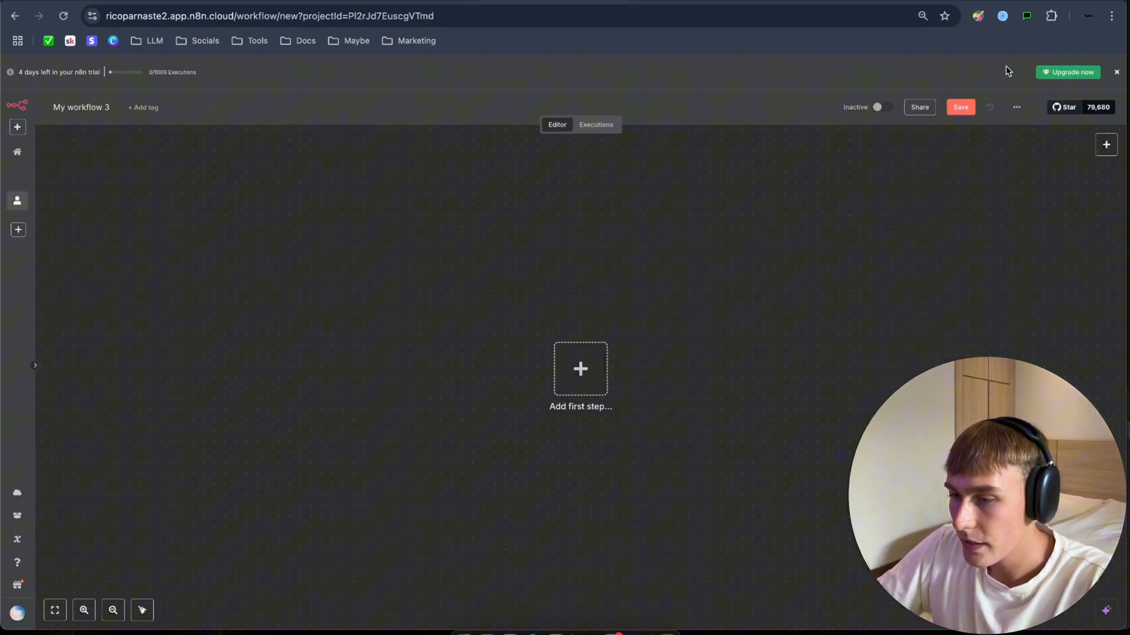
Paste the OpenAI key into n8nChat and activate it on the current workflow page.
click(1026, 16)
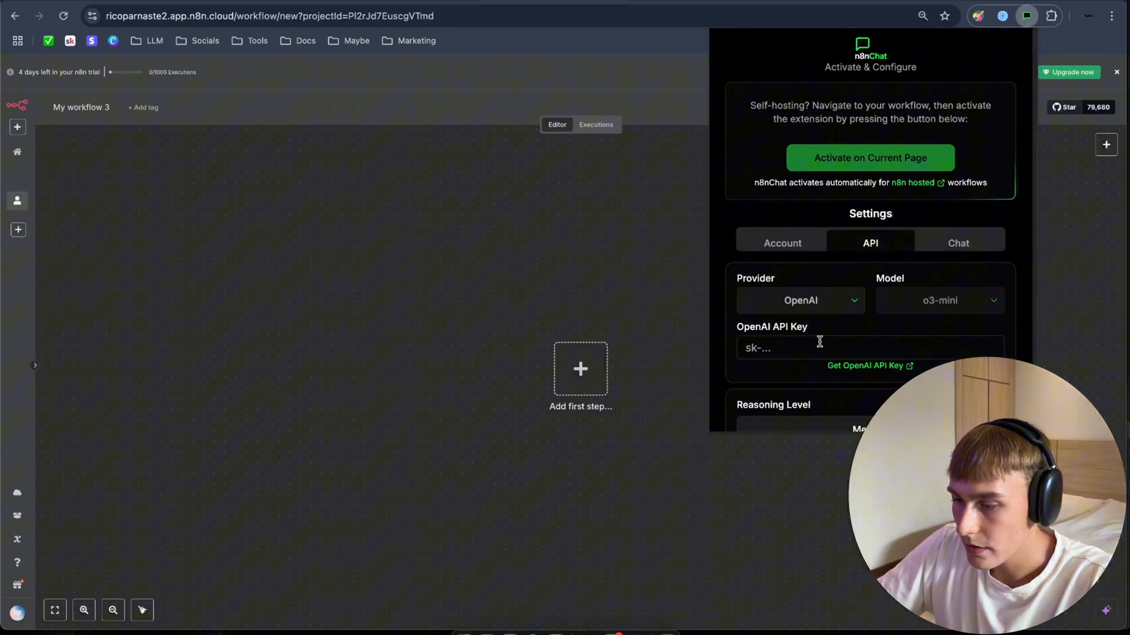
click(828, 348)
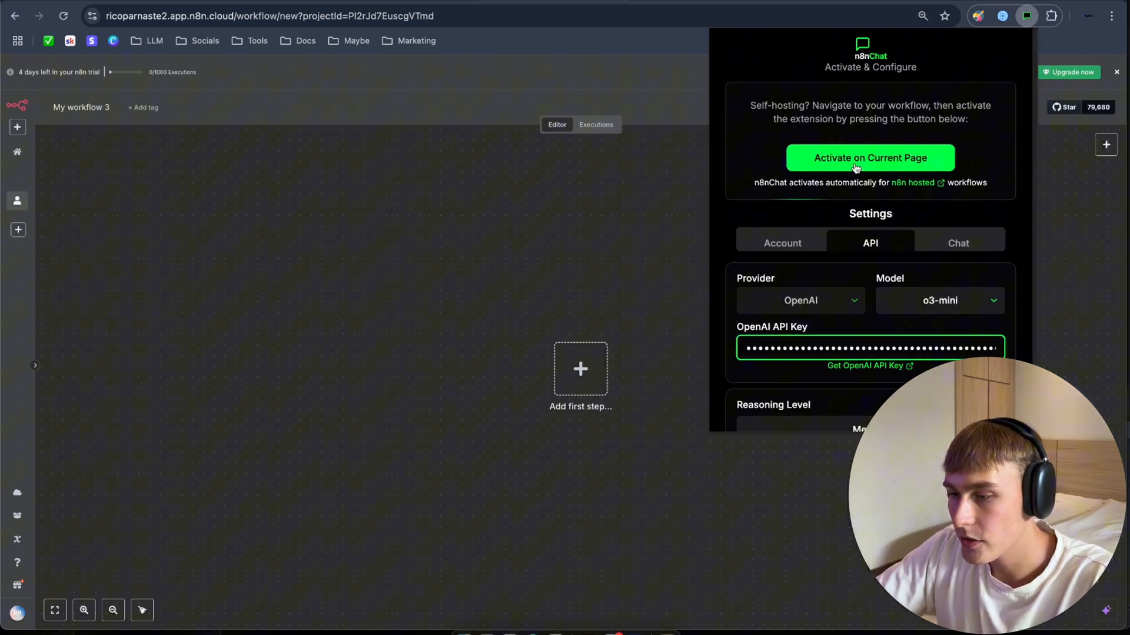
click(870, 157)
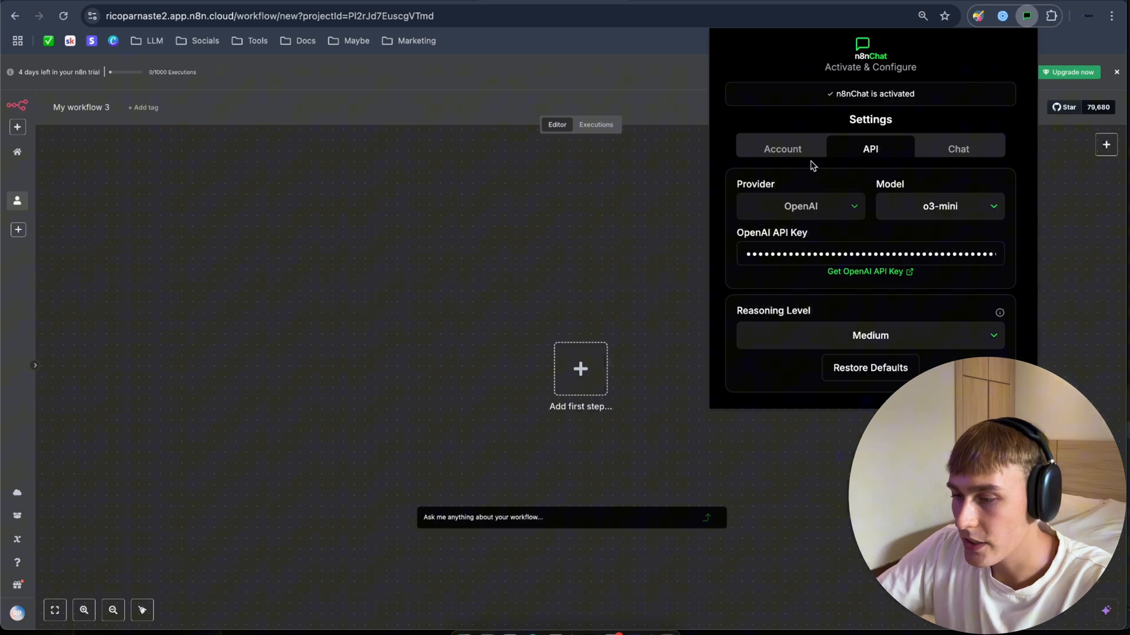
click(781, 148)
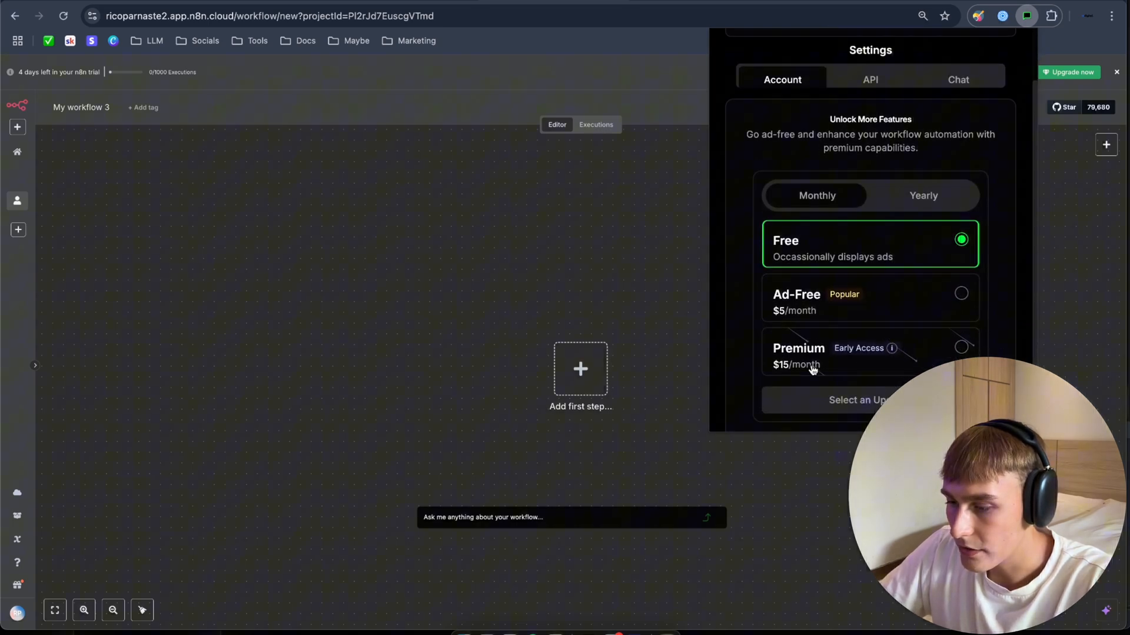
mouse_move(776, 273)
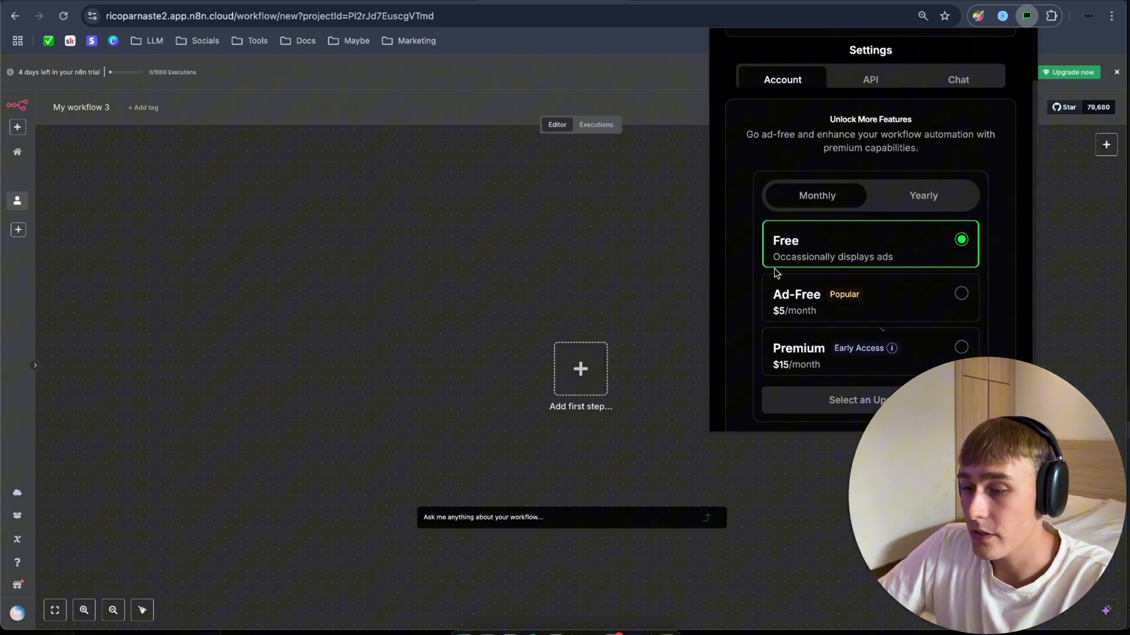
mouse_move(869, 251)
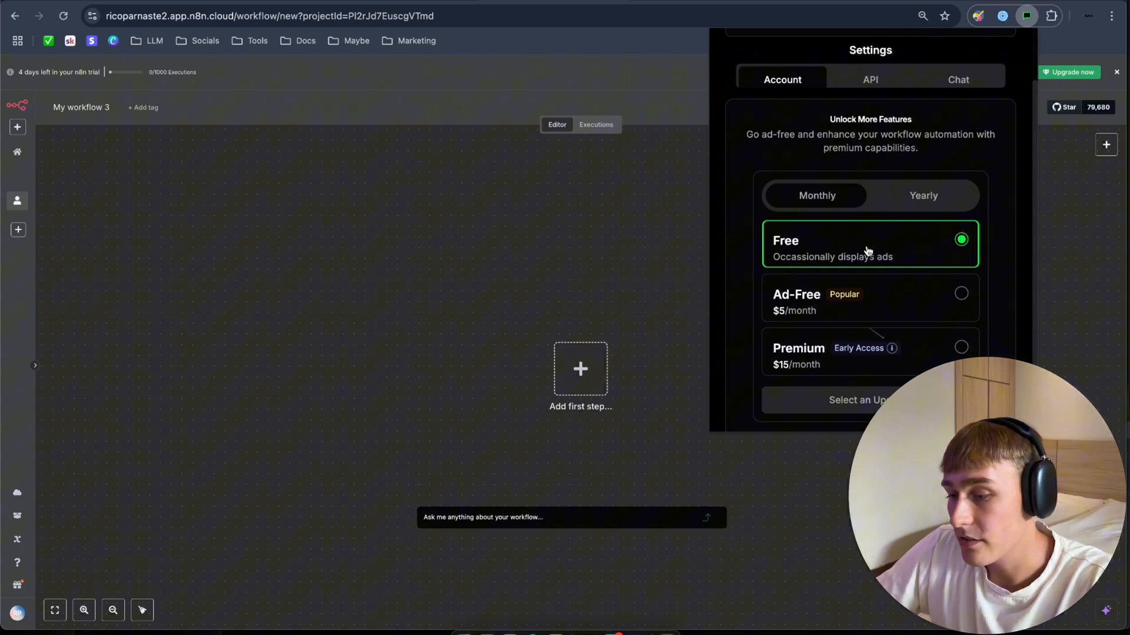
mouse_move(768, 359)
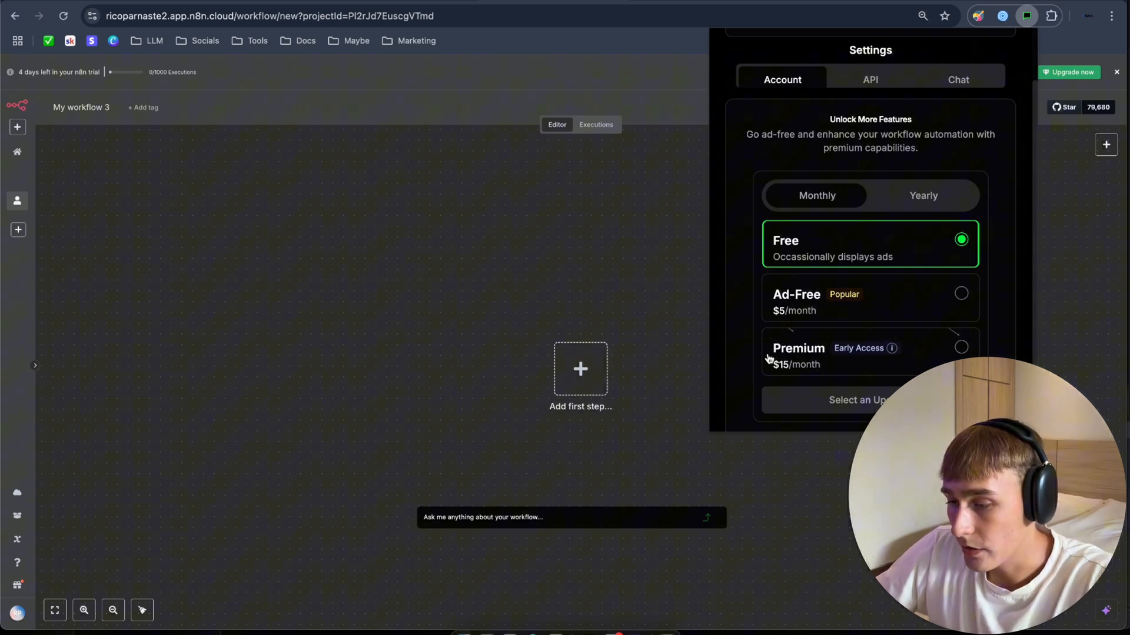
click(869, 79)
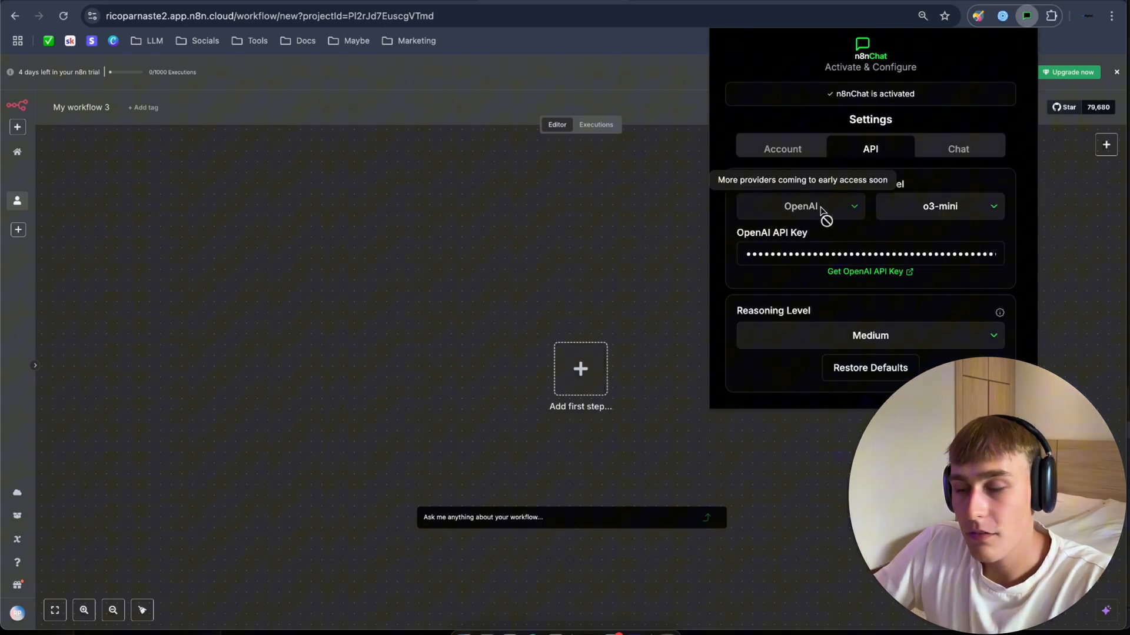
Keep OpenAI's o3-mini as the n8nChat model after reviewing the available models.
click(939, 206)
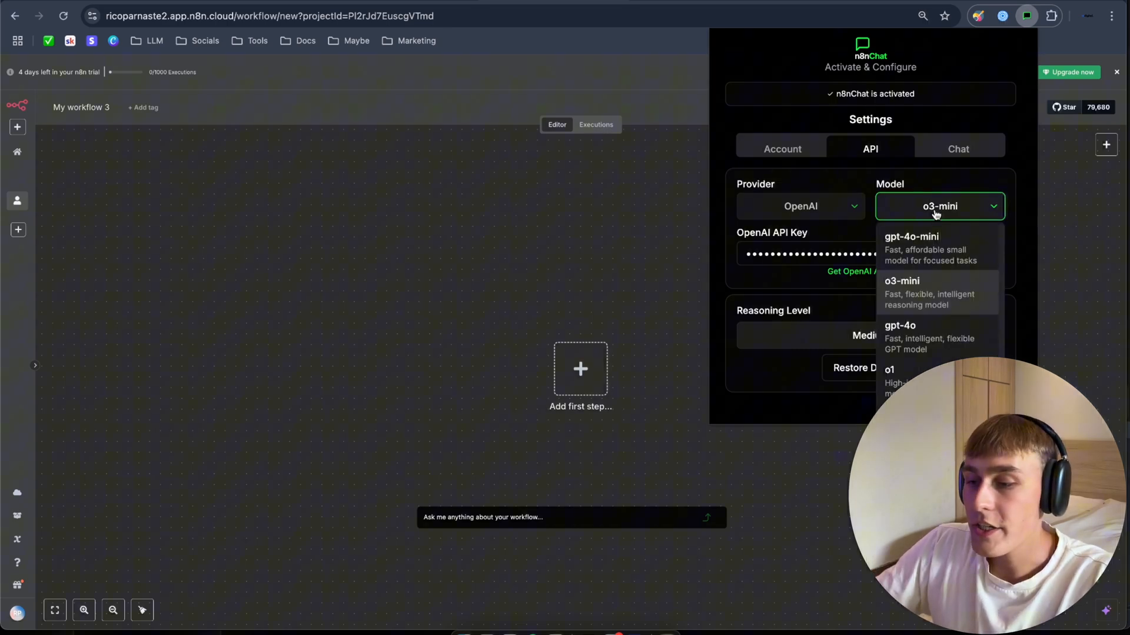
scroll(down, 3)
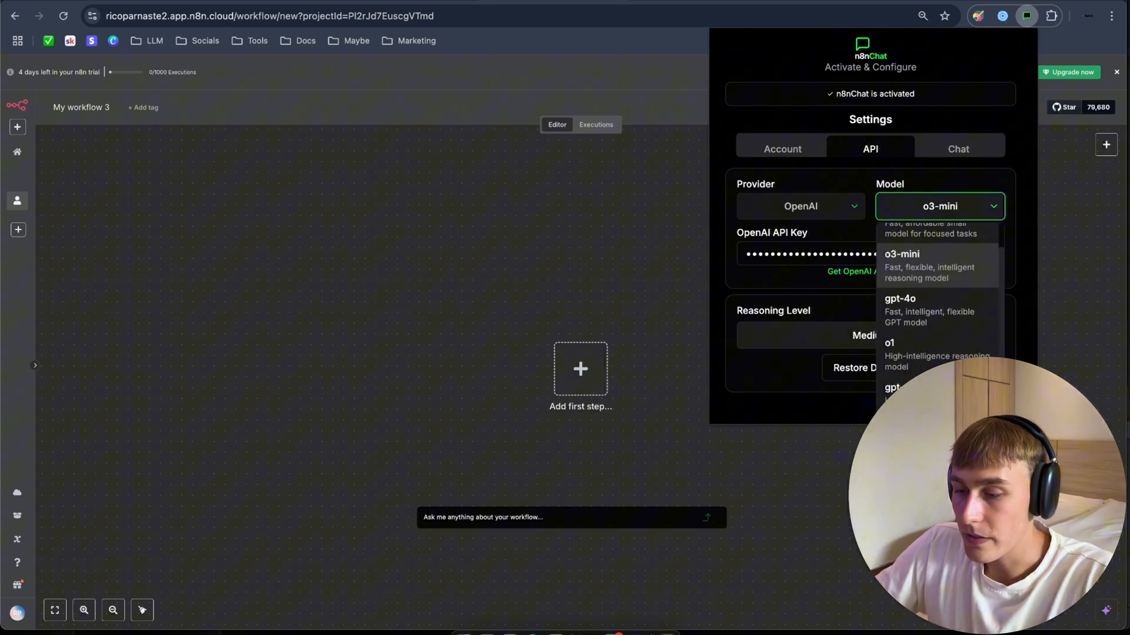
scroll(up, 3)
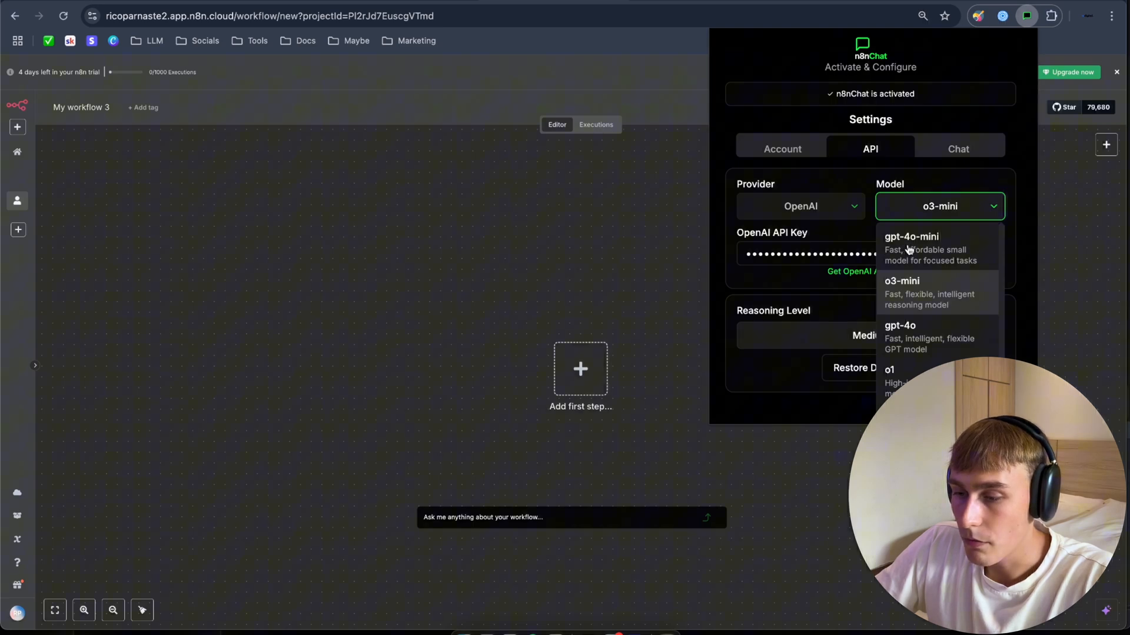
scroll(down, 3)
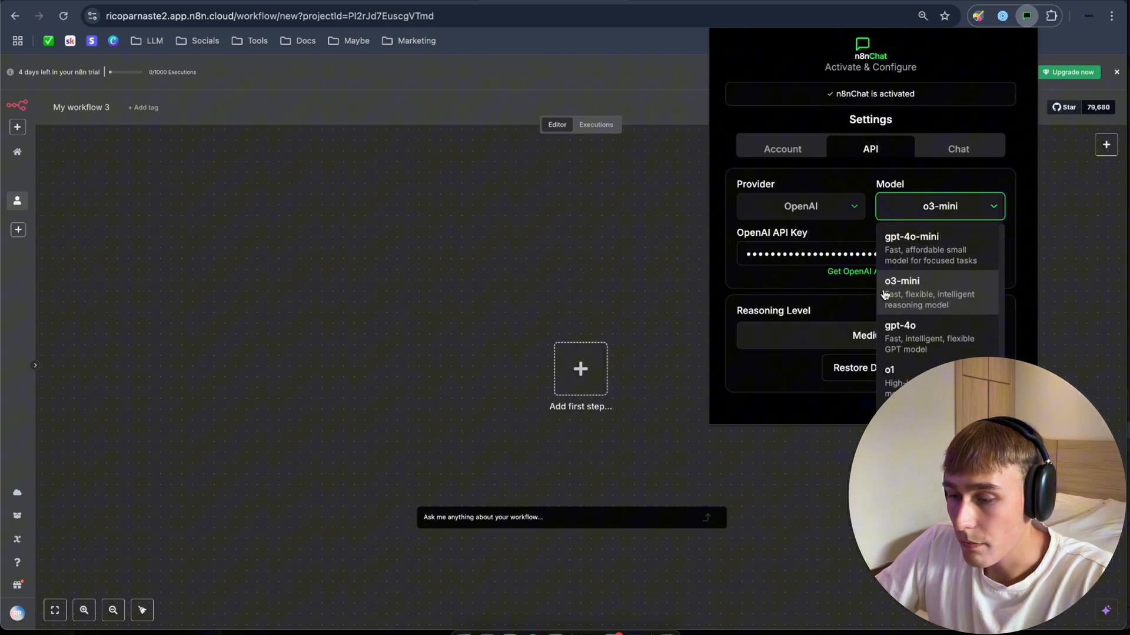
click(901, 281)
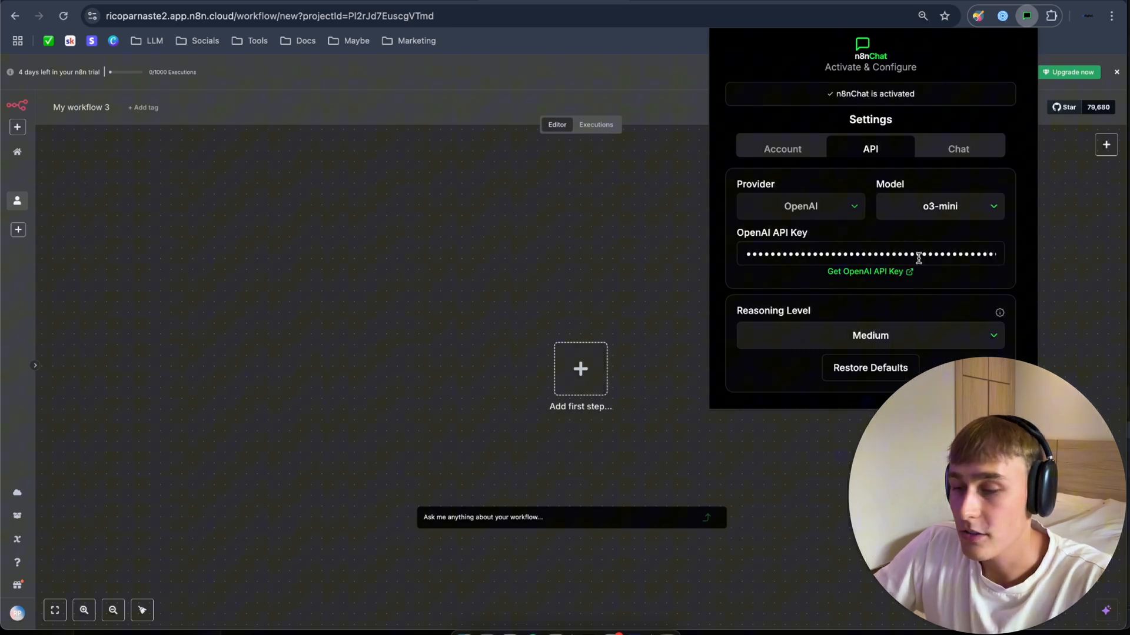
mouse_move(869, 246)
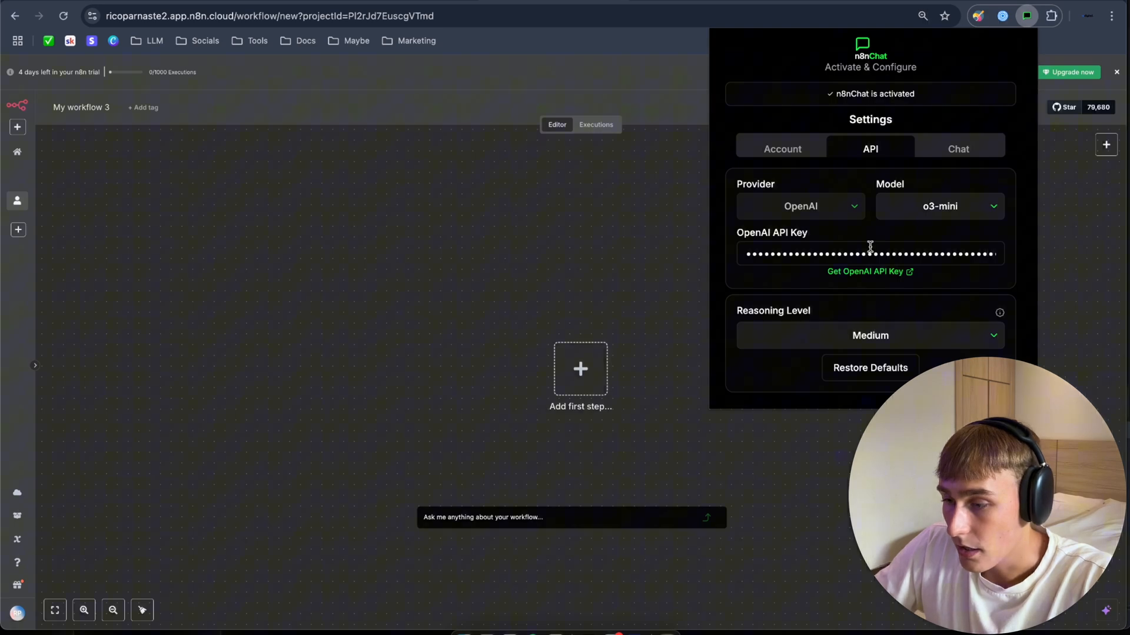
Set the reasoning level to Low and move on to the chat assistant settings.
click(870, 335)
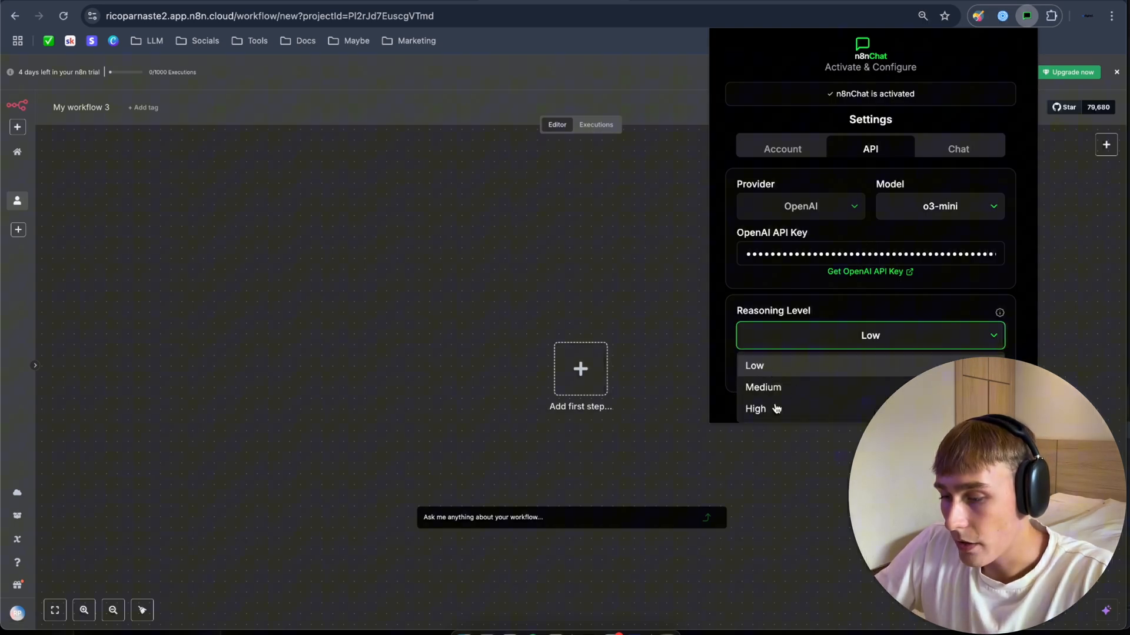
click(763, 388)
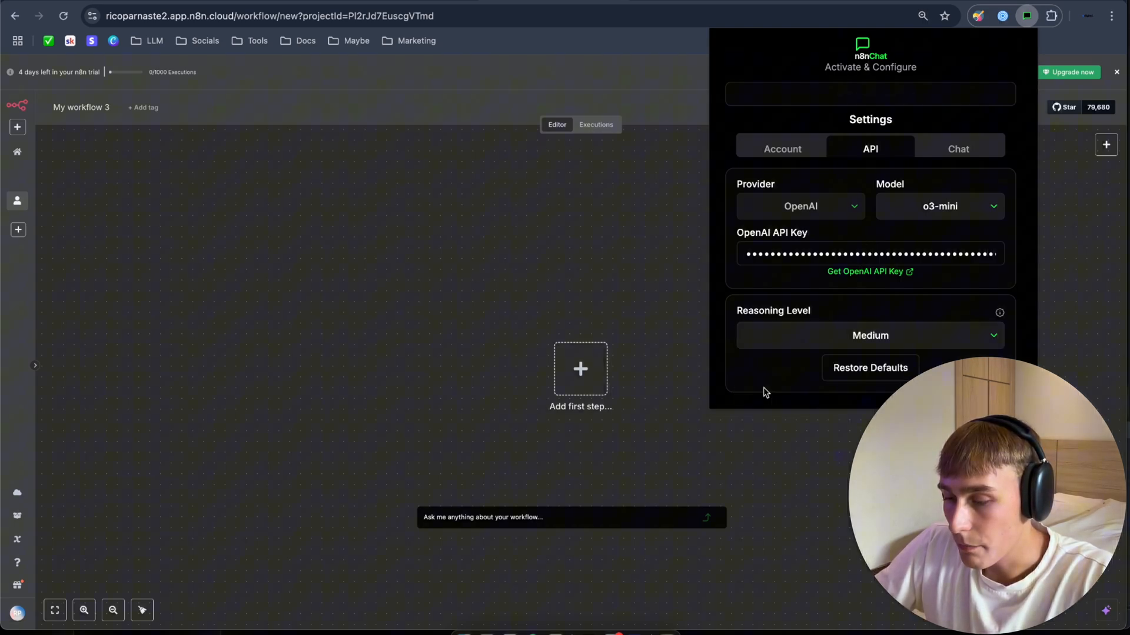
click(869, 335)
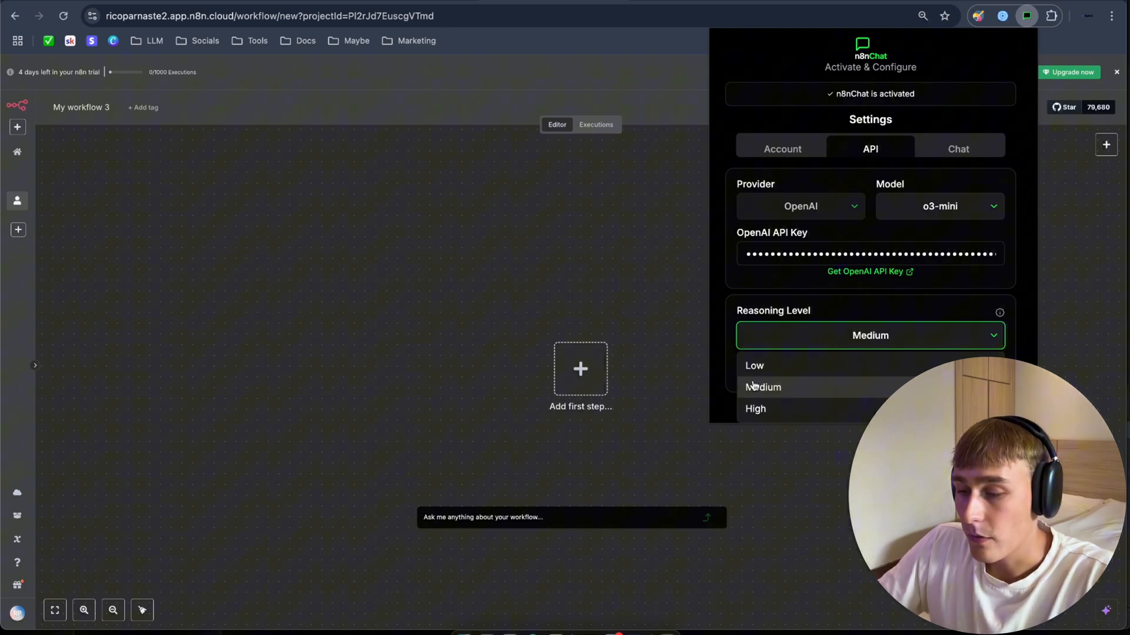
click(754, 365)
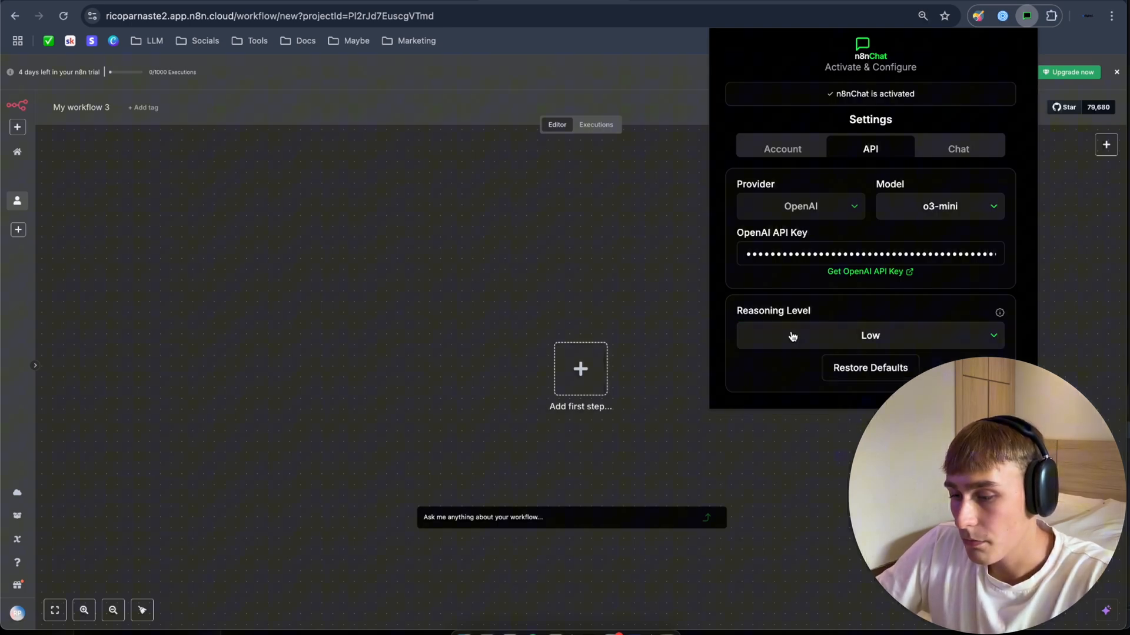
click(958, 149)
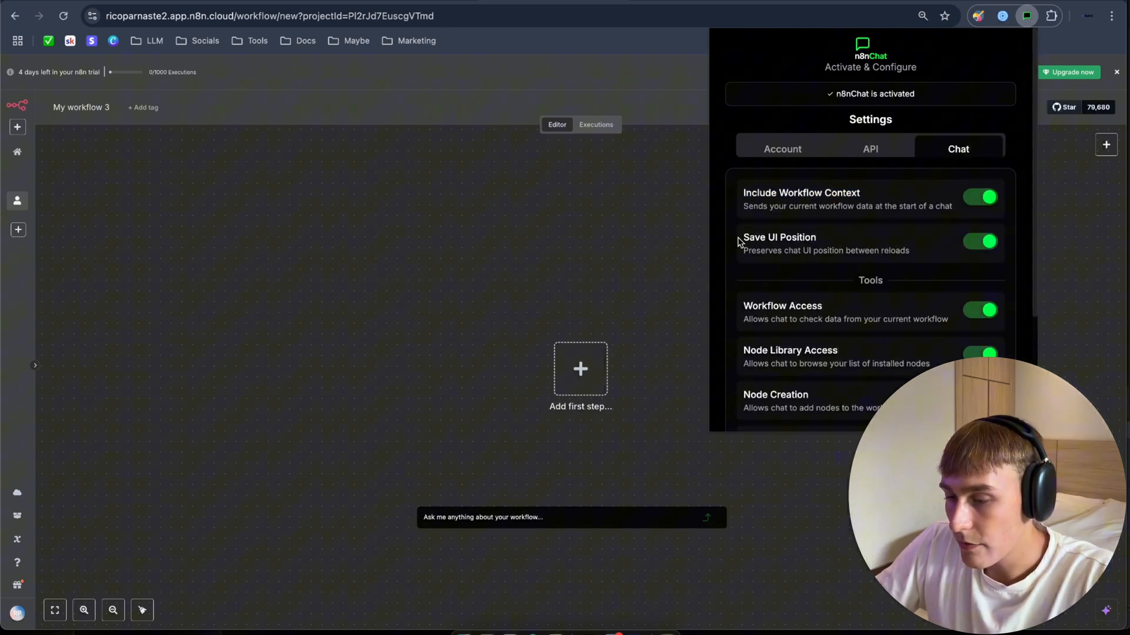
scroll(down, 3)
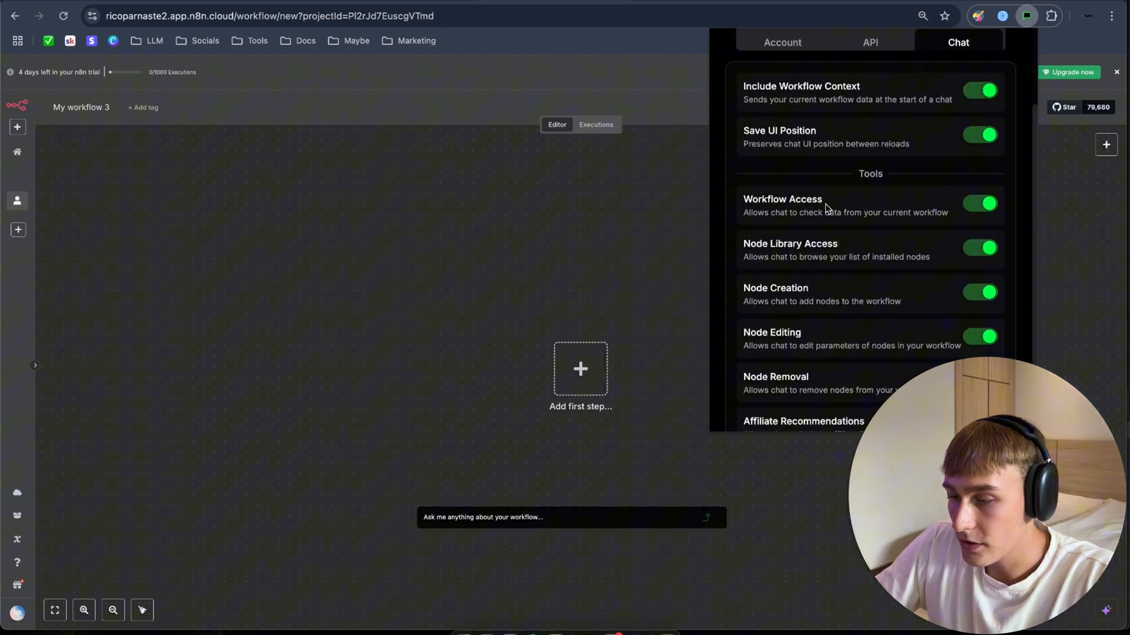
scroll(up, 3)
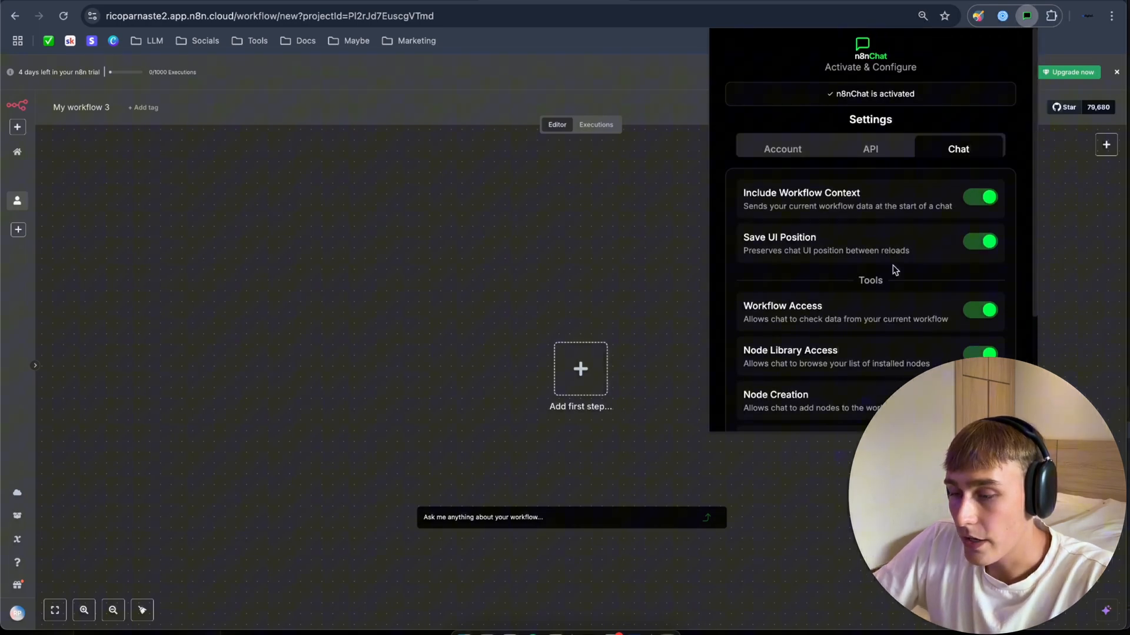
click(869, 148)
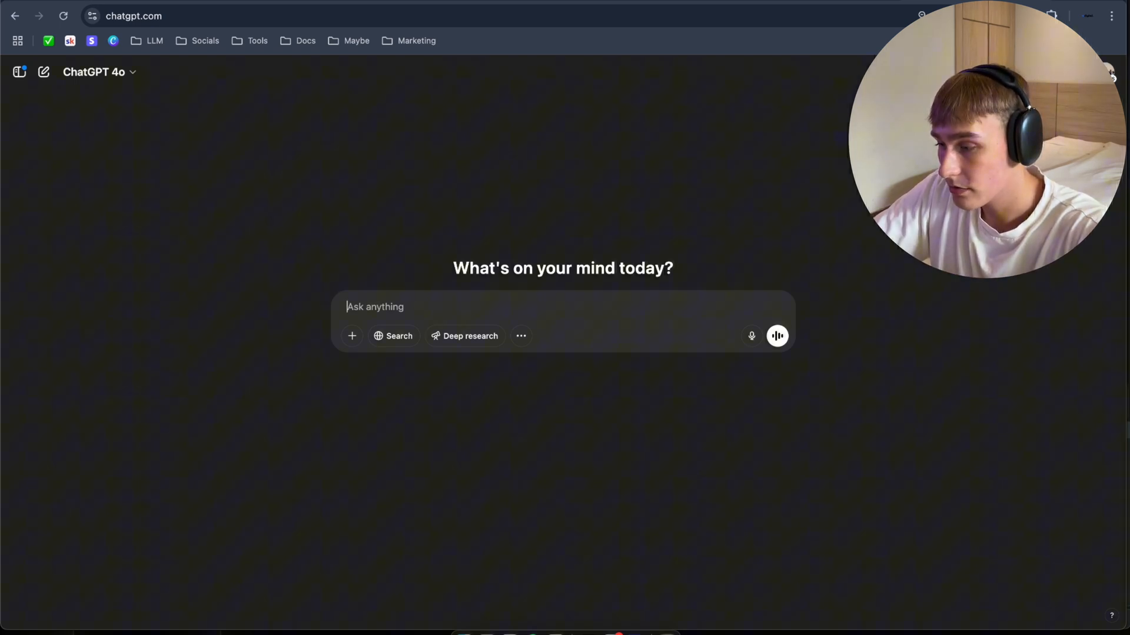
Ask ChatGPT 'Generate me 5 easy ideas to build in n8n using n8nChat.com'.
text(Gene)
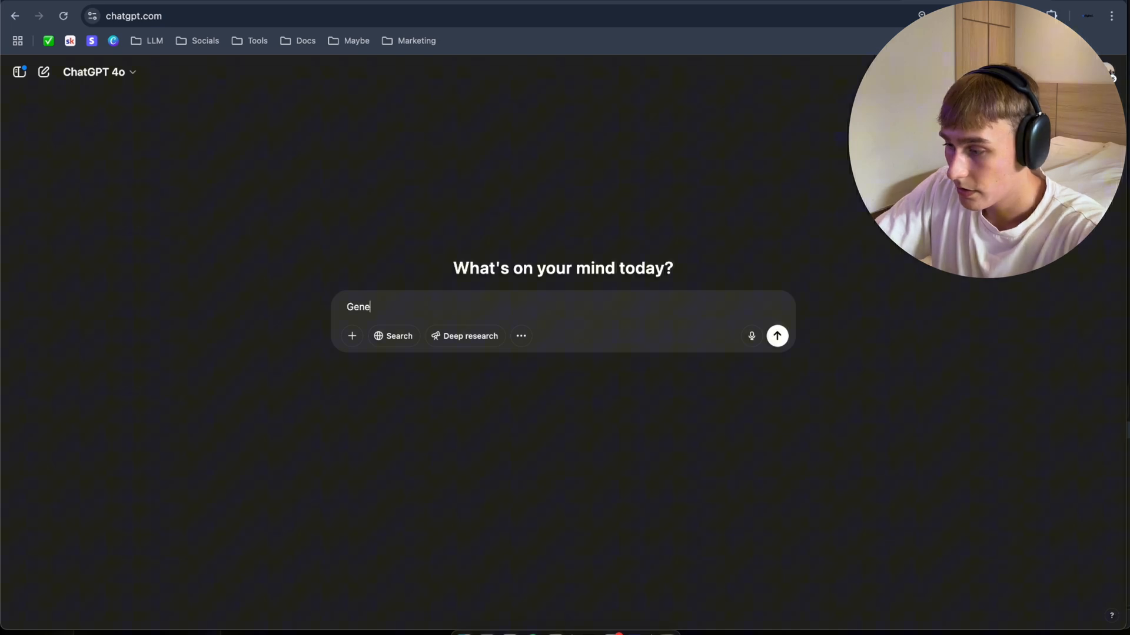
text(rate me)
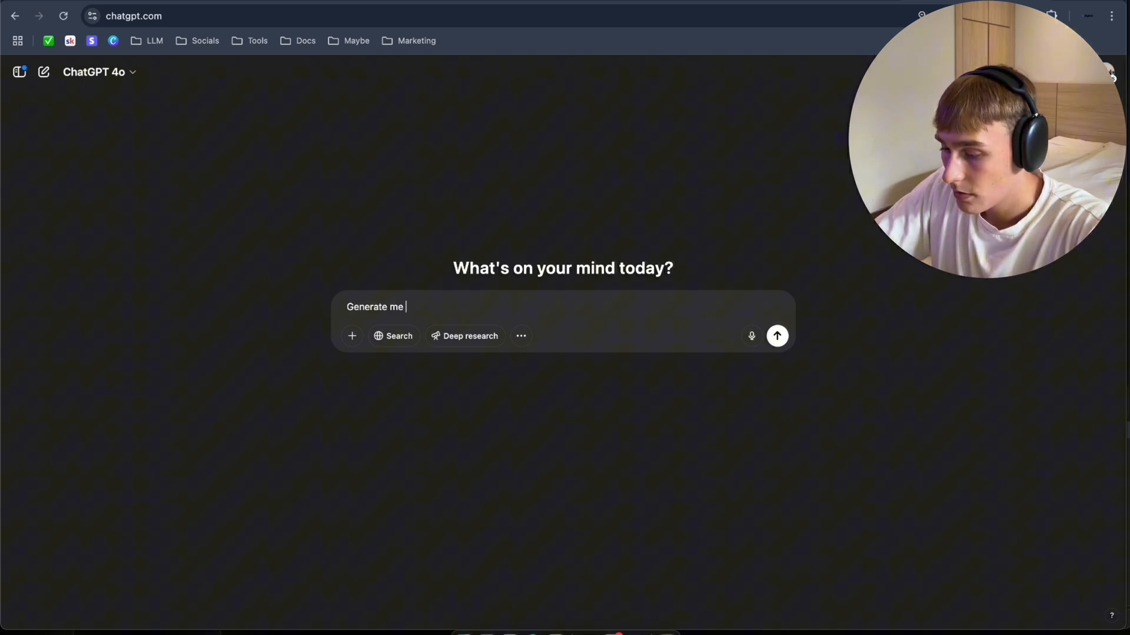
text(a 5 easy ideas waht to bui)
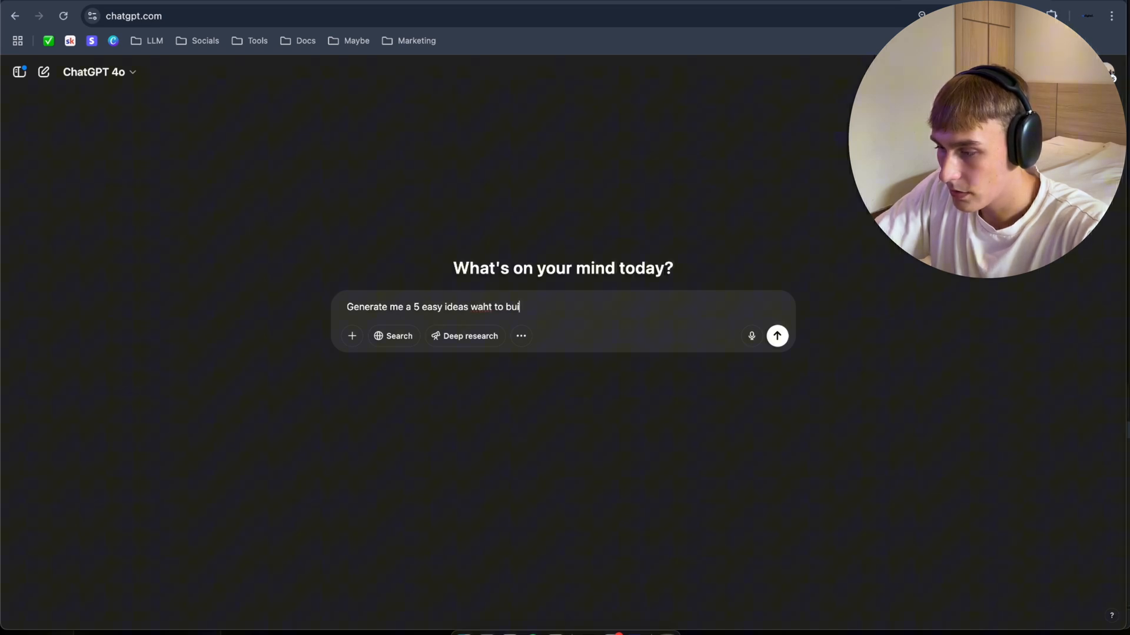
text(ld in n8n)
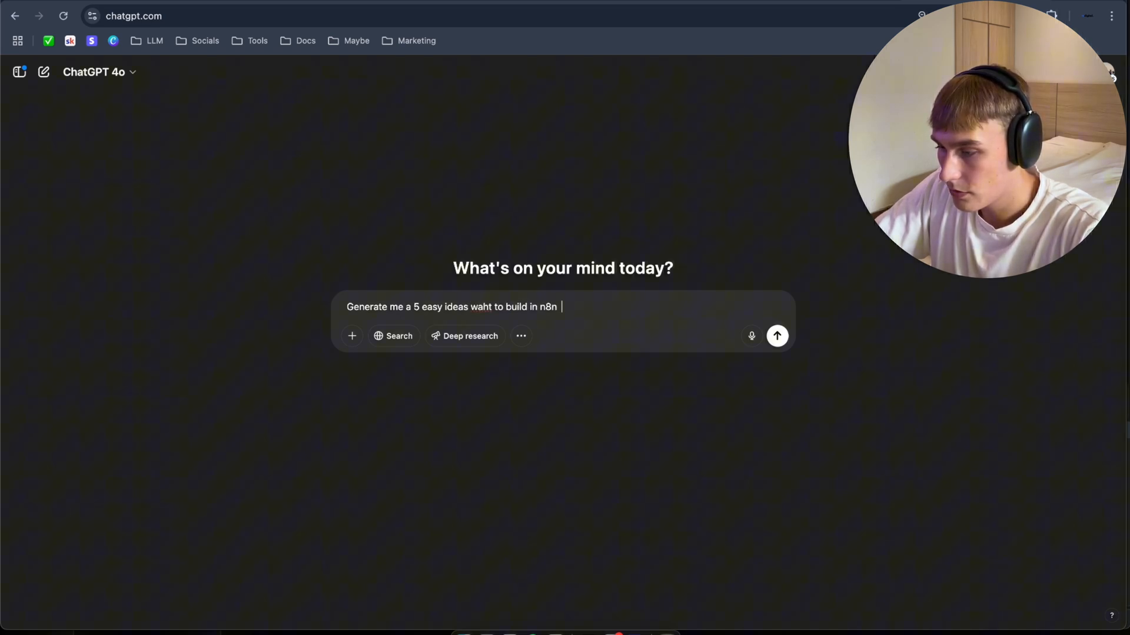
text(using n8nCh)
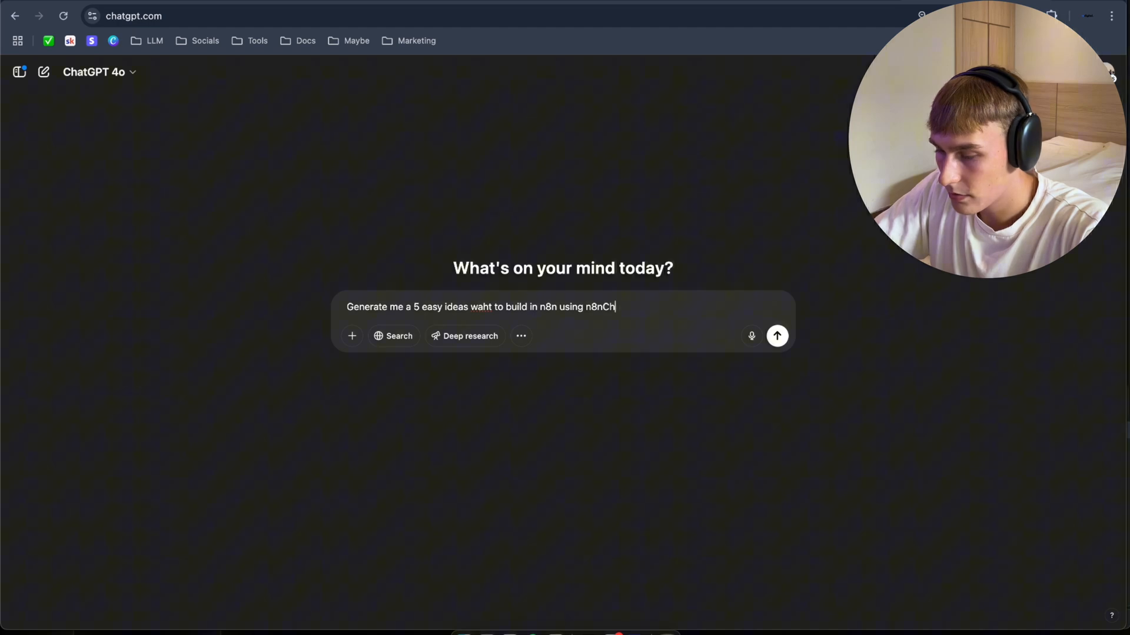
click(776, 335)
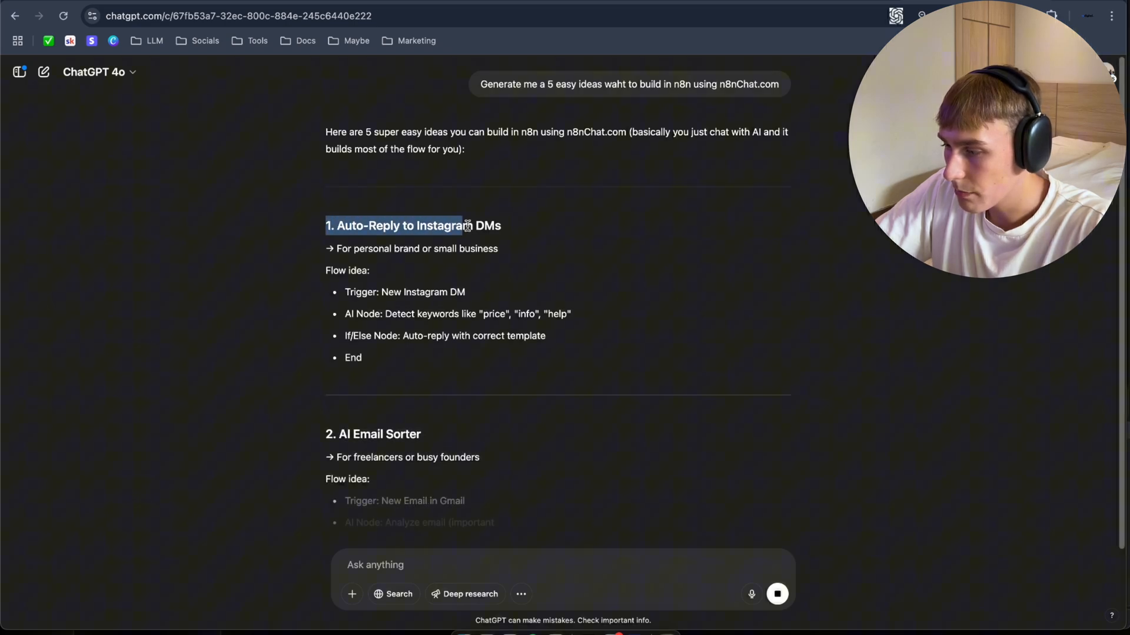
Review the five suggested ideas, highlighting the second idea's title.
scroll(down, 3)
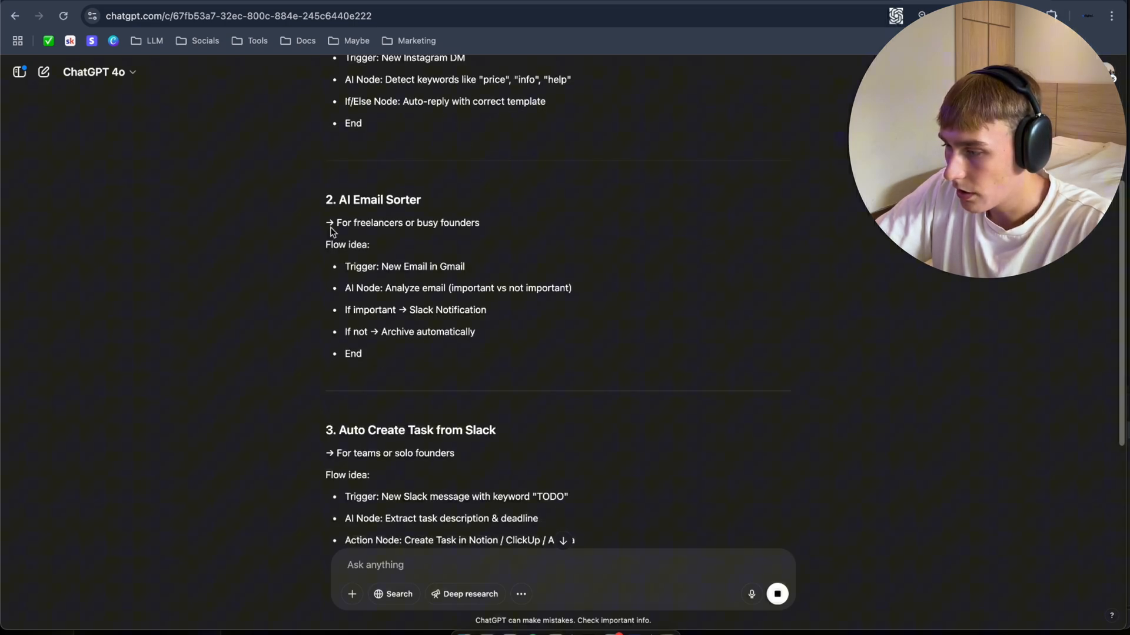
double_click(335, 200)
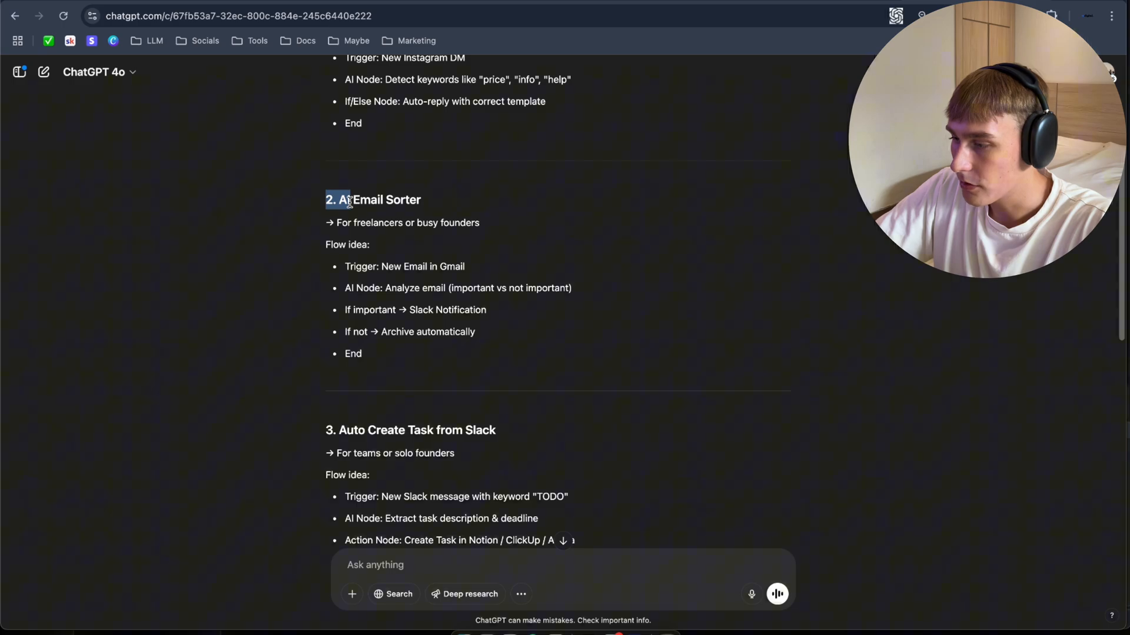
scroll(down, 3)
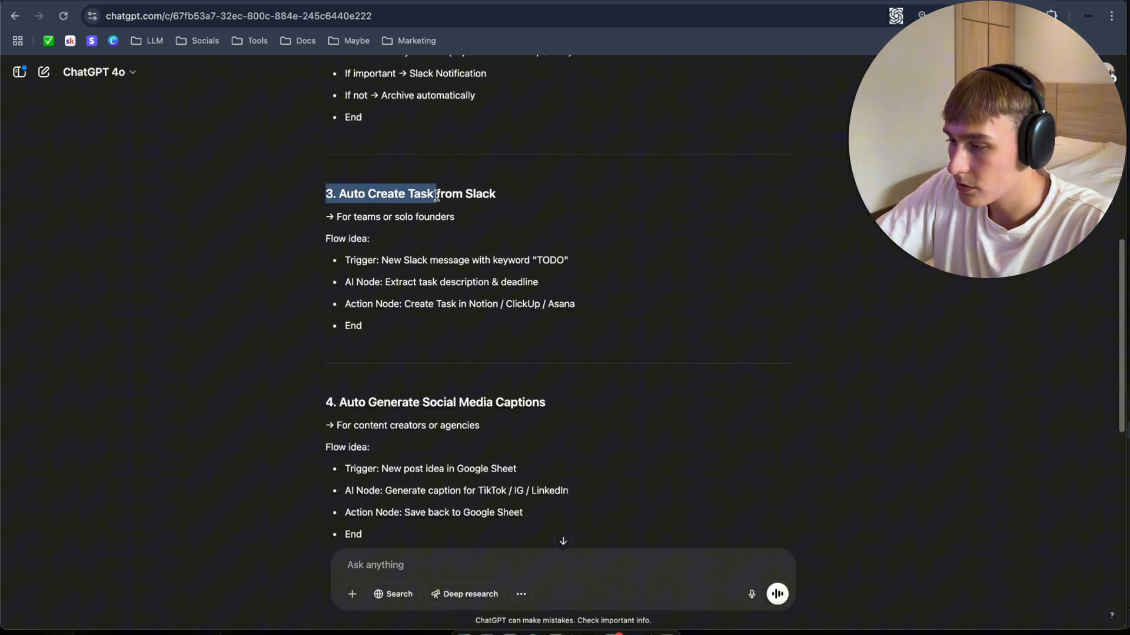
scroll(down, 3)
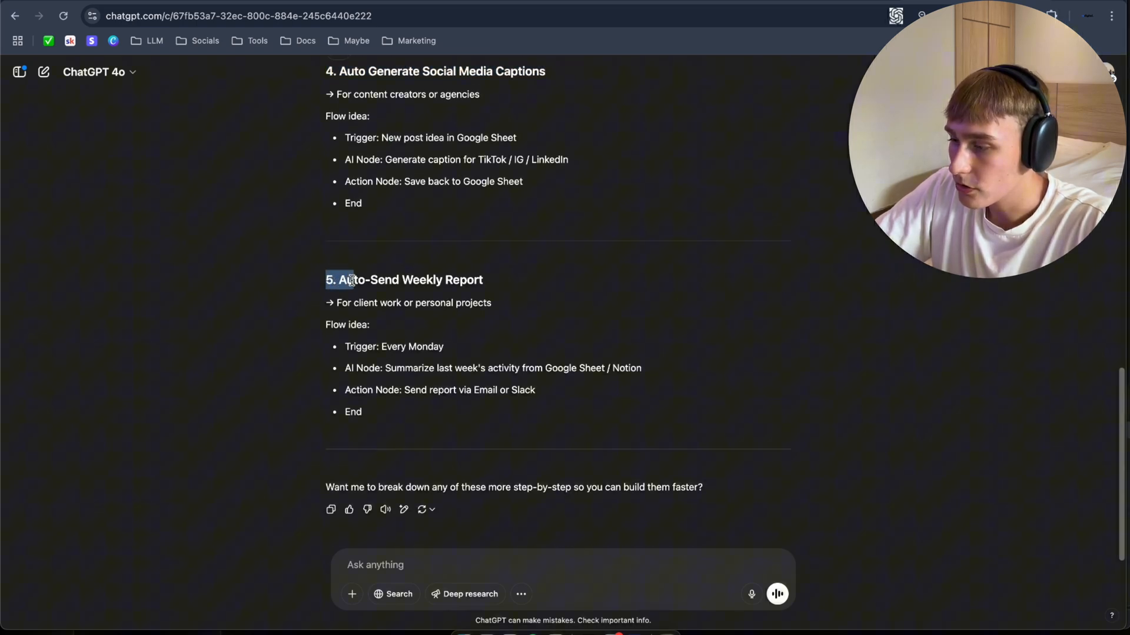
scroll(up, 3)
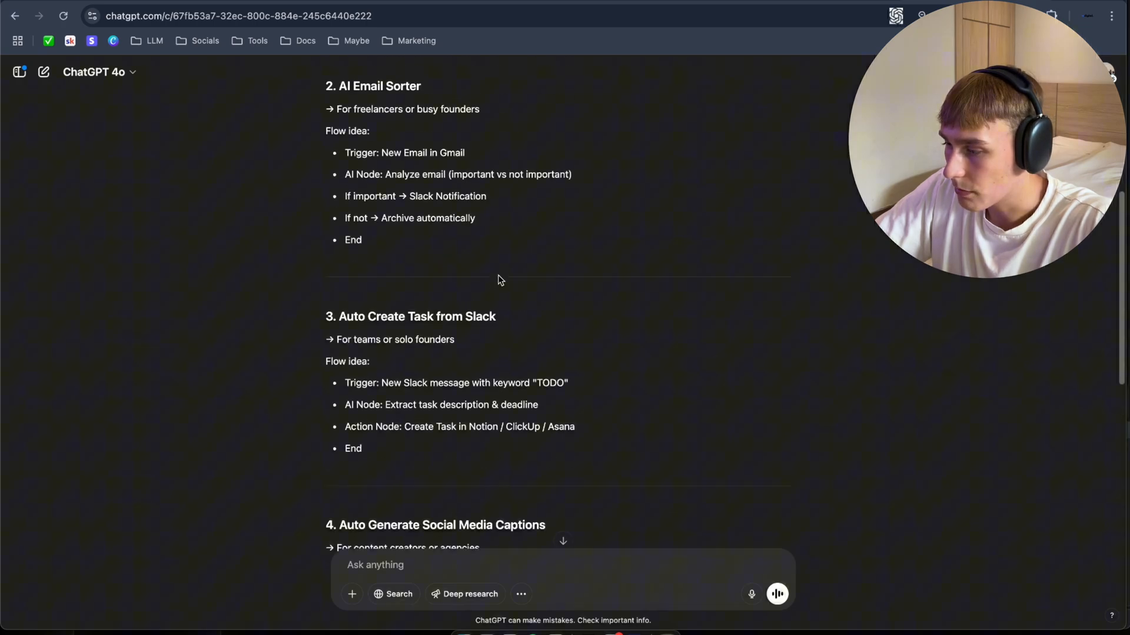
scroll(up, 3)
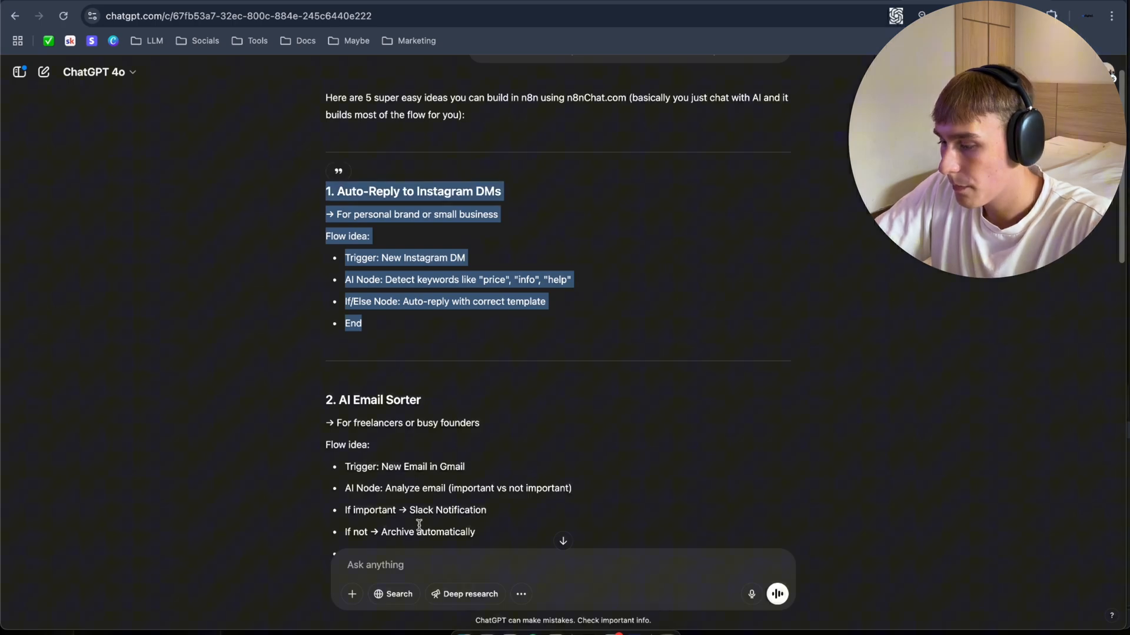
Send idea 1 with 'break this down for me please' and review the breakdown.
text(break this down for)
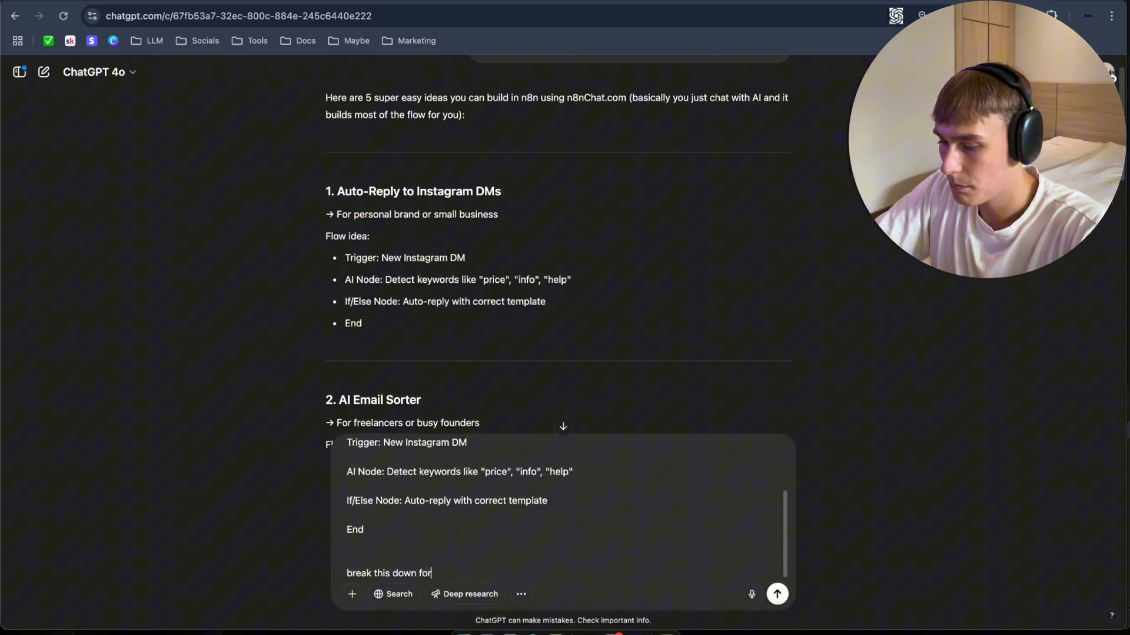
click(777, 593)
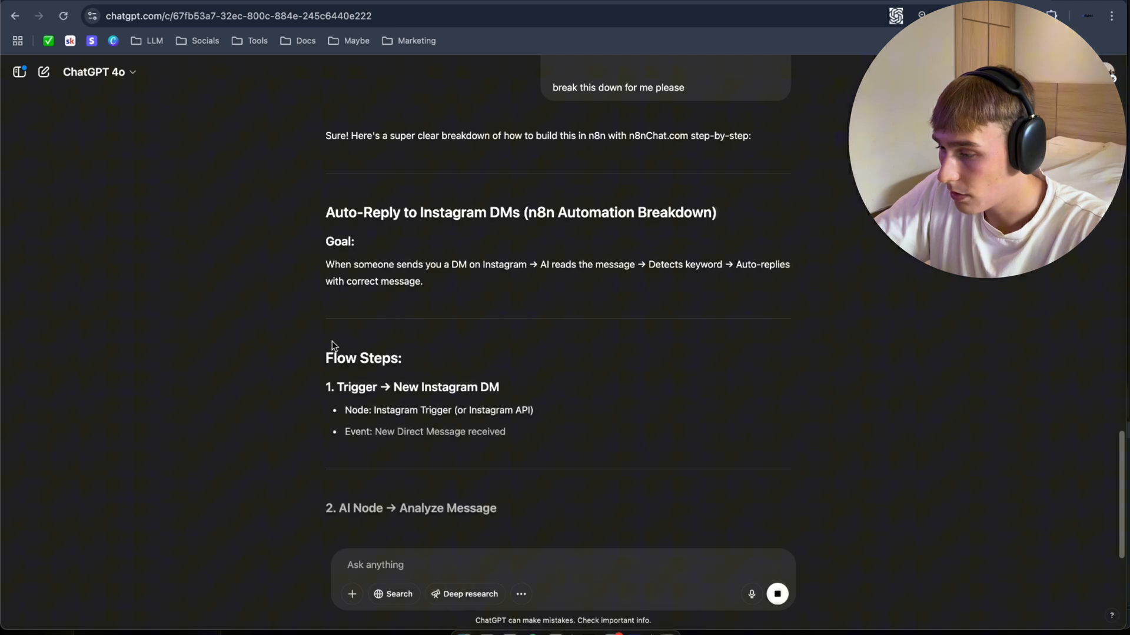
scroll(down, 3)
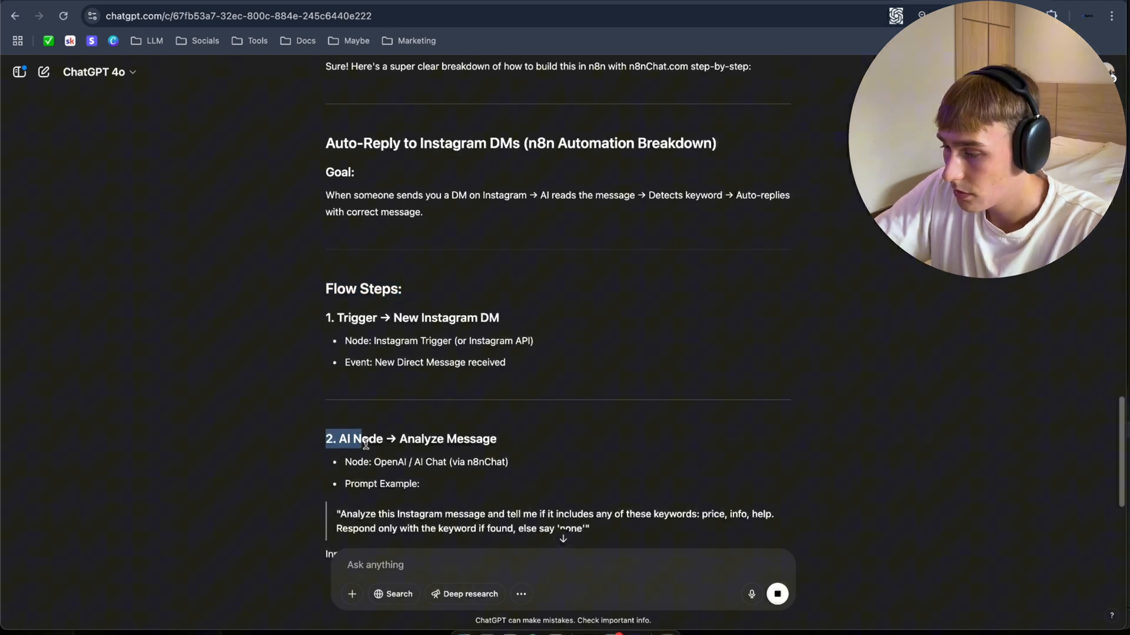
scroll(down, 3)
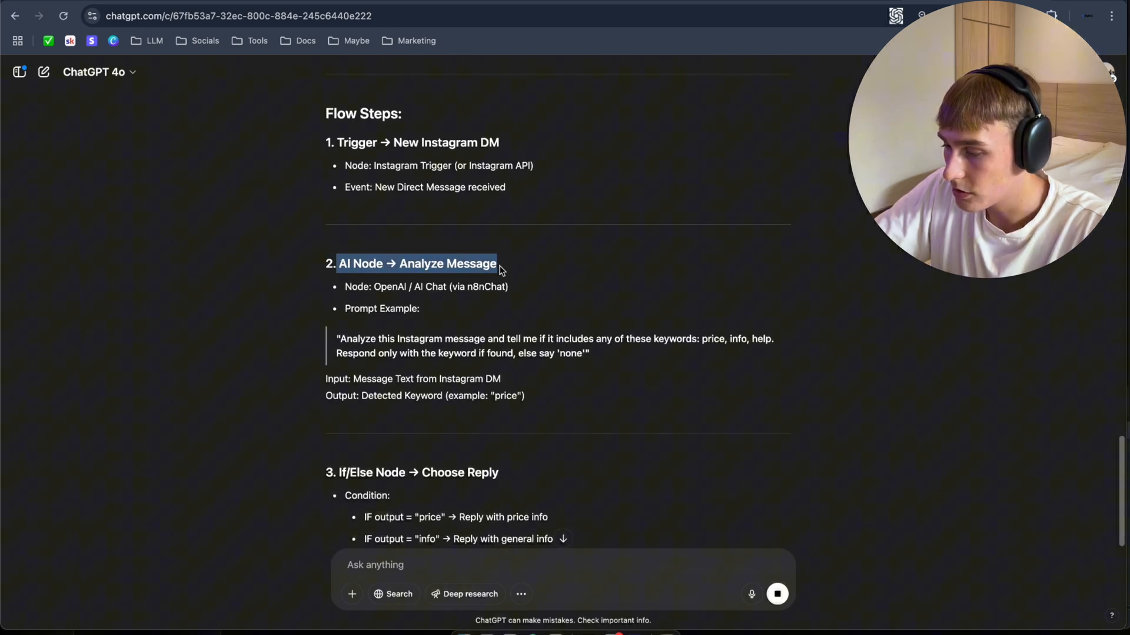
scroll(down, 3)
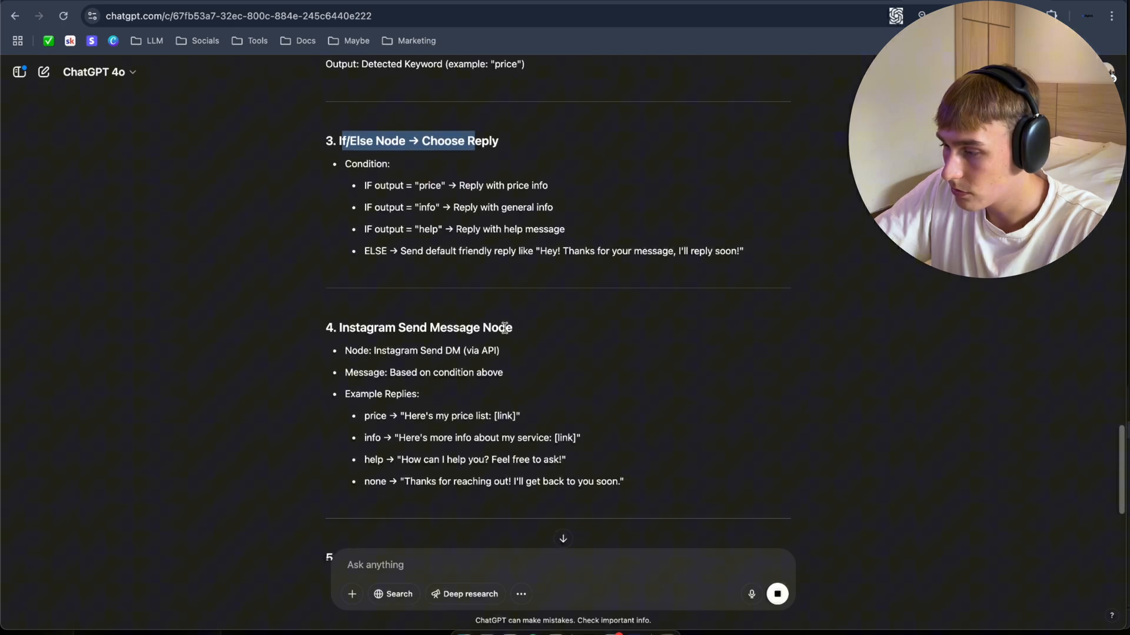
scroll(up, 3)
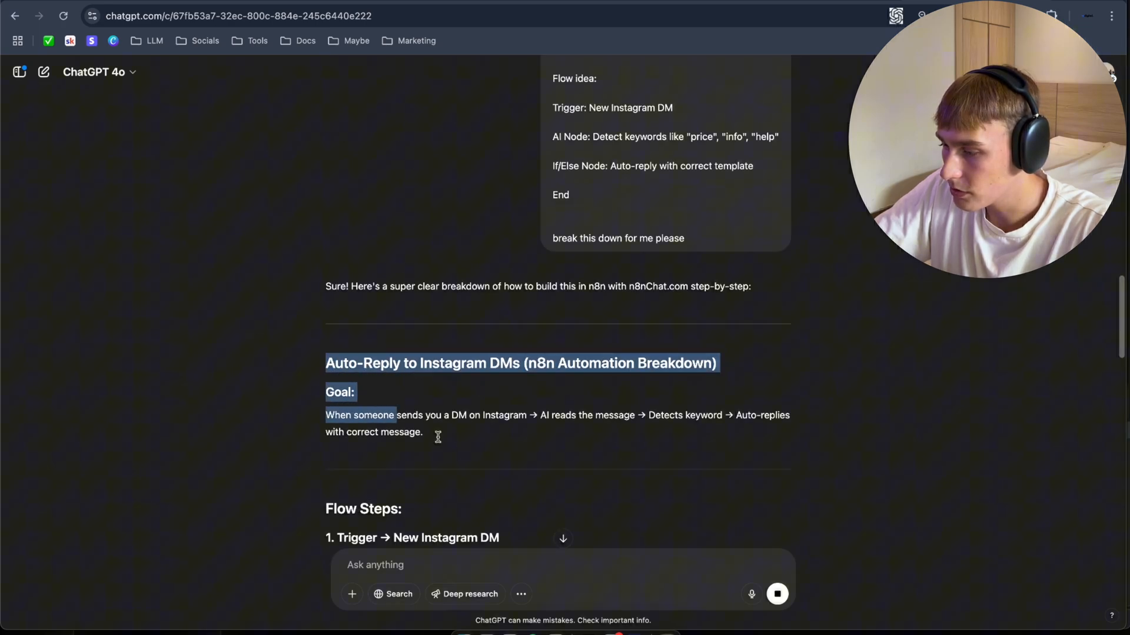
scroll(down, 3)
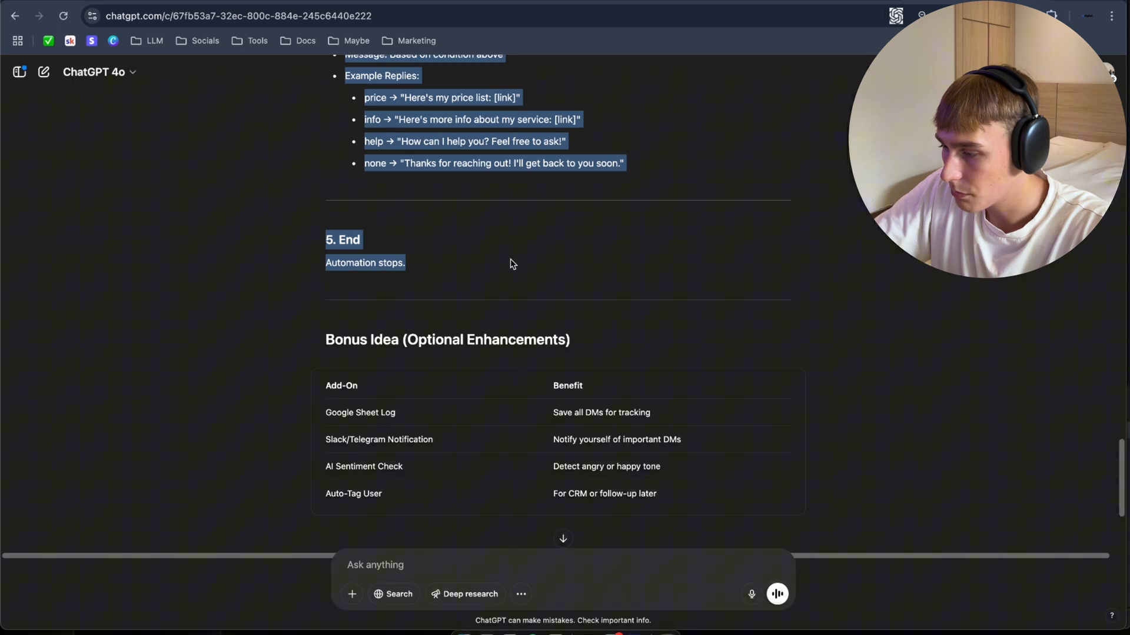
scroll(up, 3)
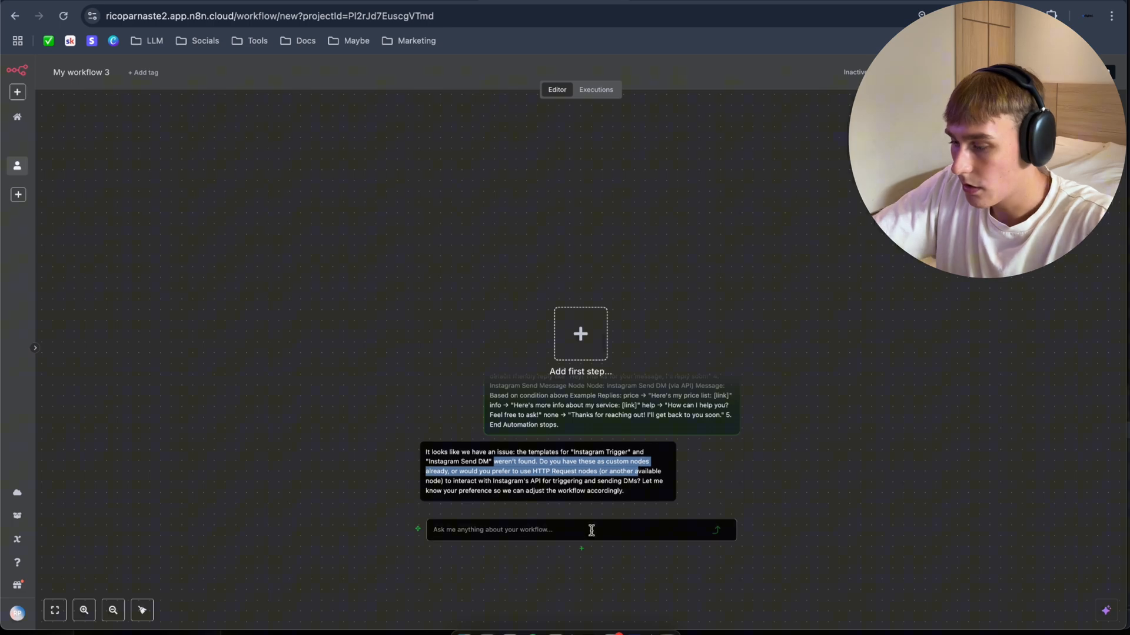
Tell n8nChat 'Just build it for me please'.
text(Just bu)
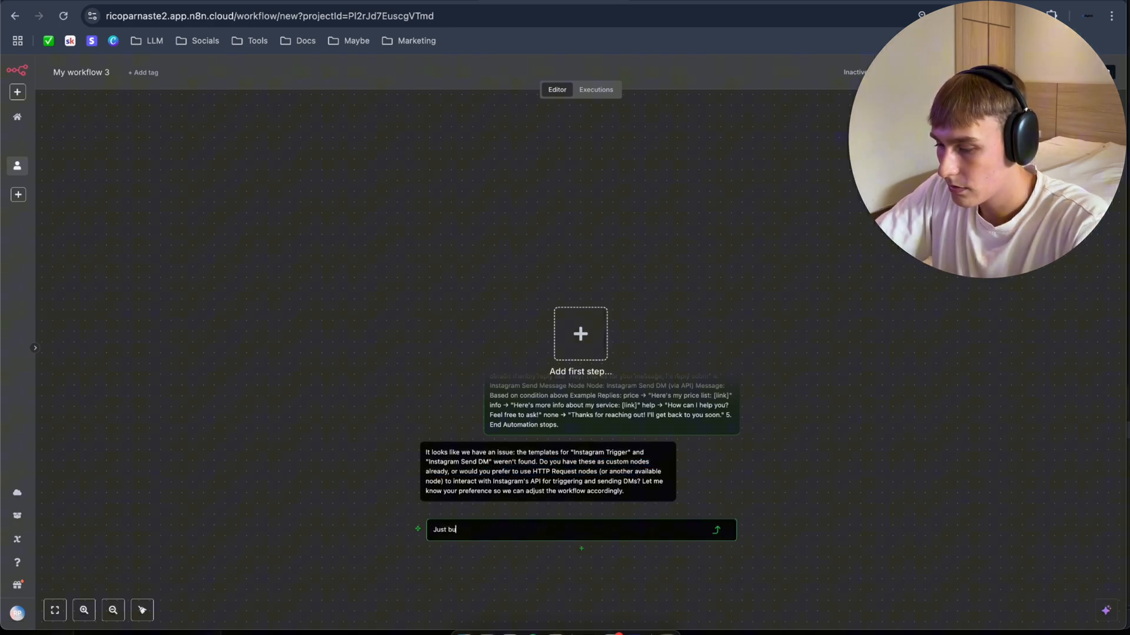
text(ild it for me plea)
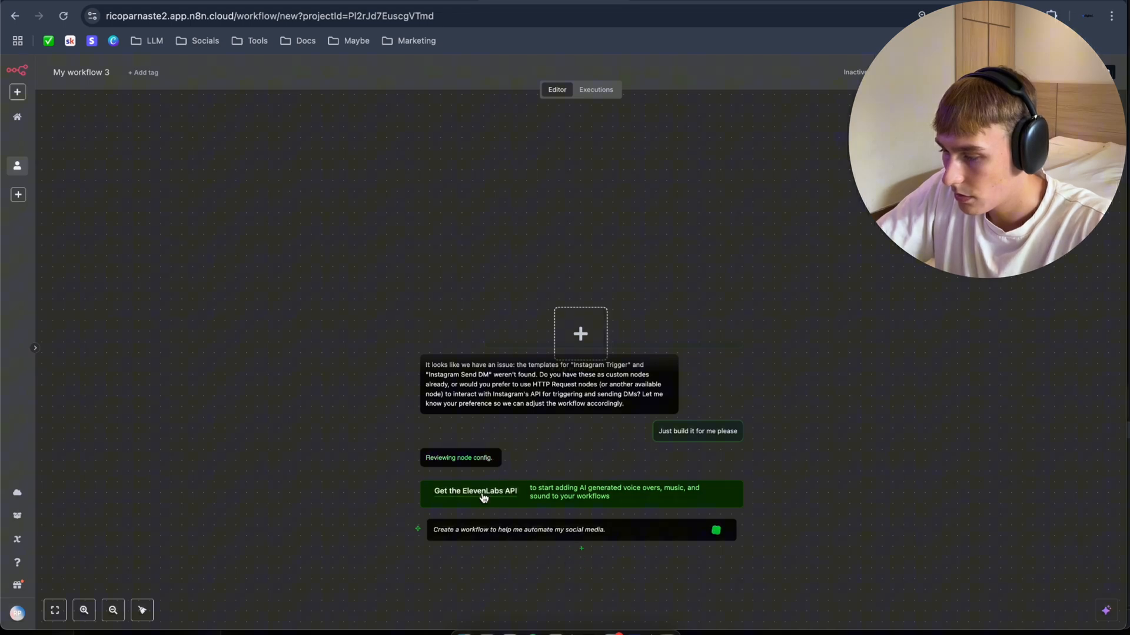
mouse_move(448, 462)
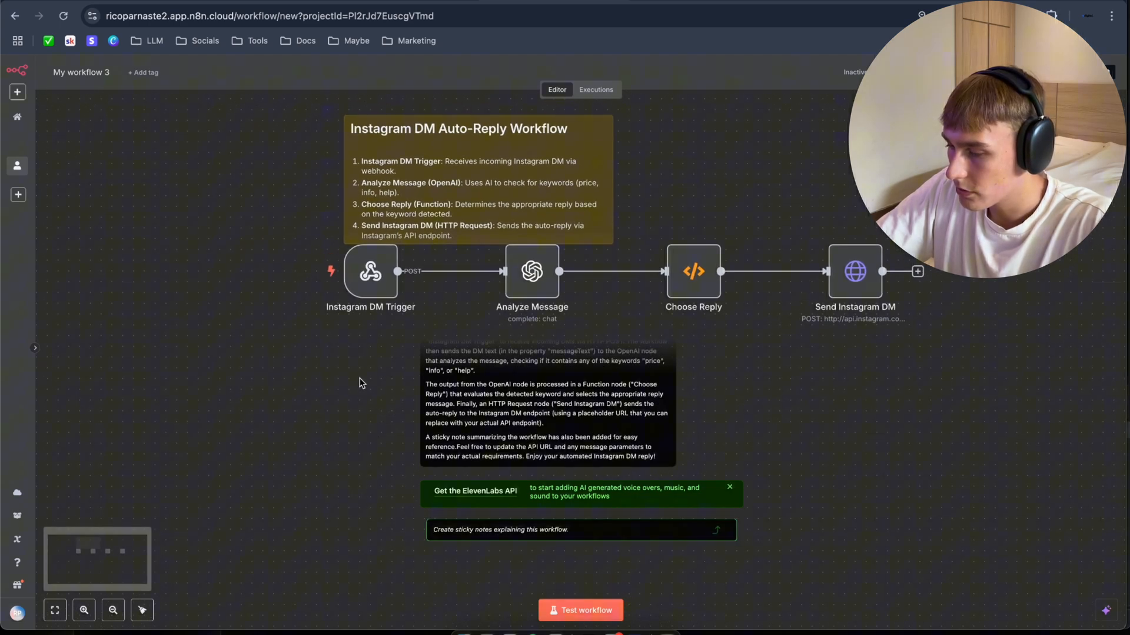
Let n8nChat generate the Instagram DM auto-reply nodes and sticky note.
click(730, 487)
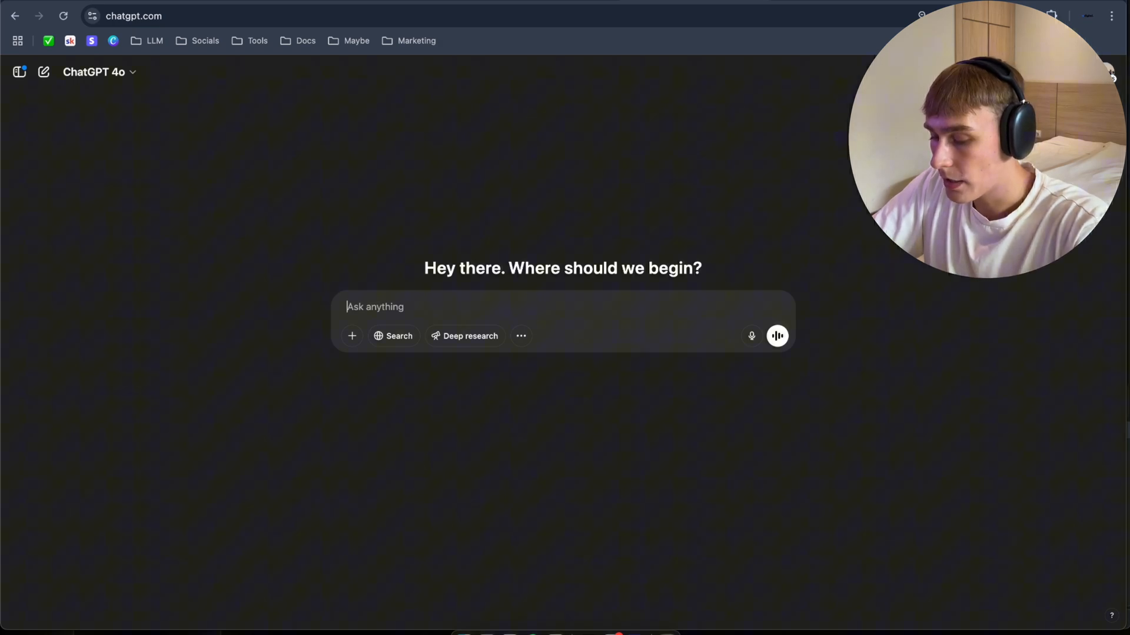
Ask ChatGPT 'give me 5 crazy ideas what to build in n8n (10 nodes)'.
text(give me)
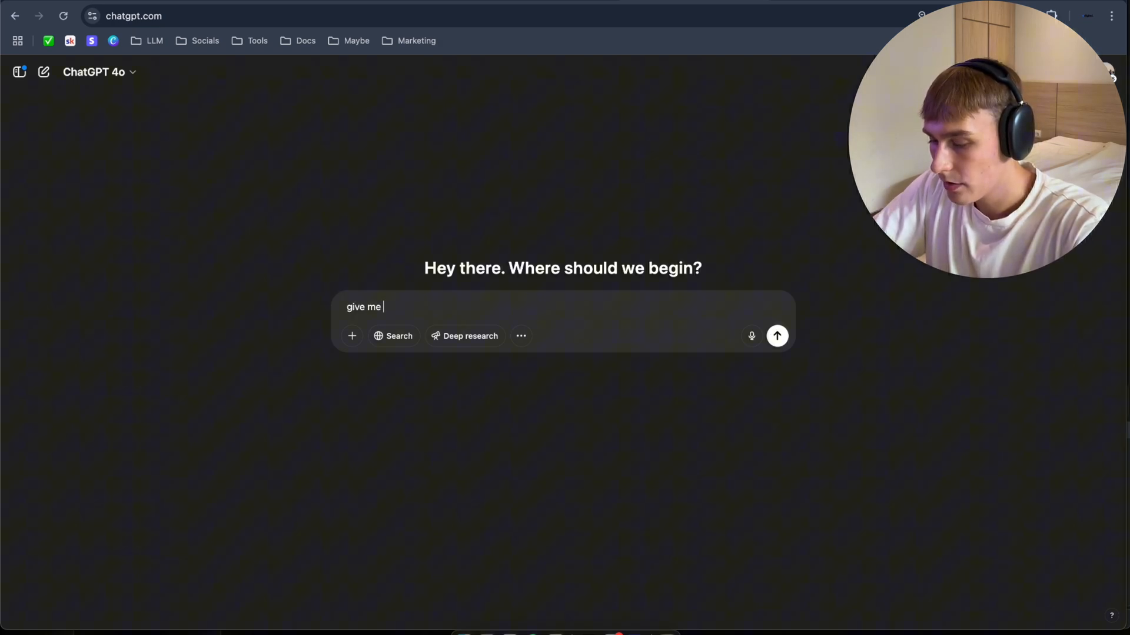
text(5 cr)
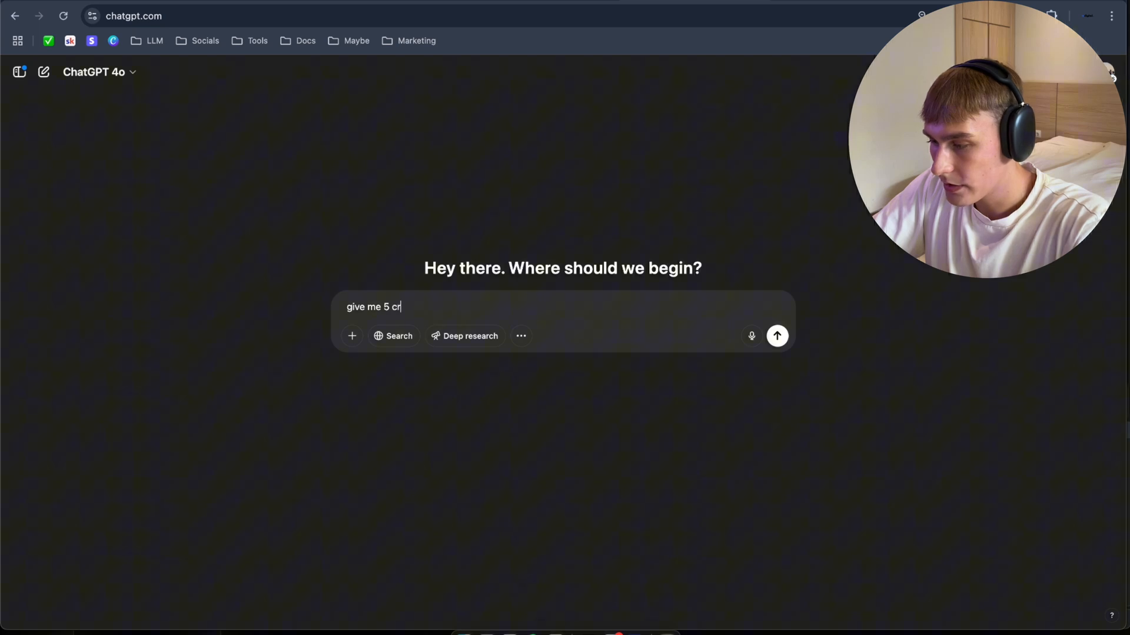
text(azy ideas)
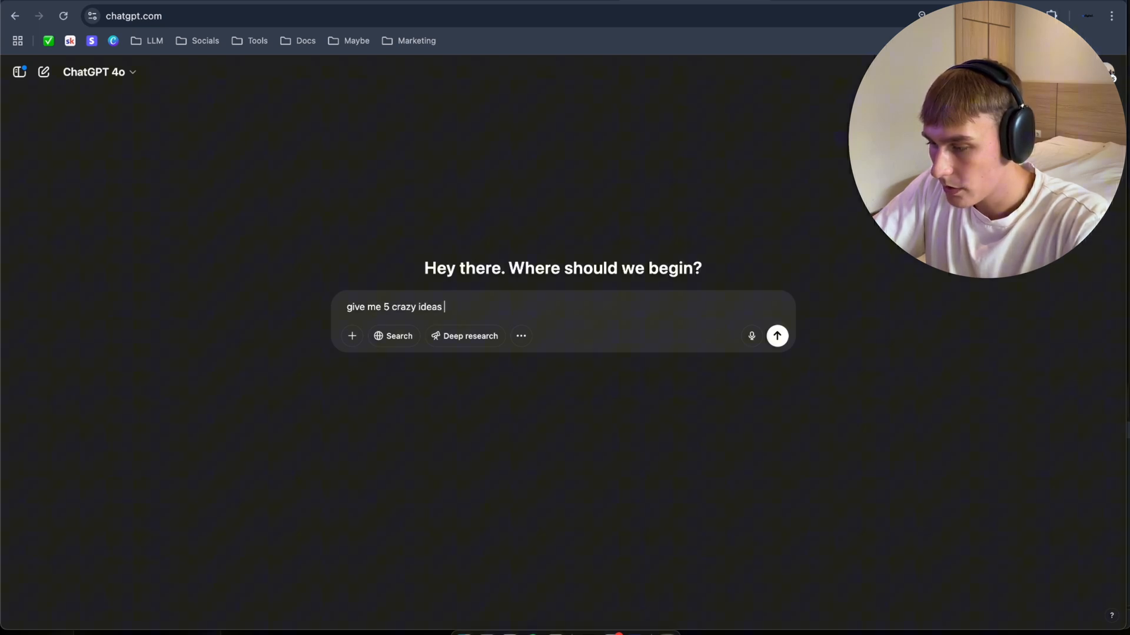
text(what to buil)
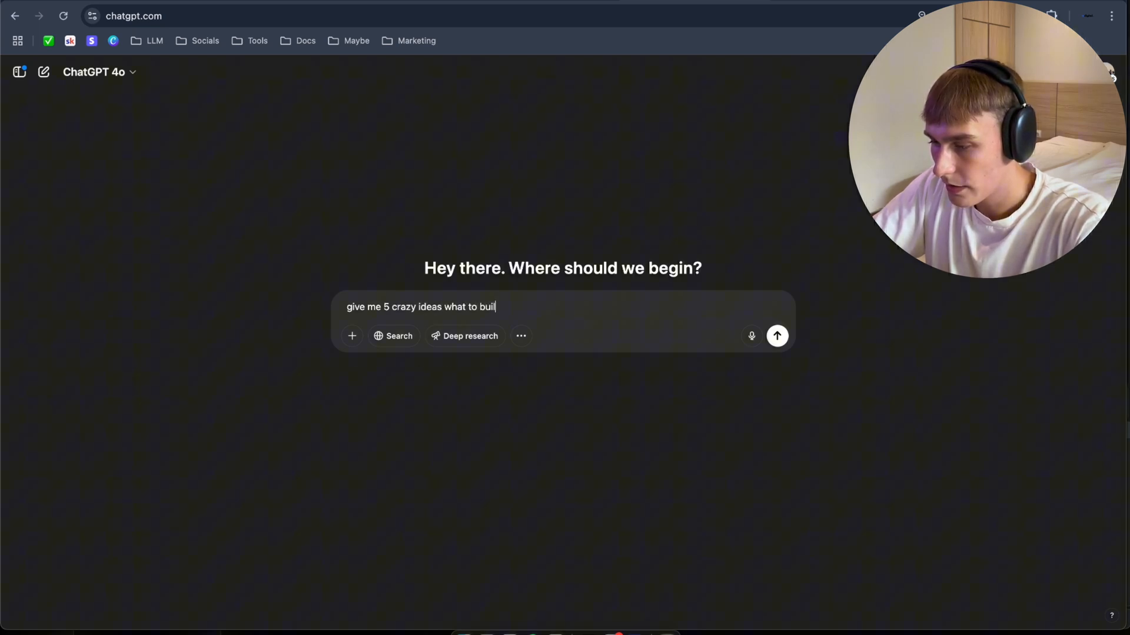
text(d in n8n)
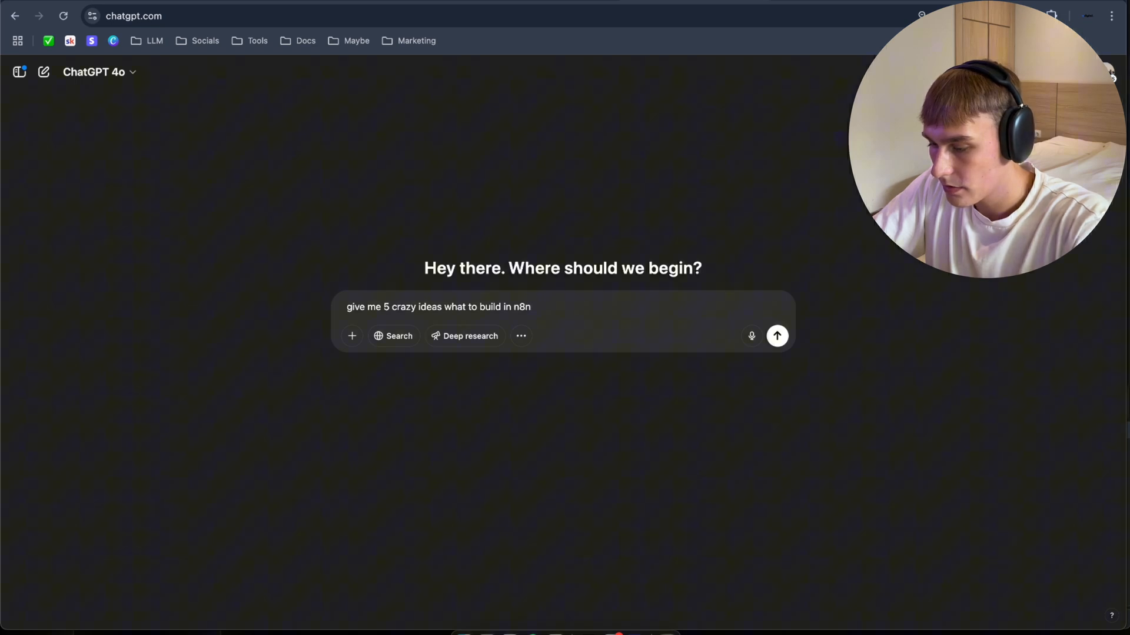
text((10)
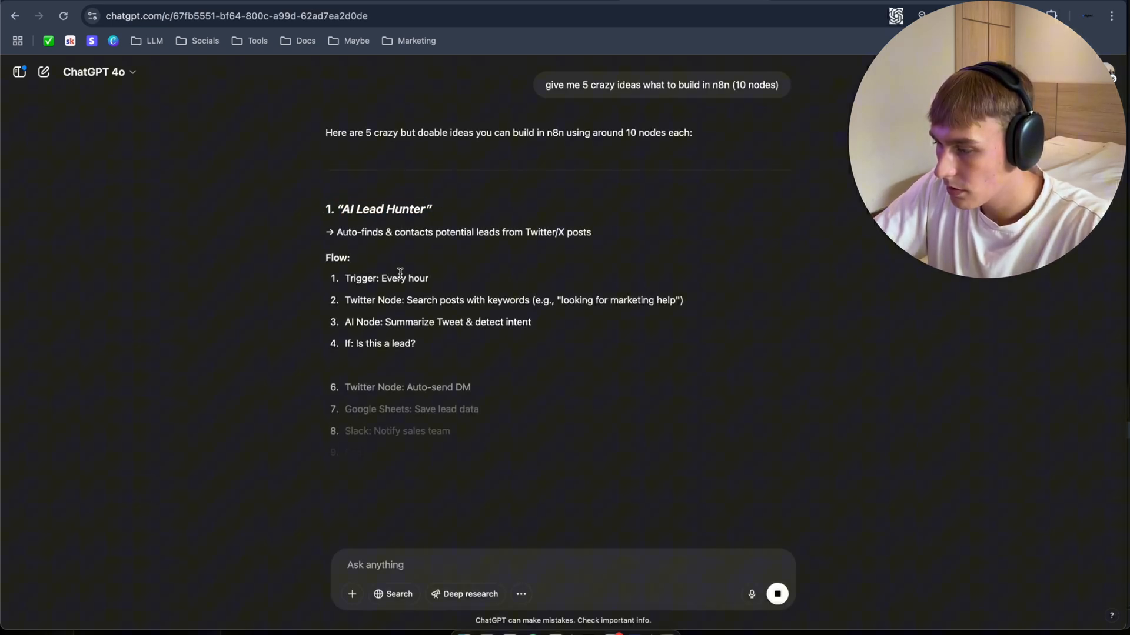
Scroll through the five crazy ideas down to the AI Lead Hunter flow.
scroll(down, 3)
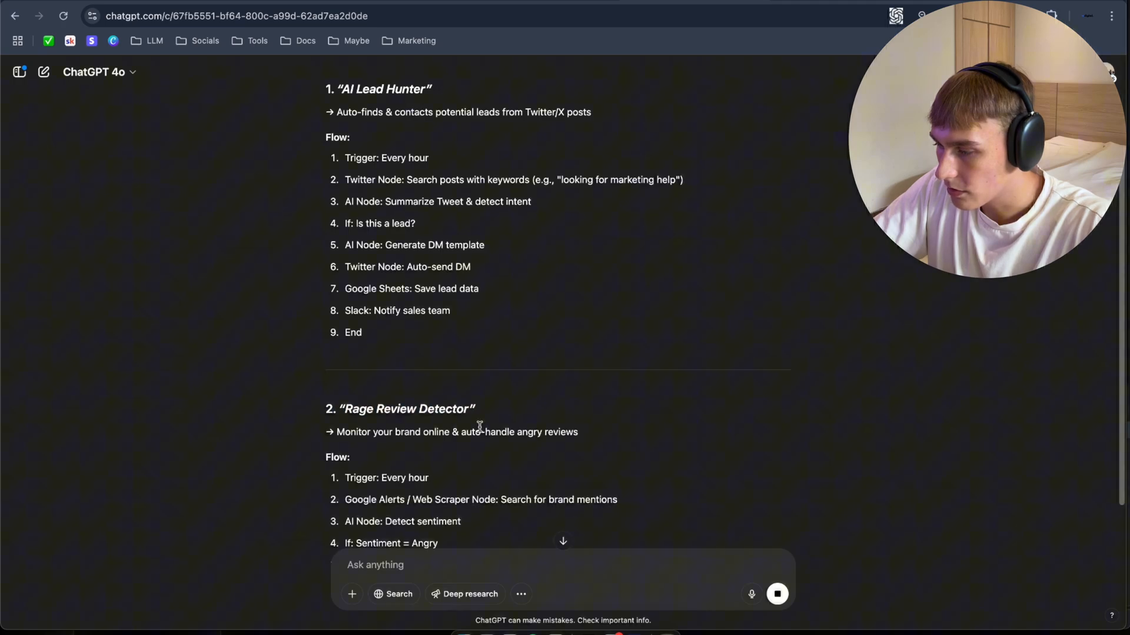
scroll(down, 3)
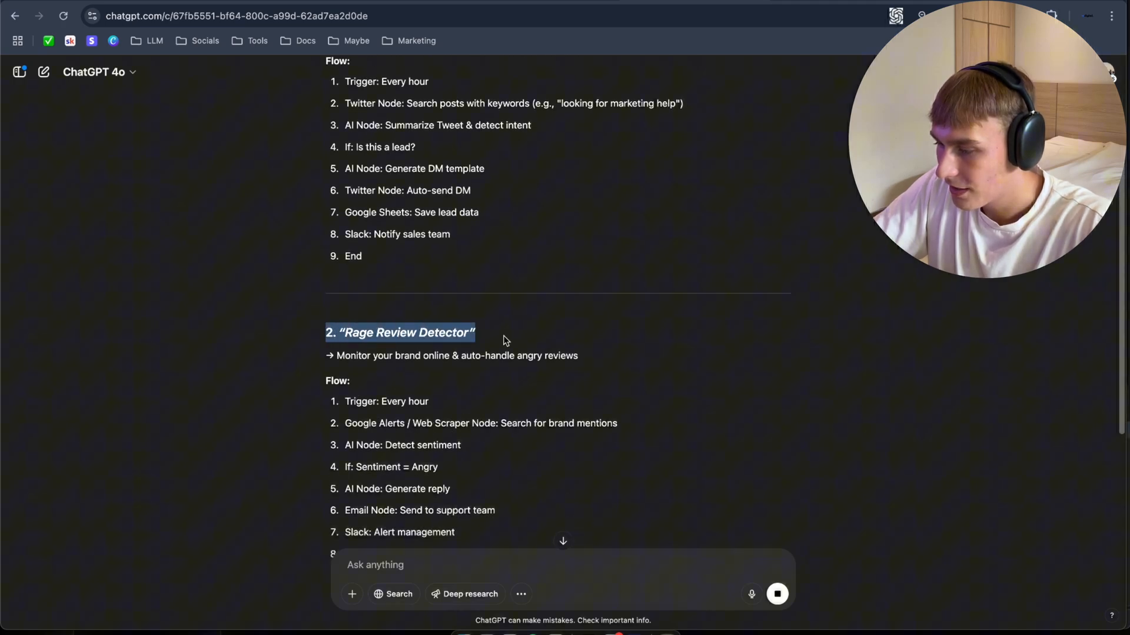
scroll(down, 3)
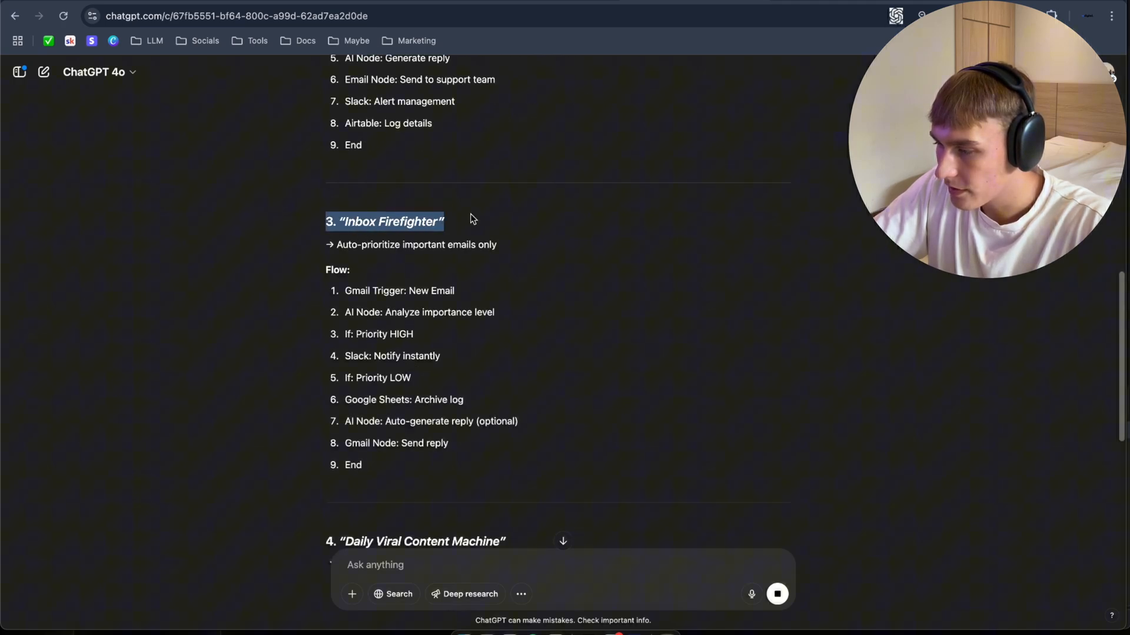
scroll(down, 3)
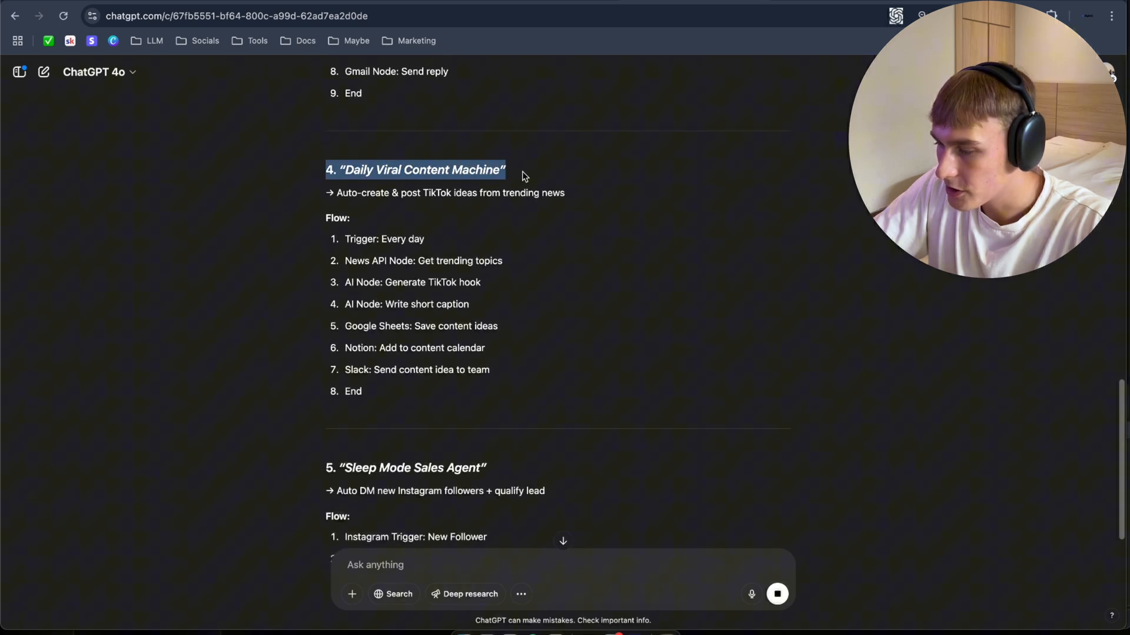
scroll(down, 3)
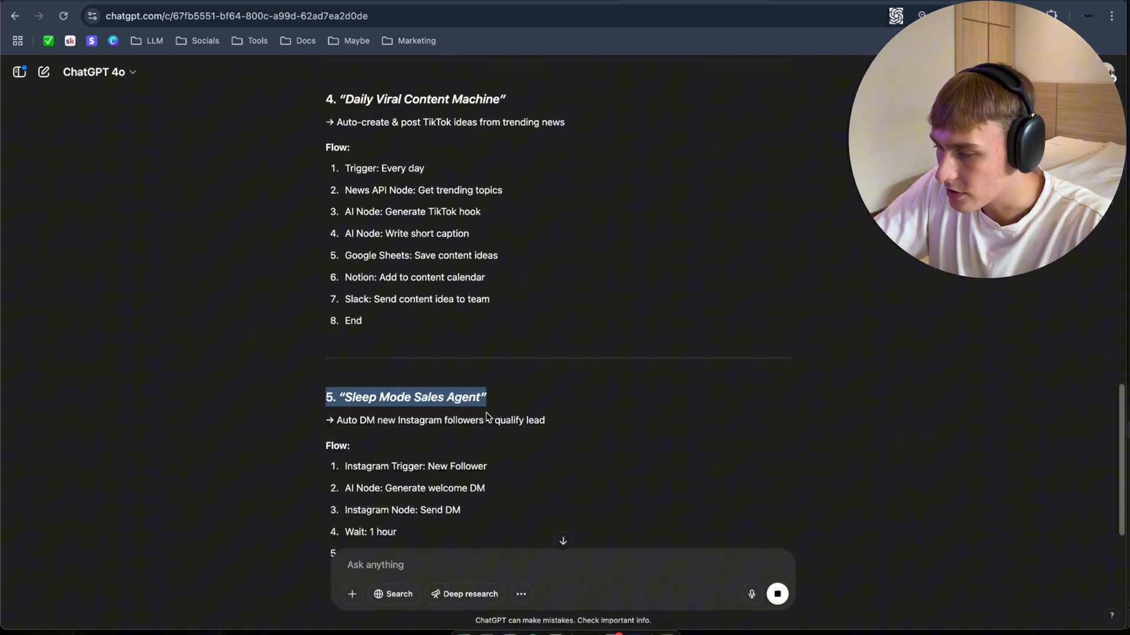
scroll(up, 3)
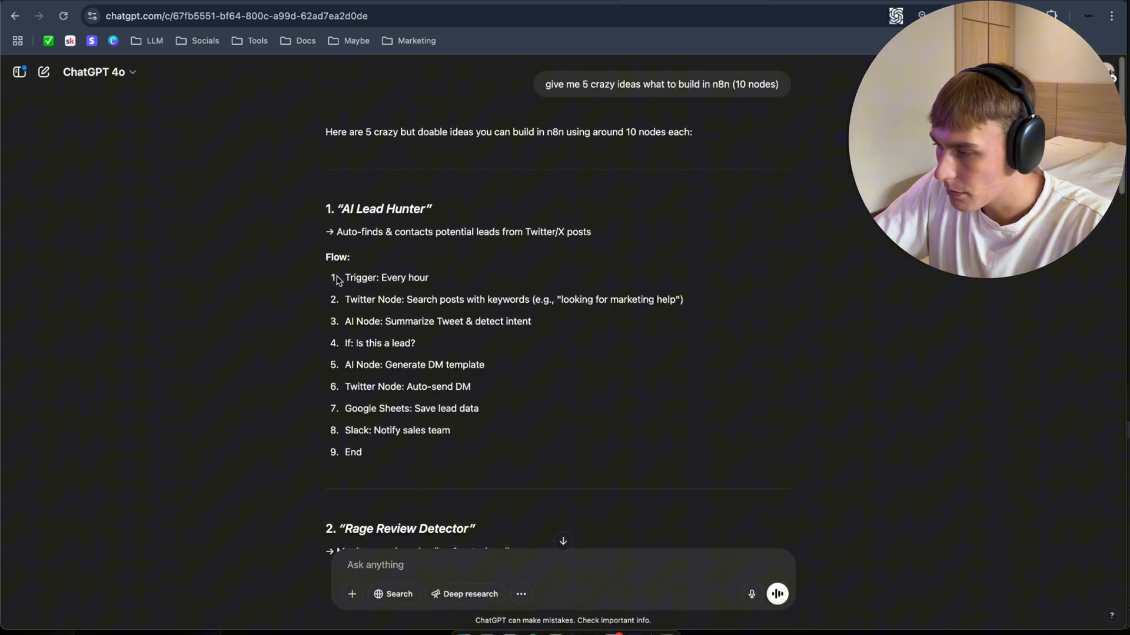
scroll(down, 3)
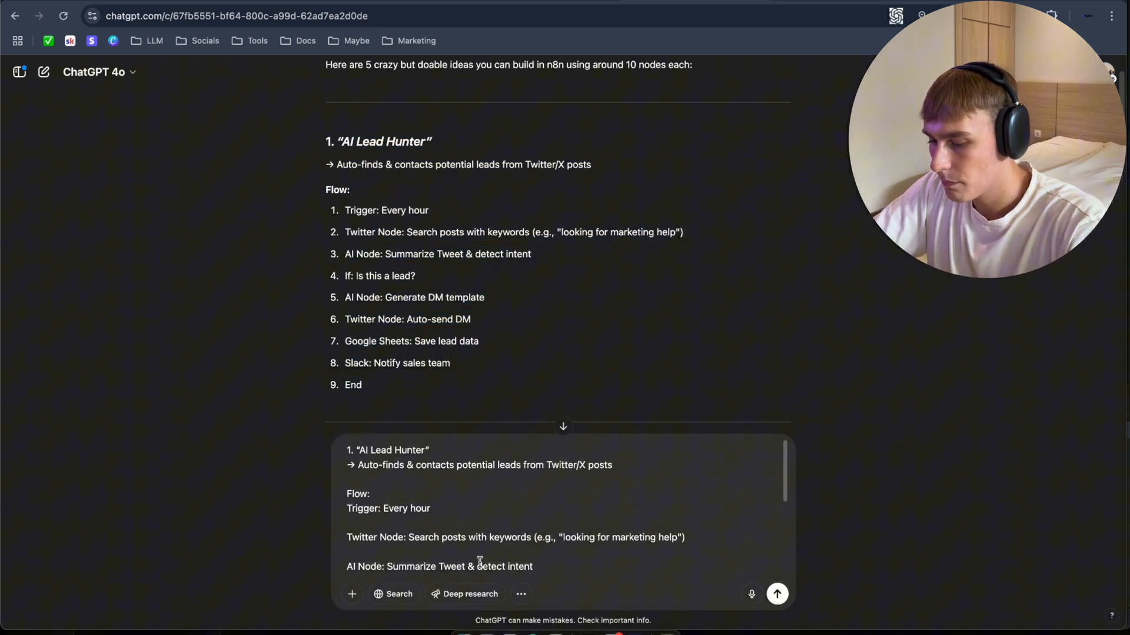
Send 'Break this down for me' and read ChatGPT's node-by-node AI Lead Hunter breakdown.
text(Break this)
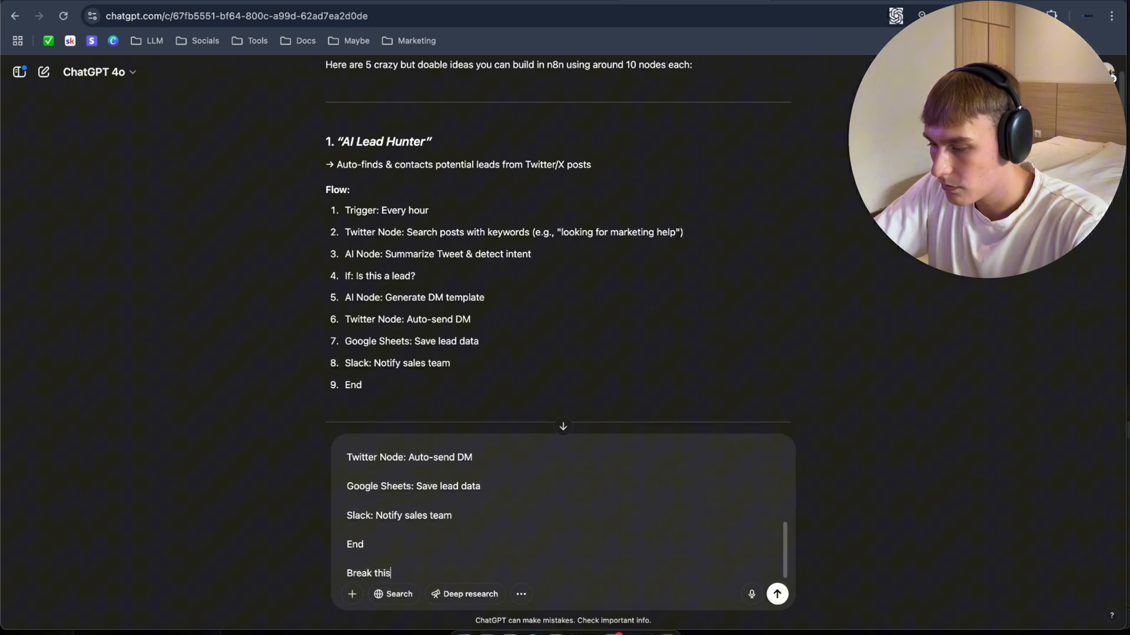
text(down for me)
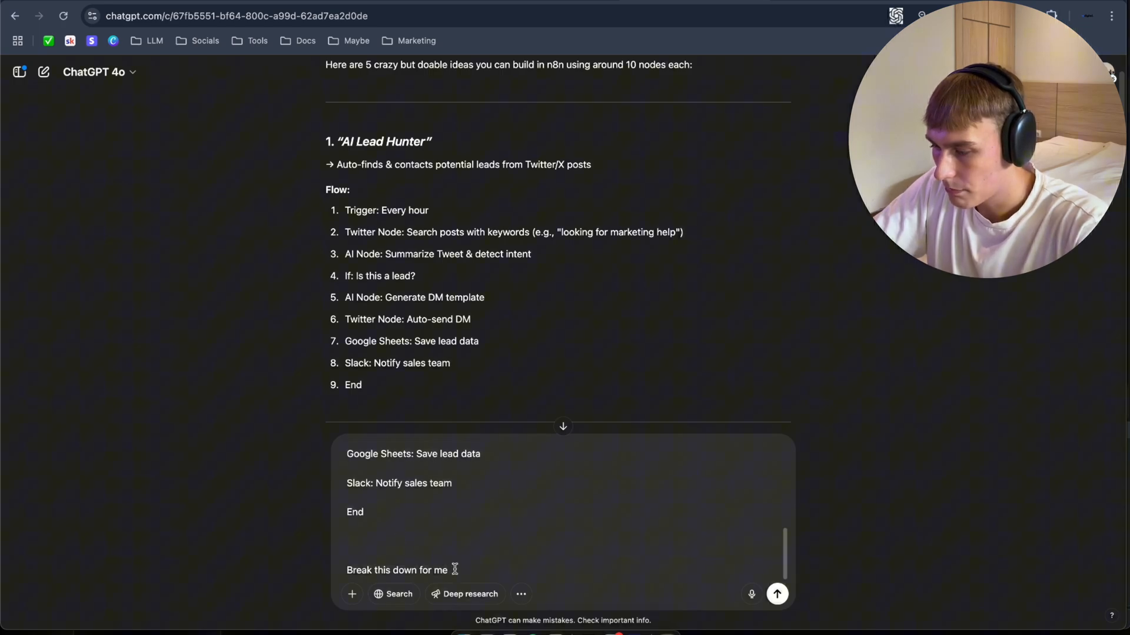
click(777, 593)
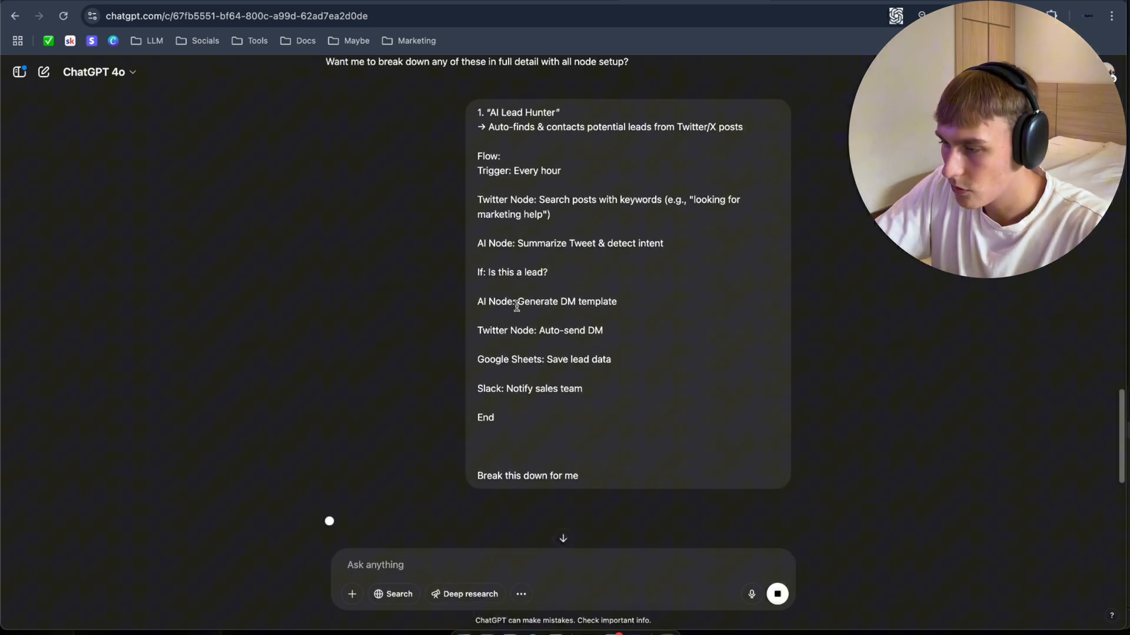
scroll(down, 3)
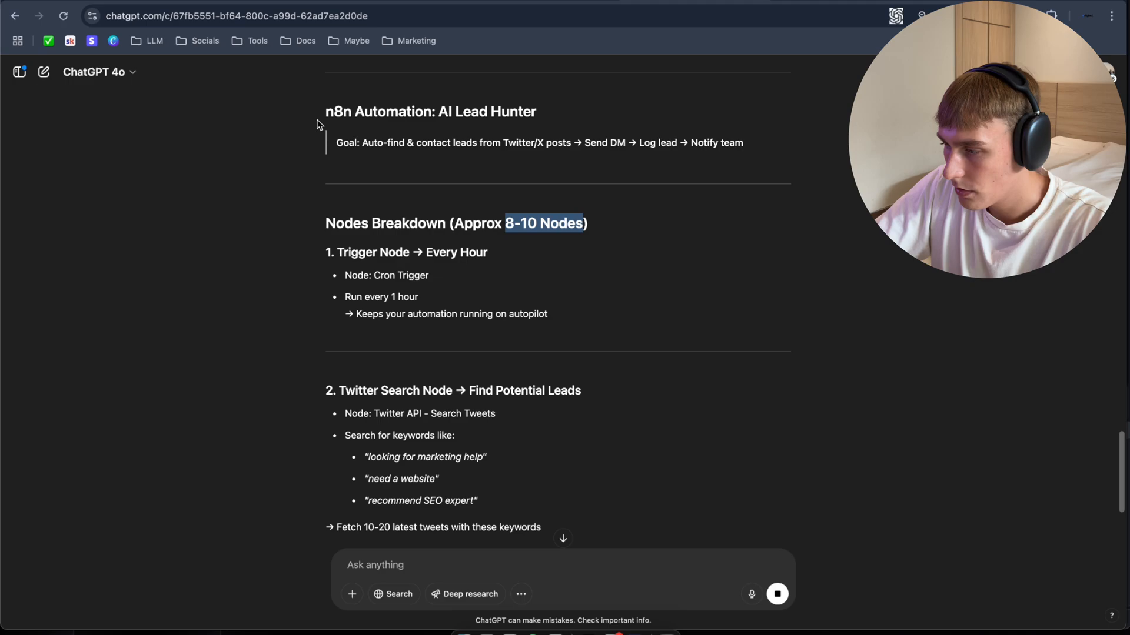
scroll(down, 3)
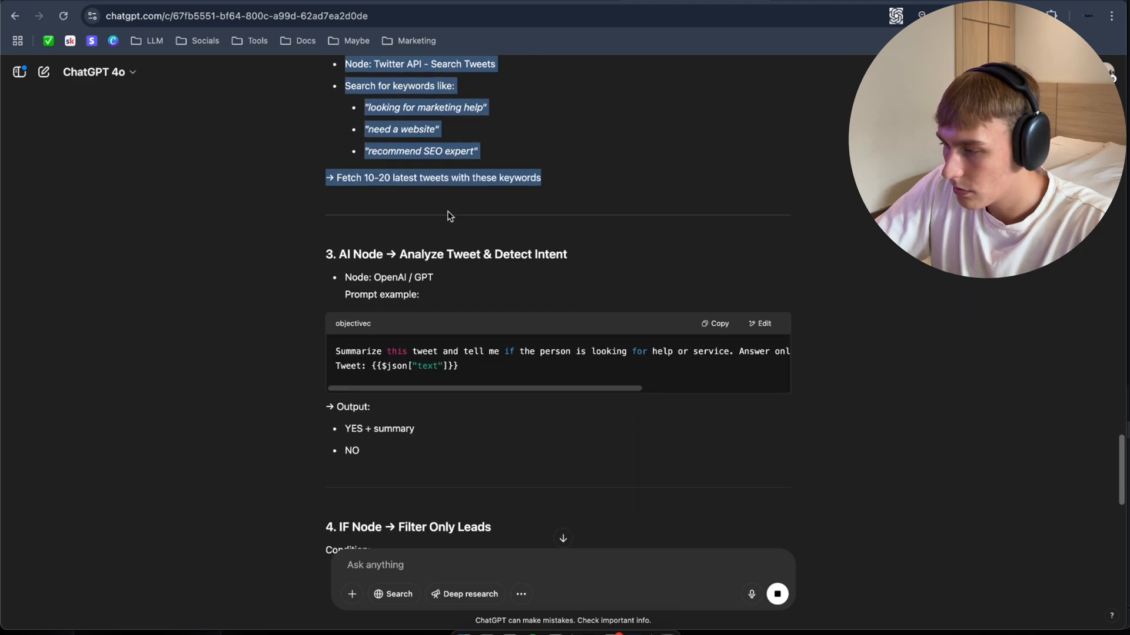
scroll(down, 3)
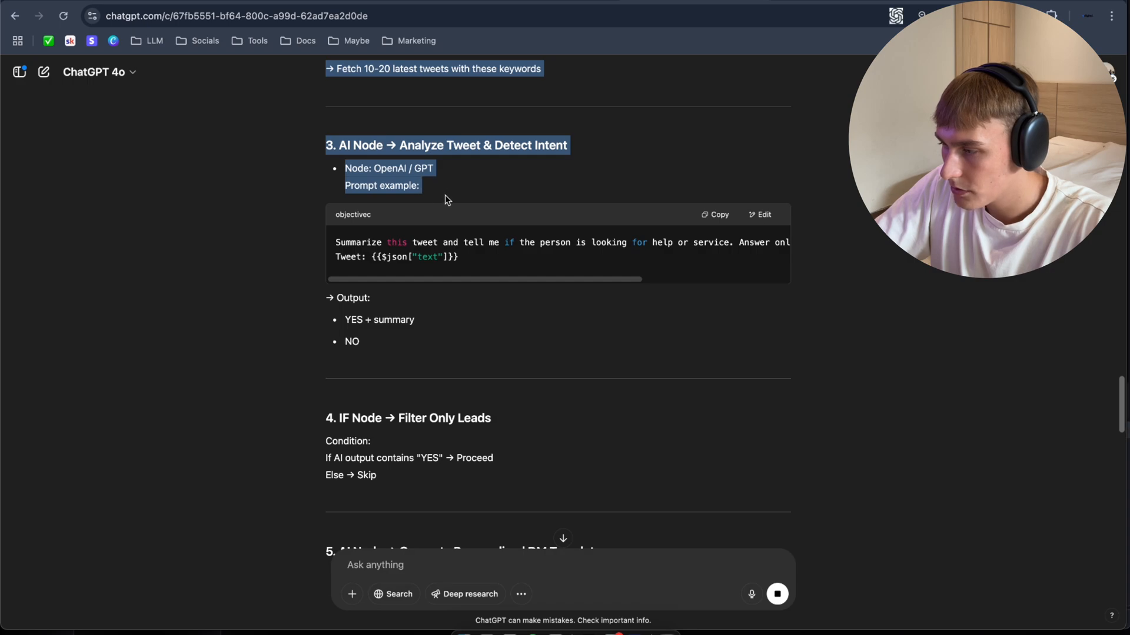
scroll(down, 3)
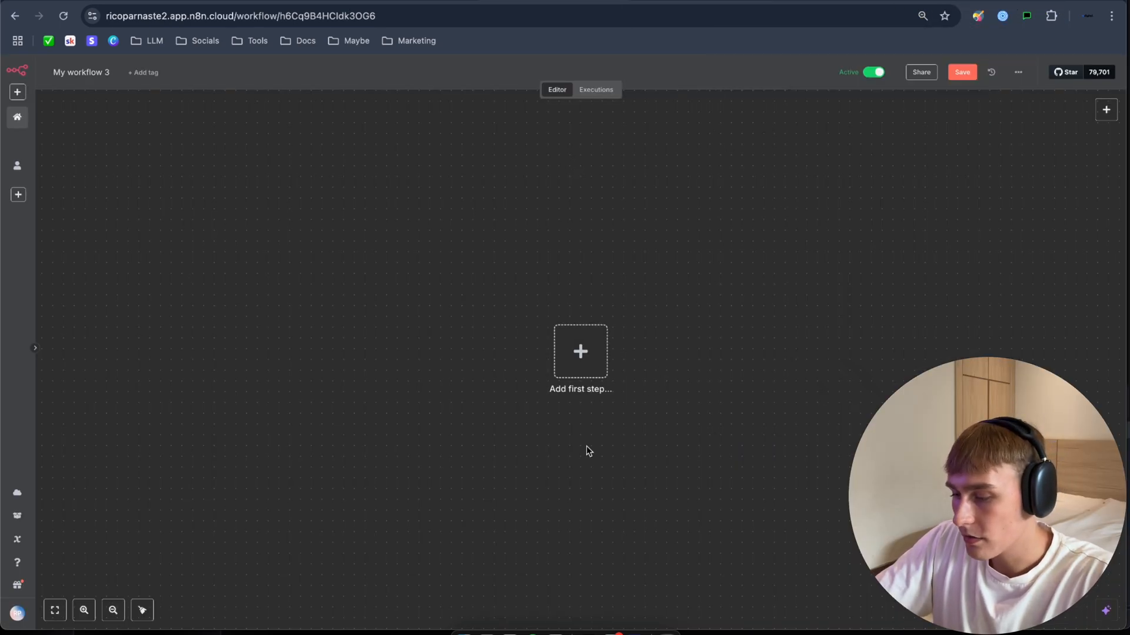
mouse_move(1019, 12)
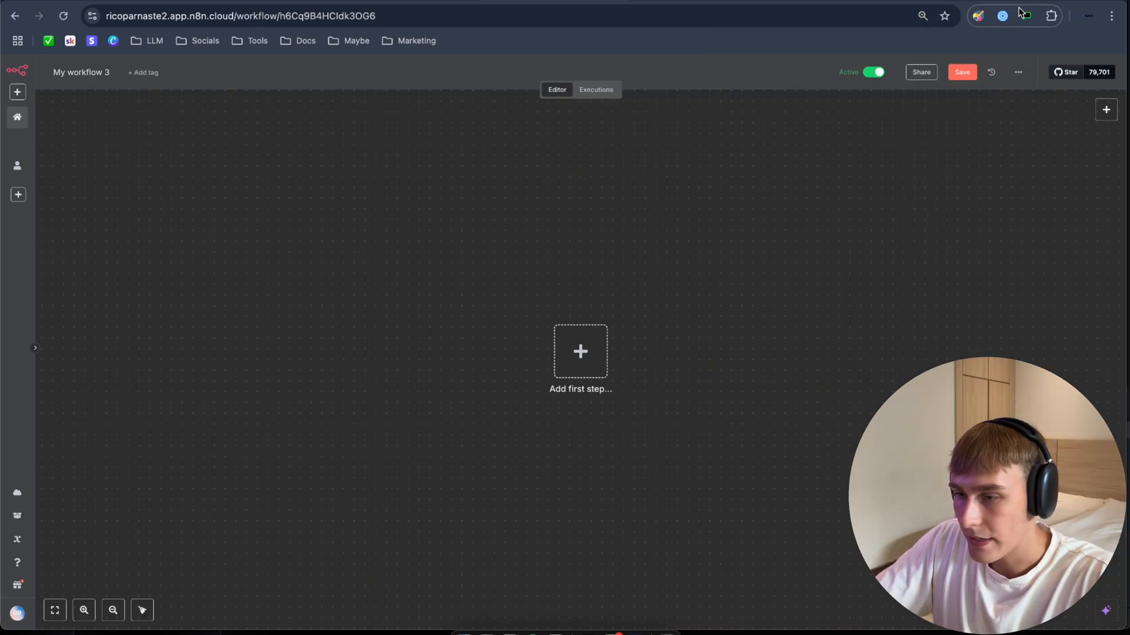
Activate the n8nChat extension on the current empty n8n workflow page.
click(1026, 15)
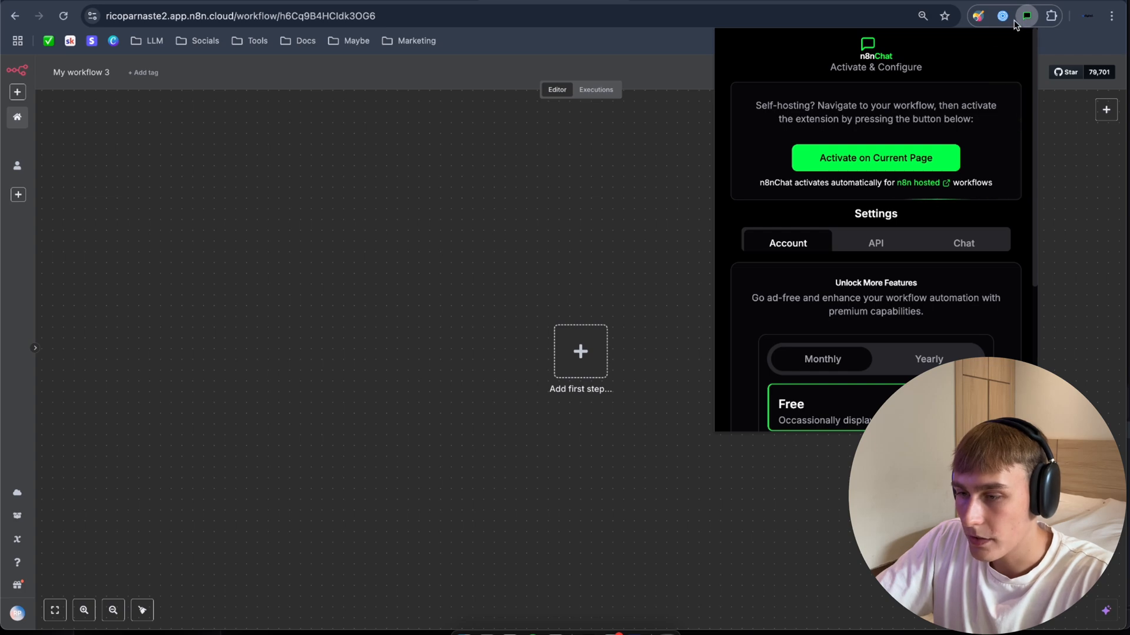
mouse_move(810, 174)
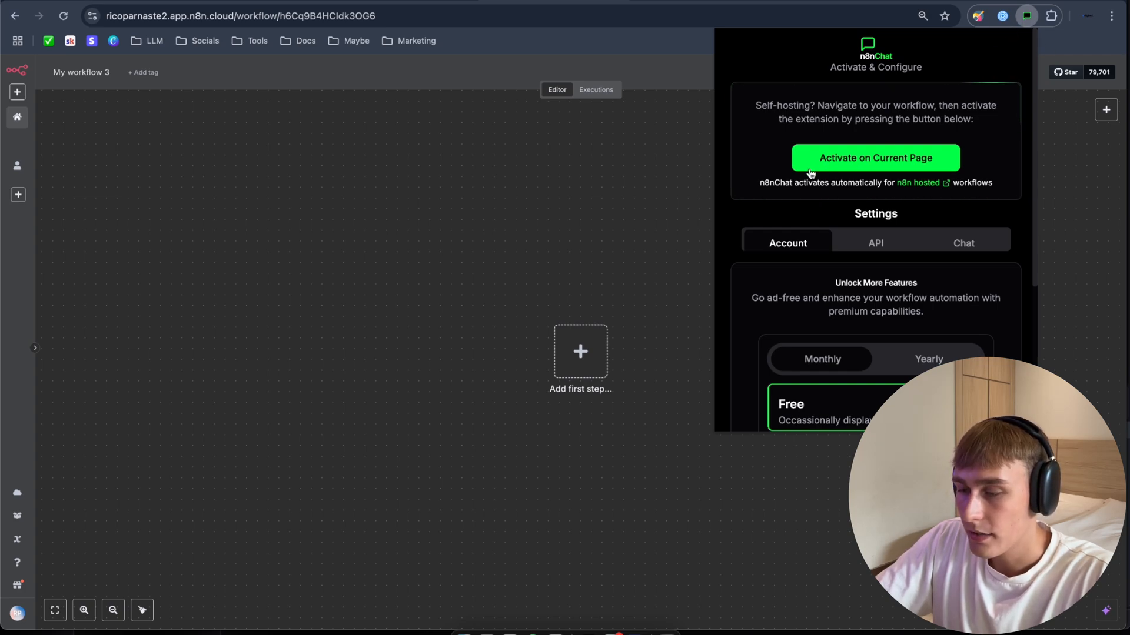
mouse_move(905, 171)
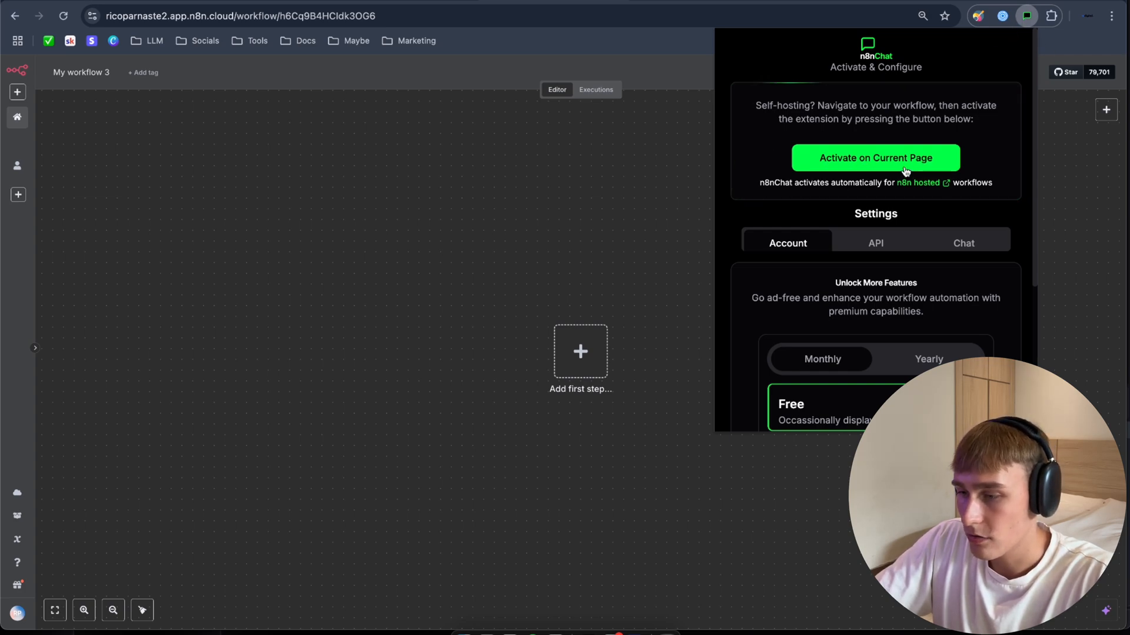
click(874, 157)
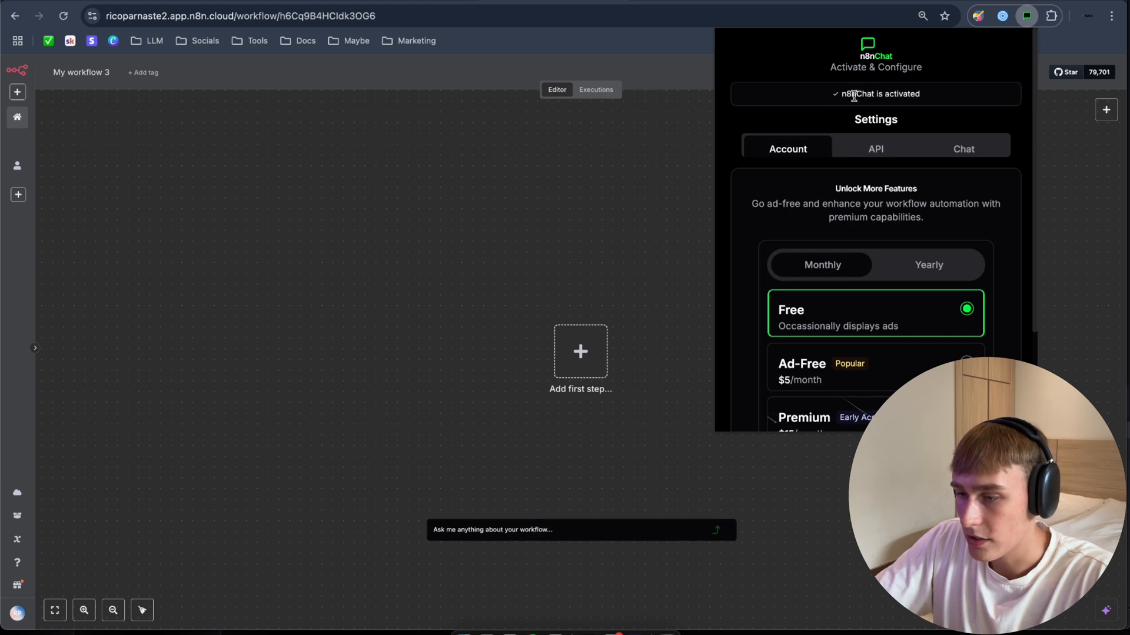
mouse_move(784, 125)
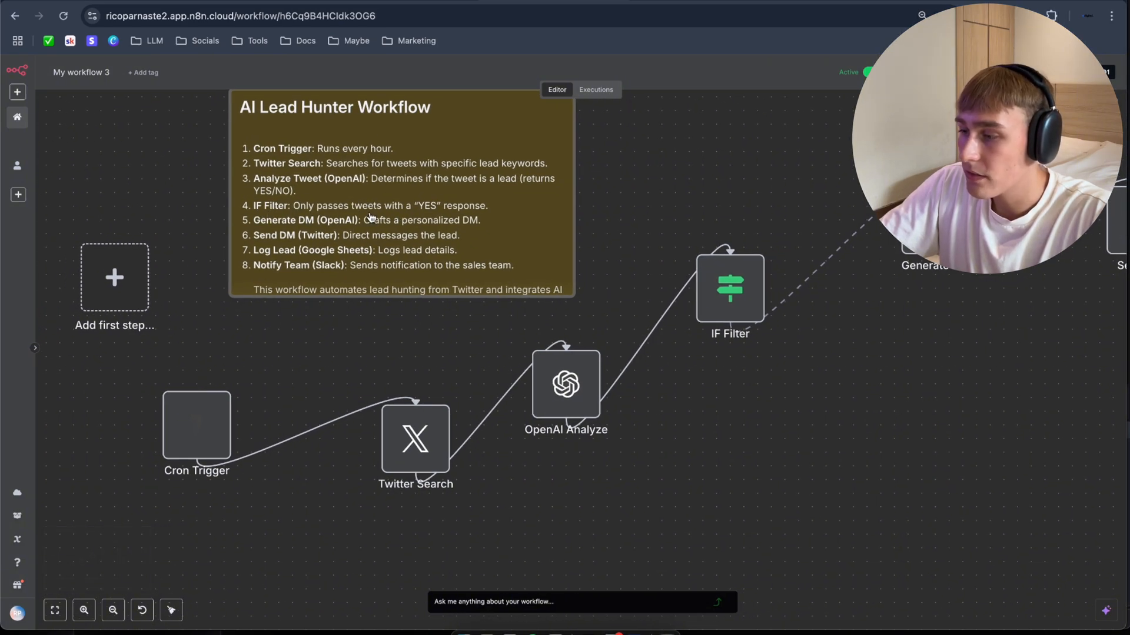
mouse_move(729, 289)
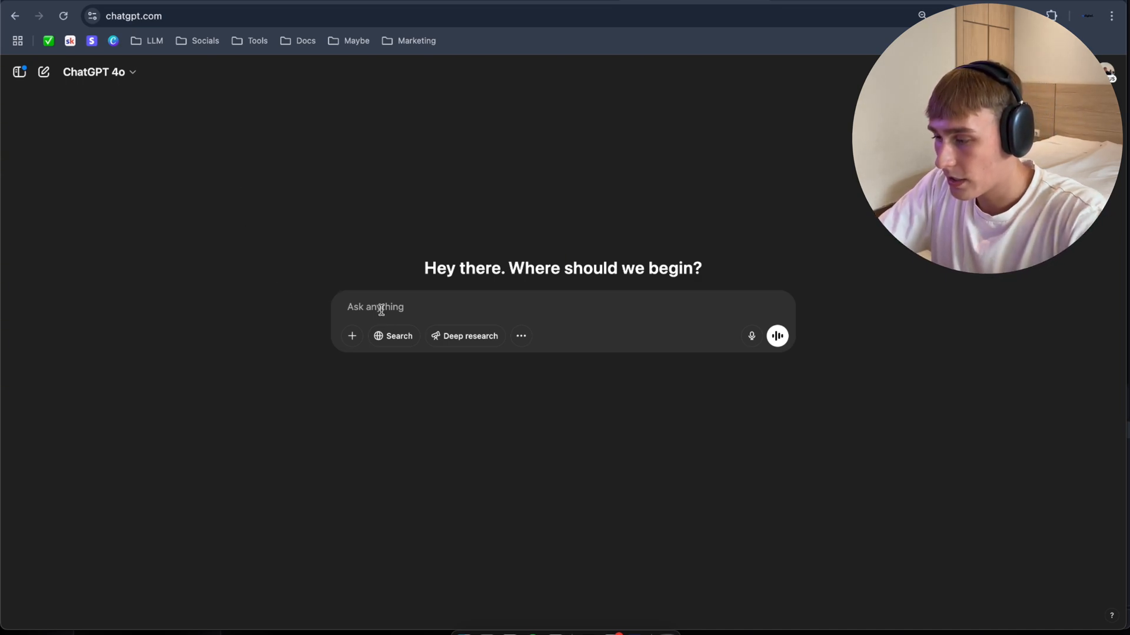
Send ChatGPT 'Generate 5 crazy ideas what to build in n8n using n8nchat.com (actually buildable, 10 nodes)'.
text(Generate 5)
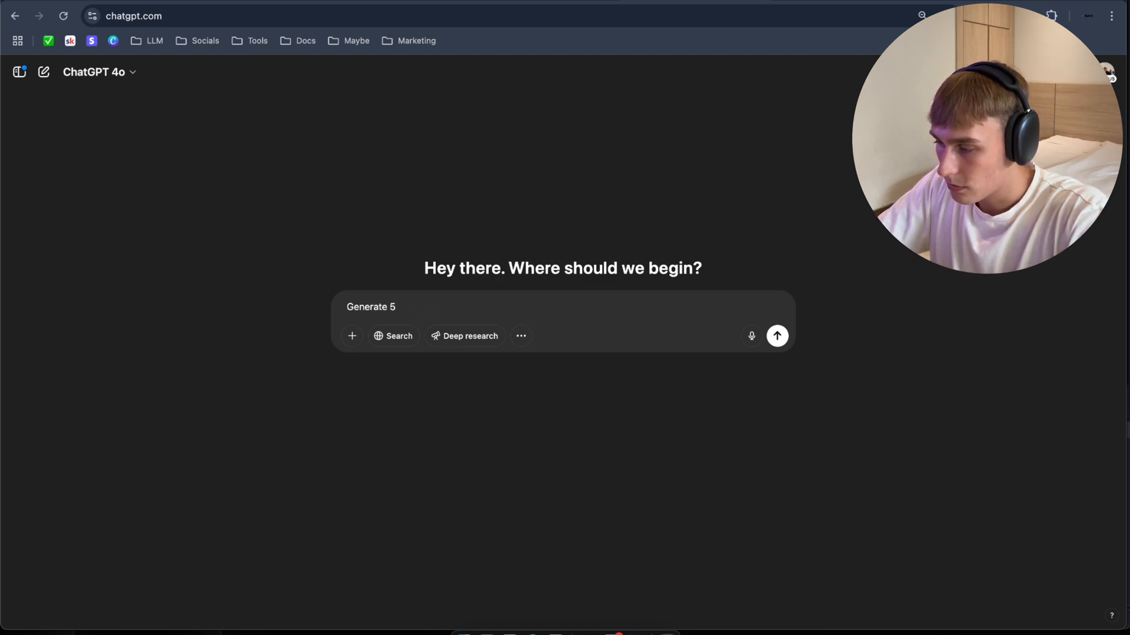
text(crazy ideas)
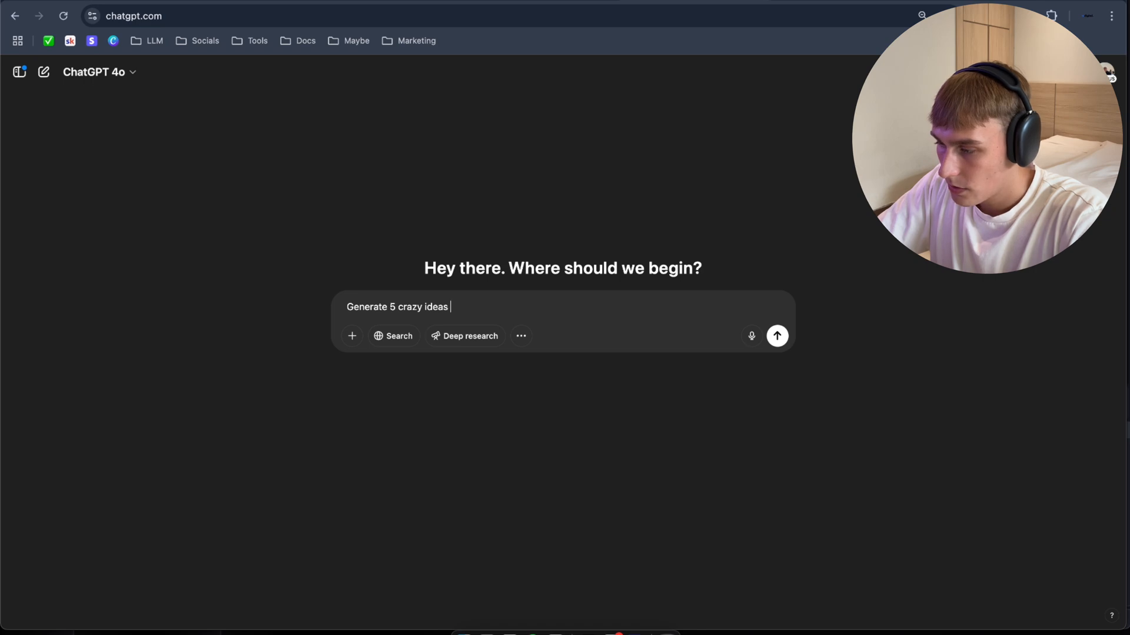
text(what to t)
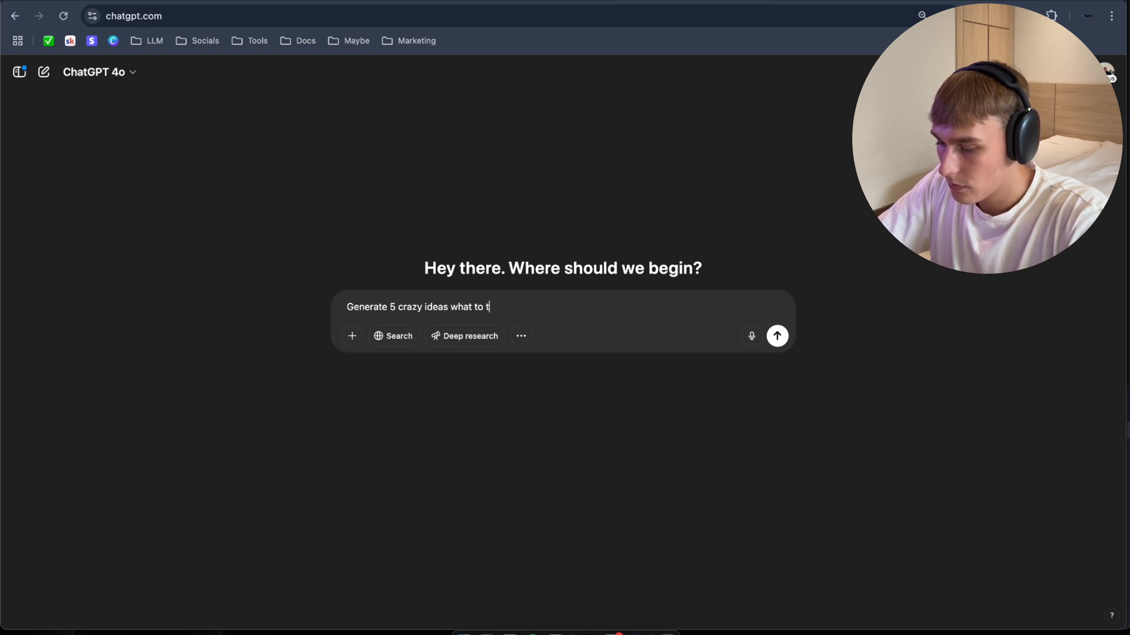
text(bui)
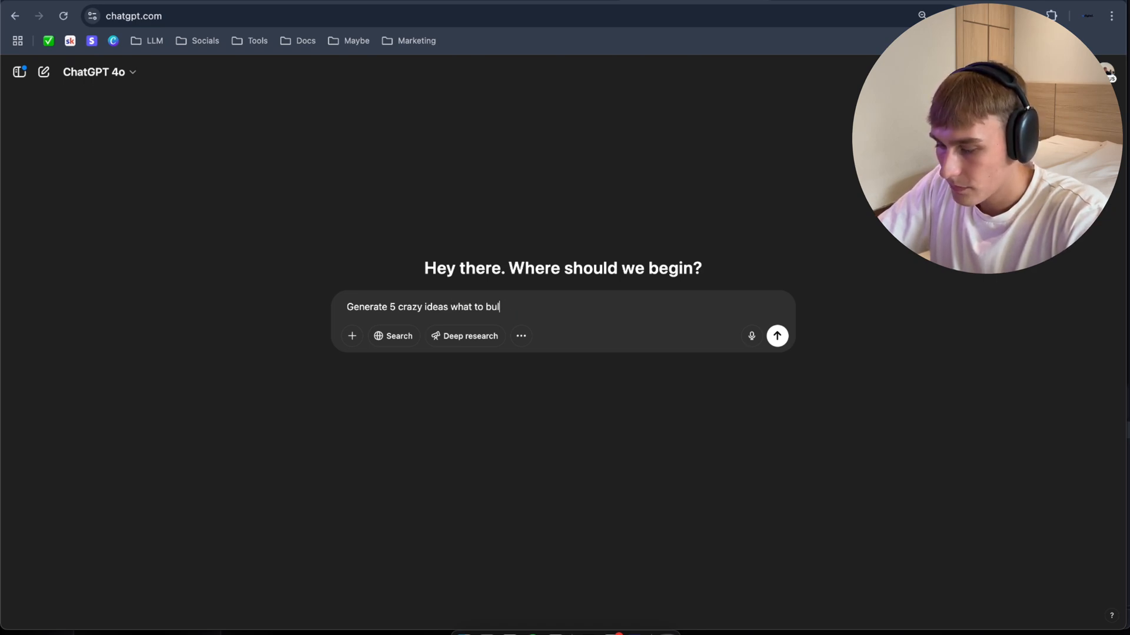
text(ld in n8n)
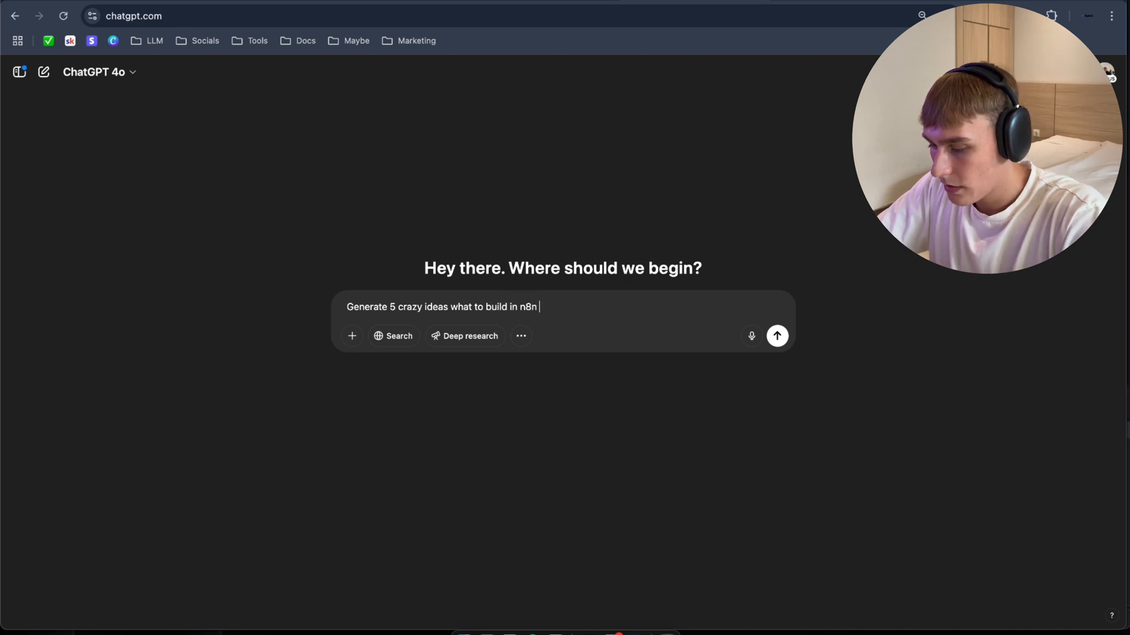
text(using n8nchat.com)
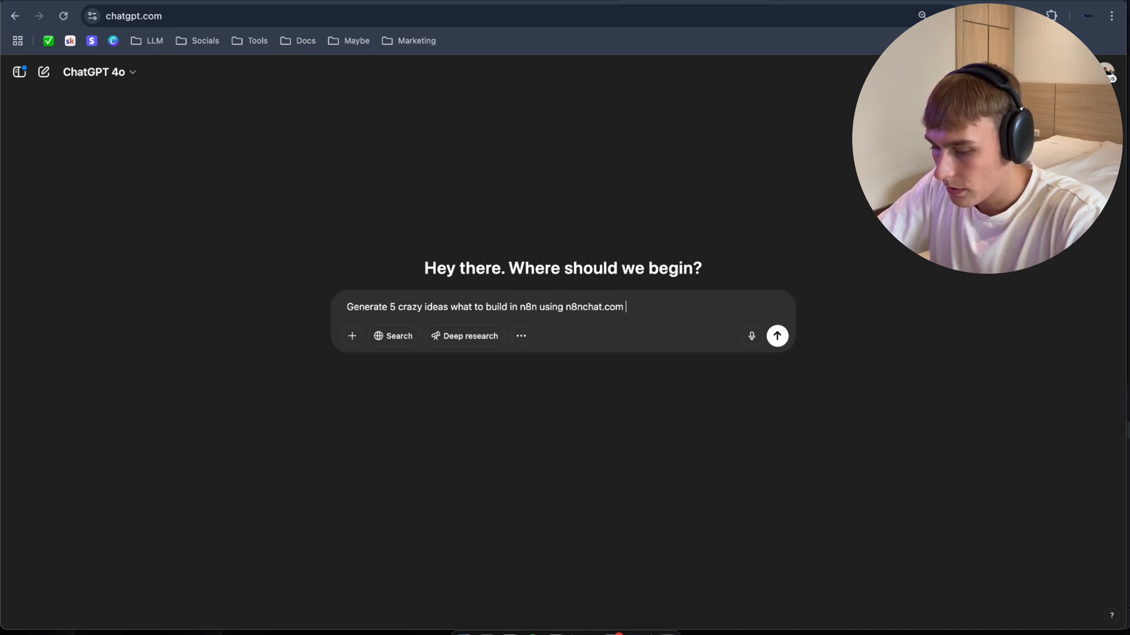
text((make sur)
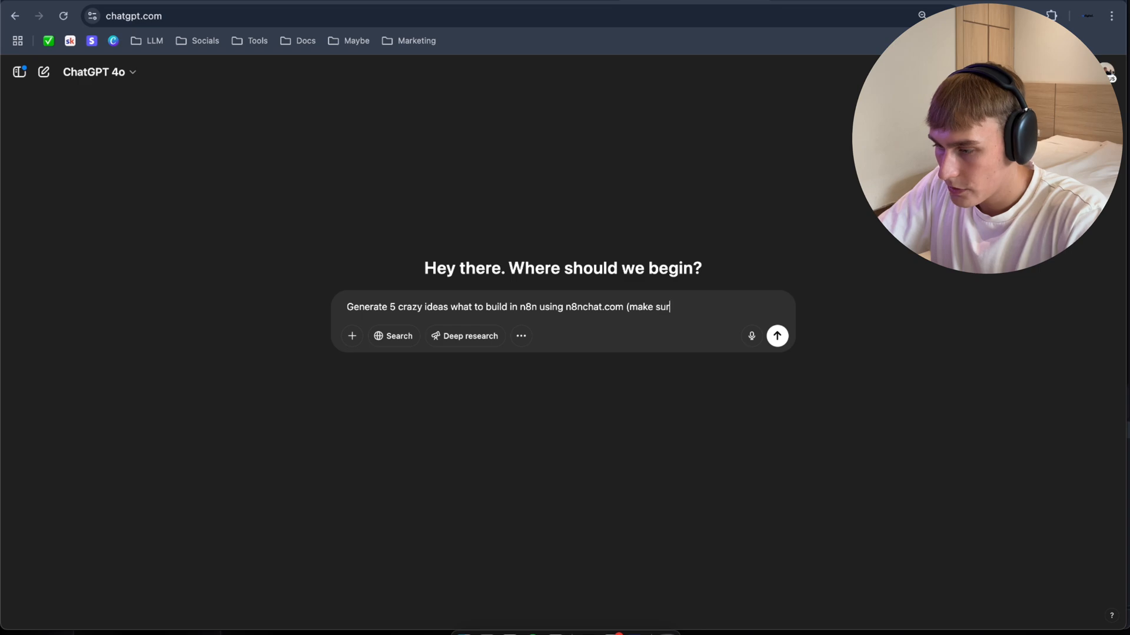
text(e that theideas are ac)
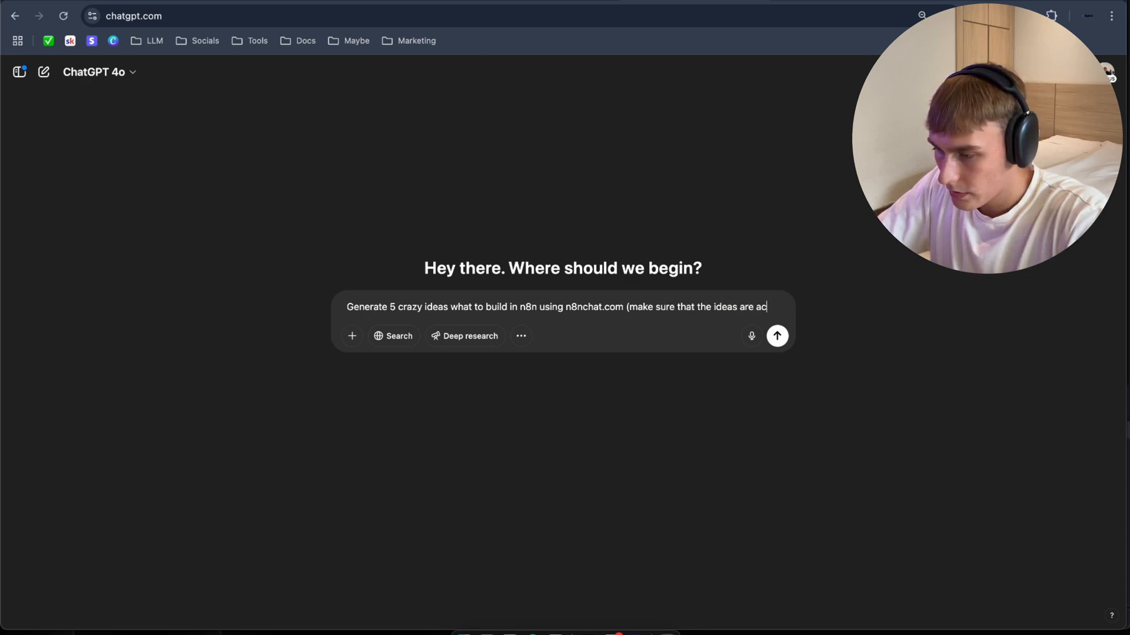
text(tually buildable and)
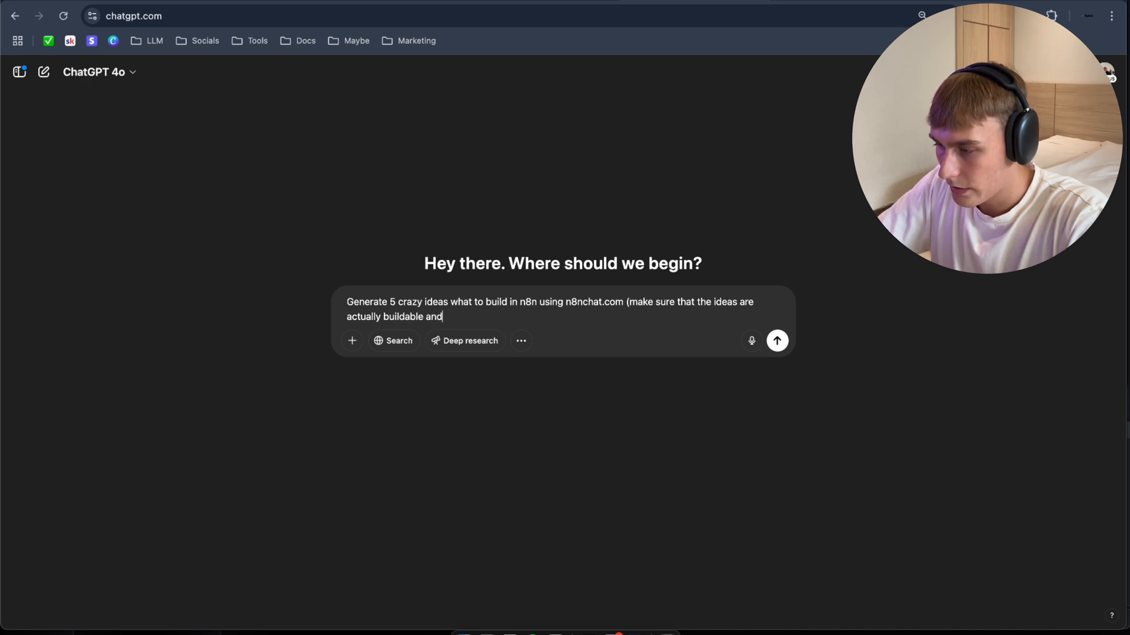
key(Backspace)
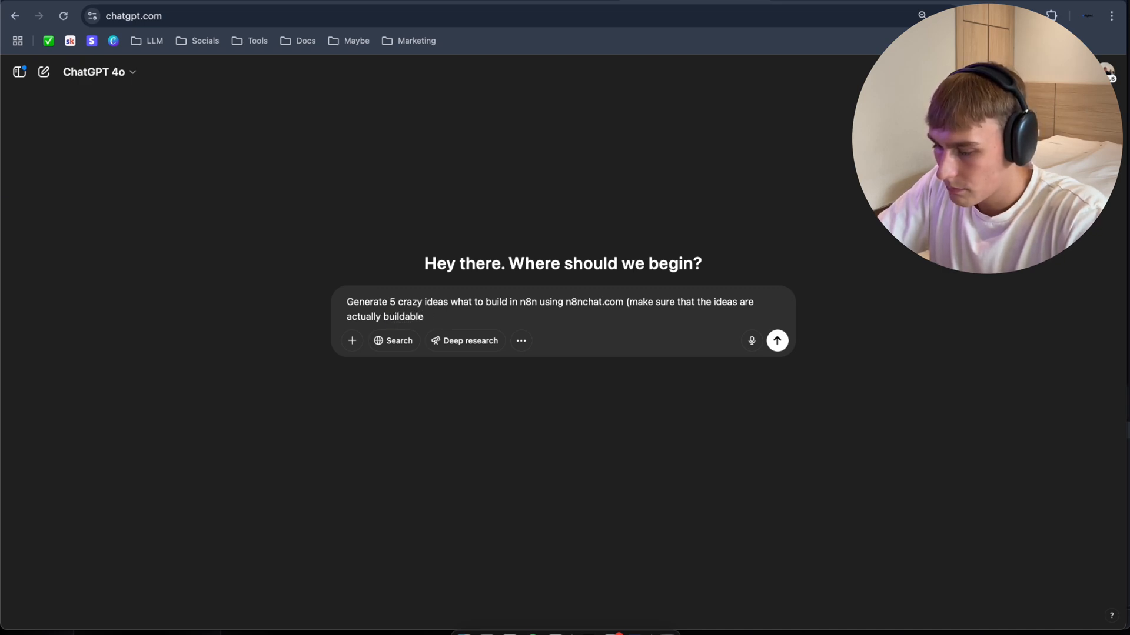
text()()
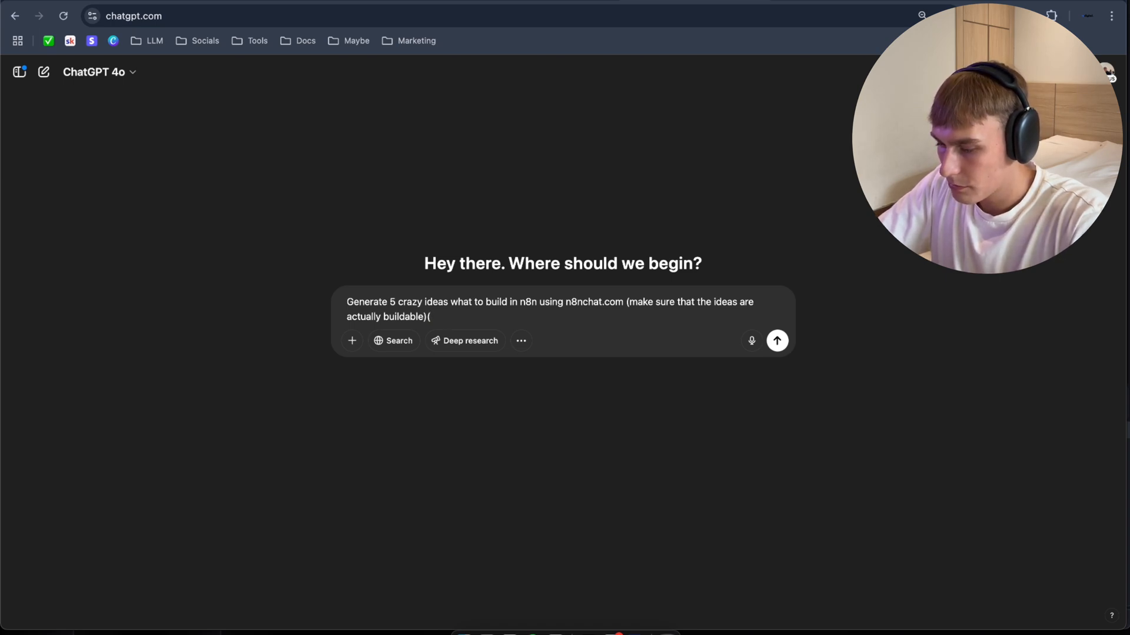
text(10 nodes8)
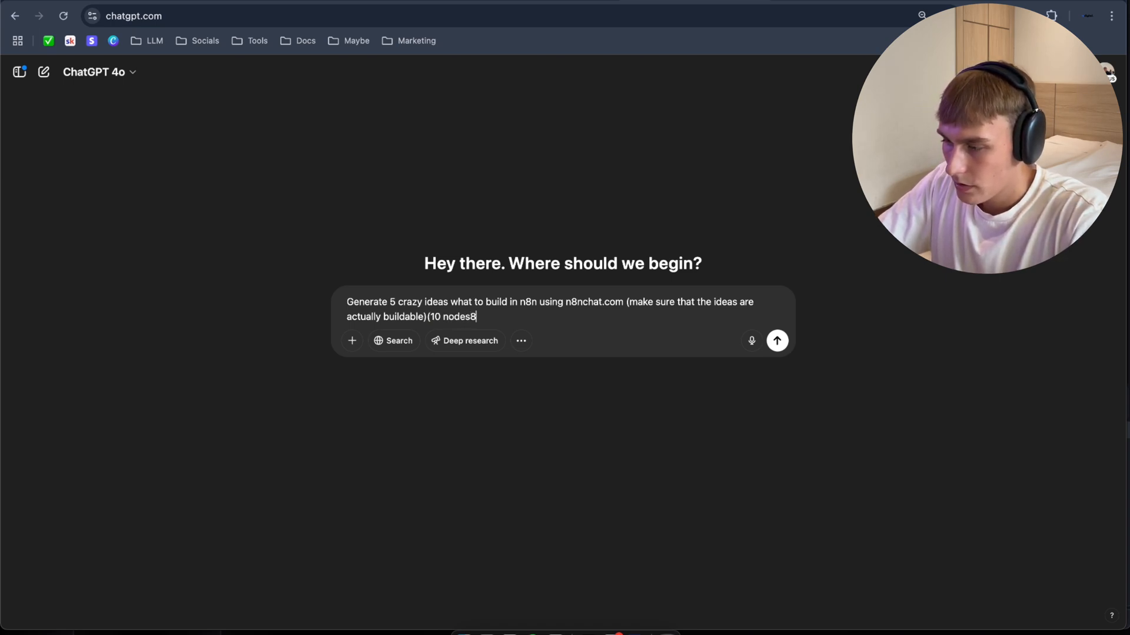
text())
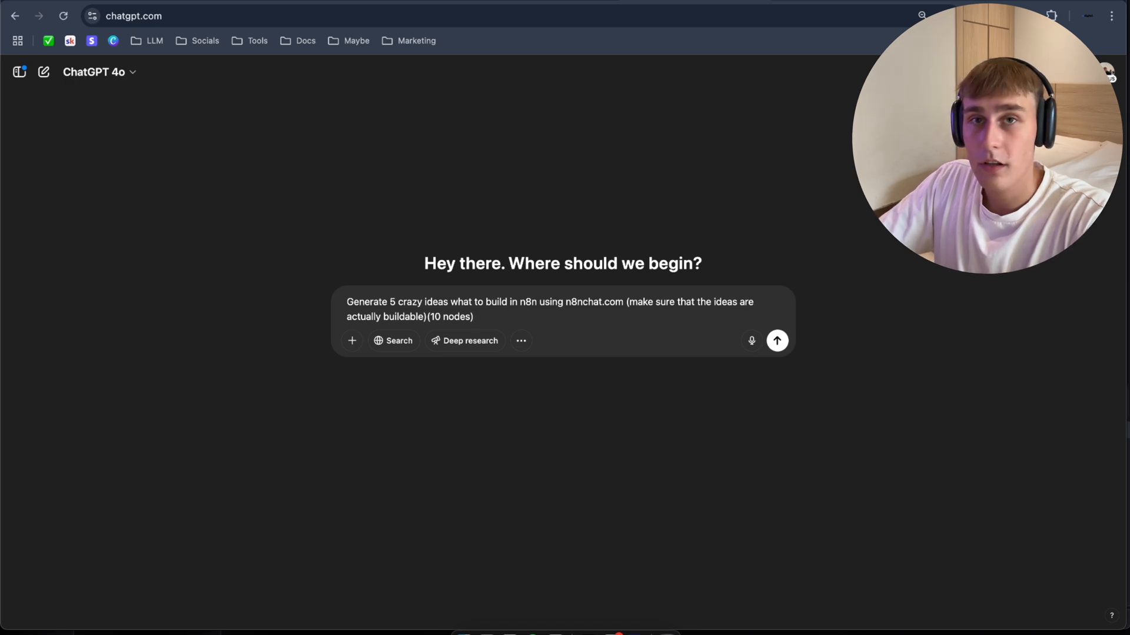
click(776, 340)
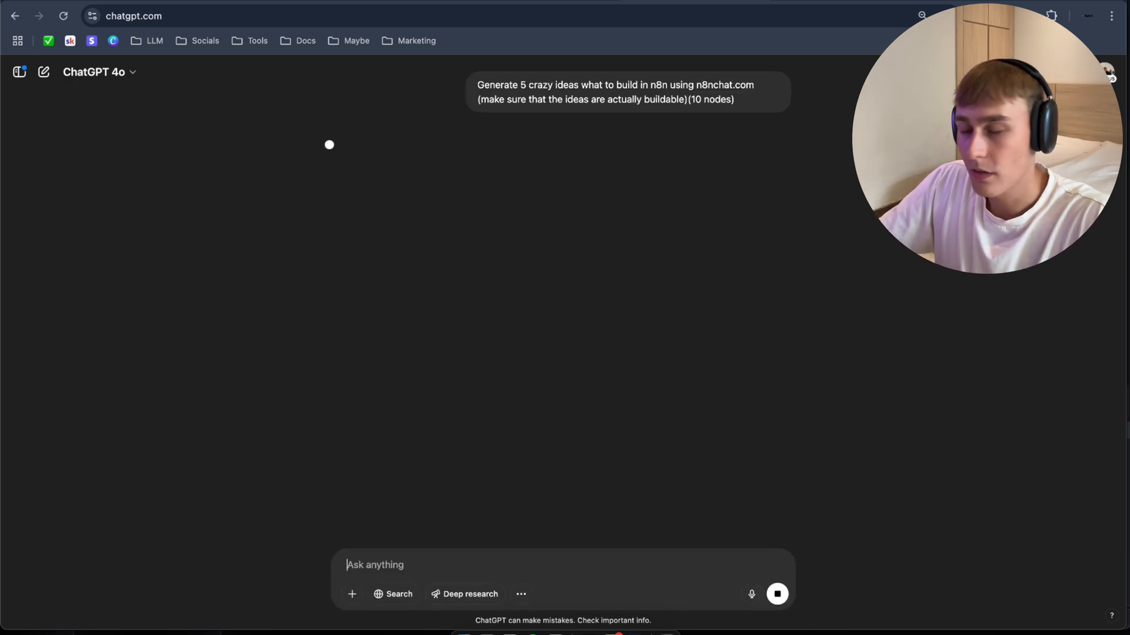
mouse_move(524, 161)
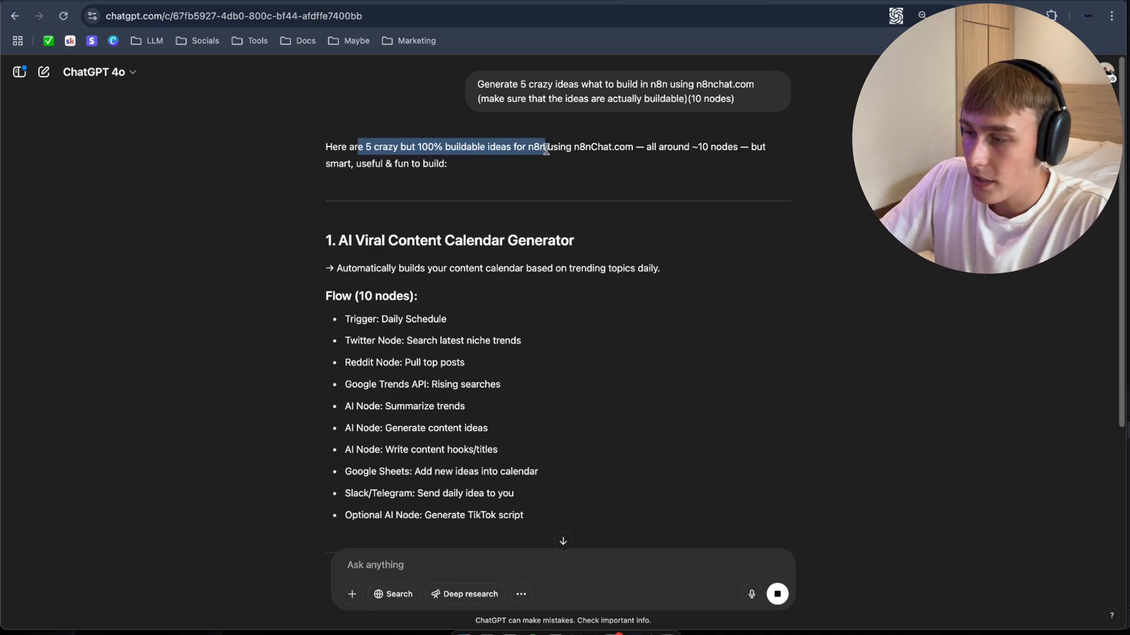
Scroll through the five ideas to idea 4, AI Product Idea Machine, with its 10-node flow.
scroll(down, 3)
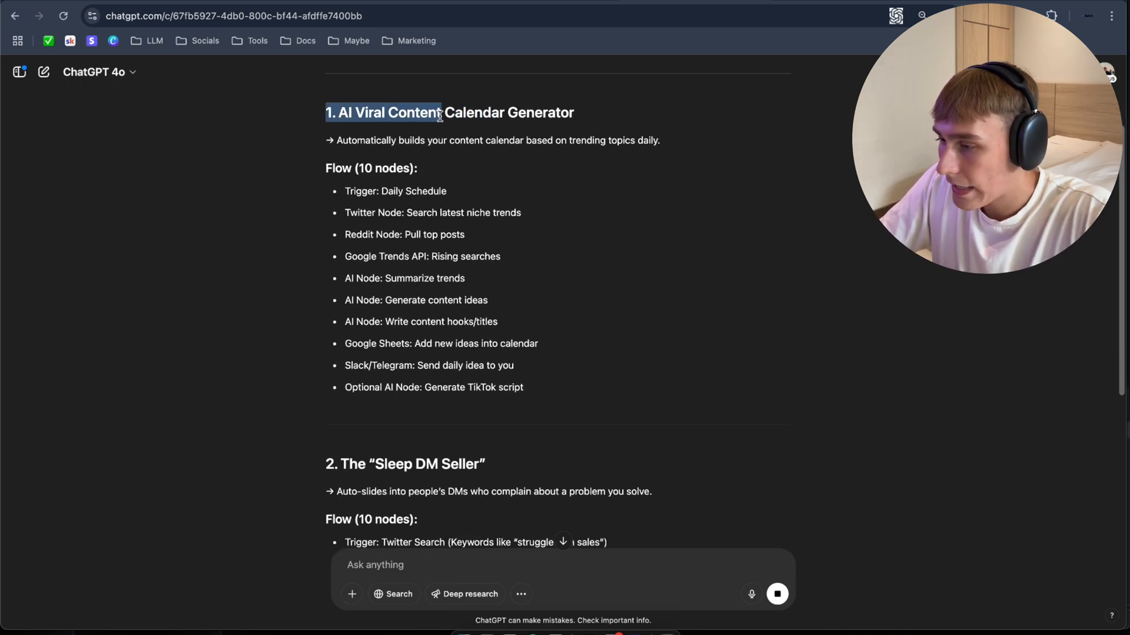
scroll(down, 3)
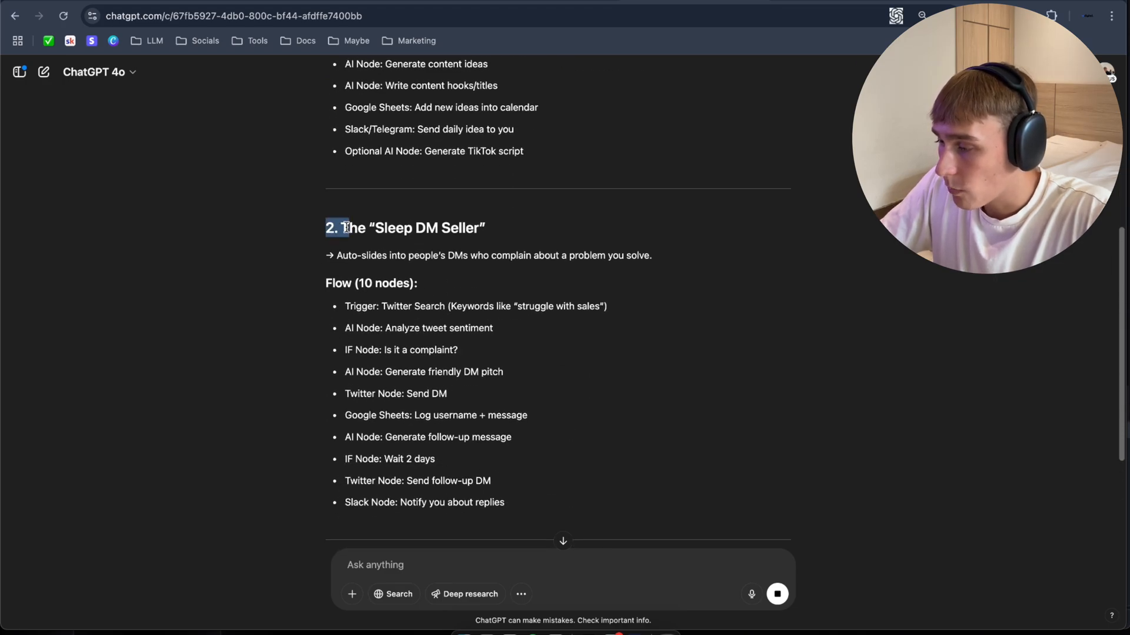
scroll(down, 3)
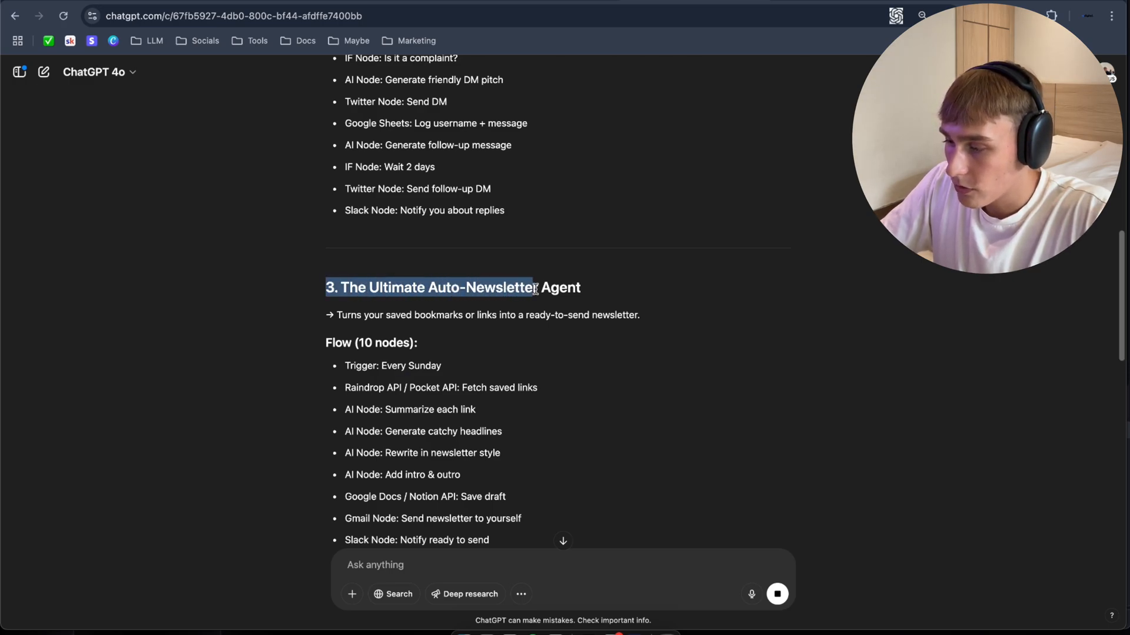
scroll(down, 3)
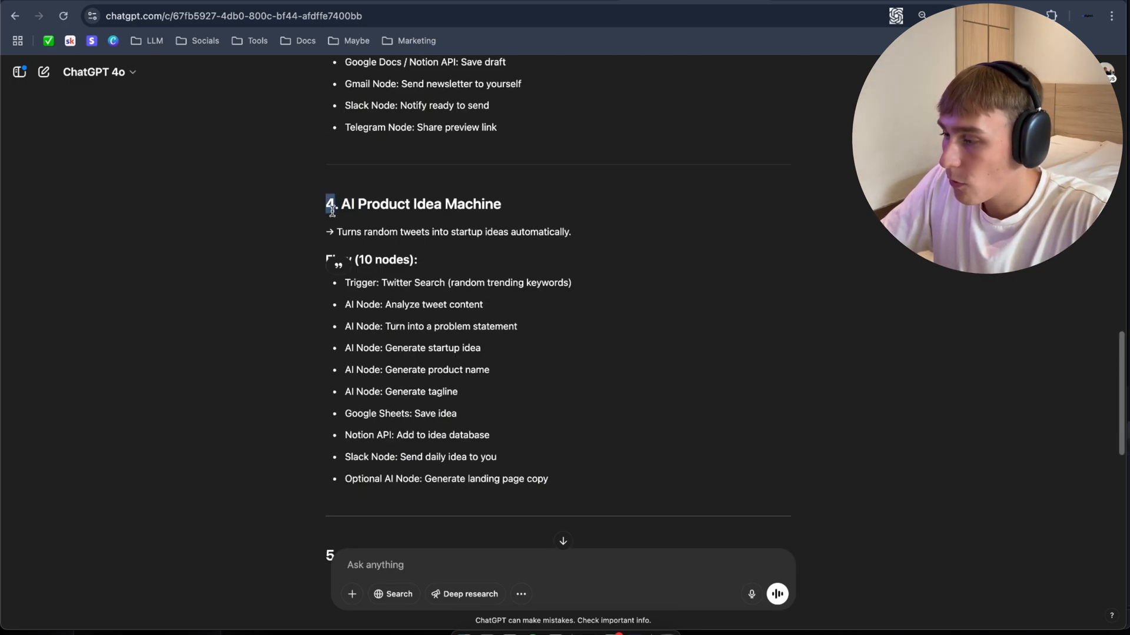
scroll(down, 3)
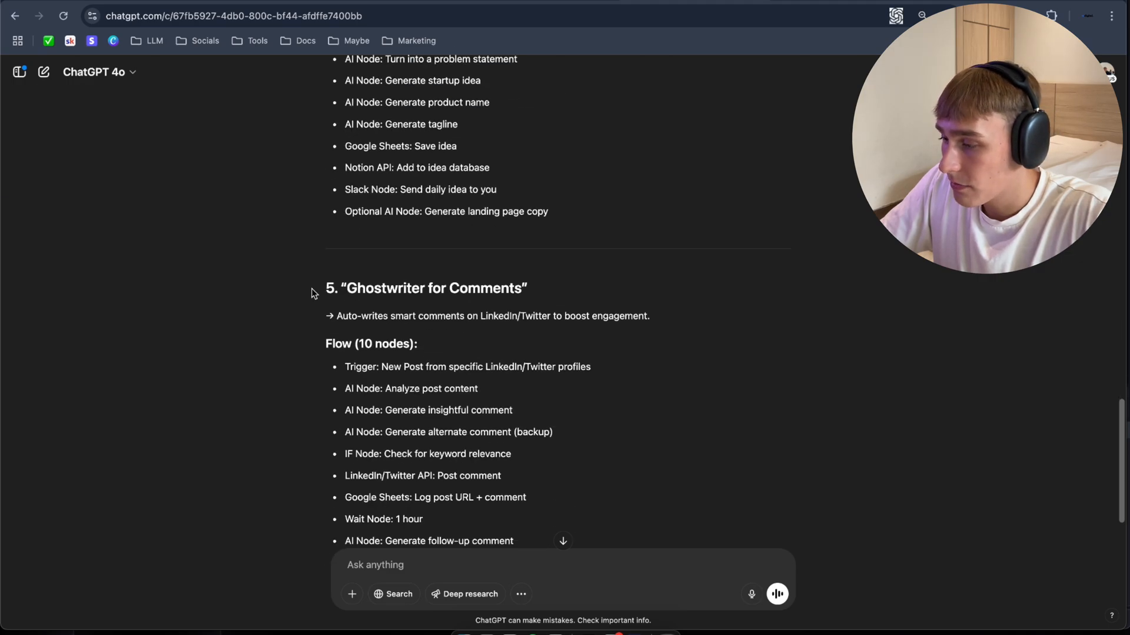
scroll(up, 3)
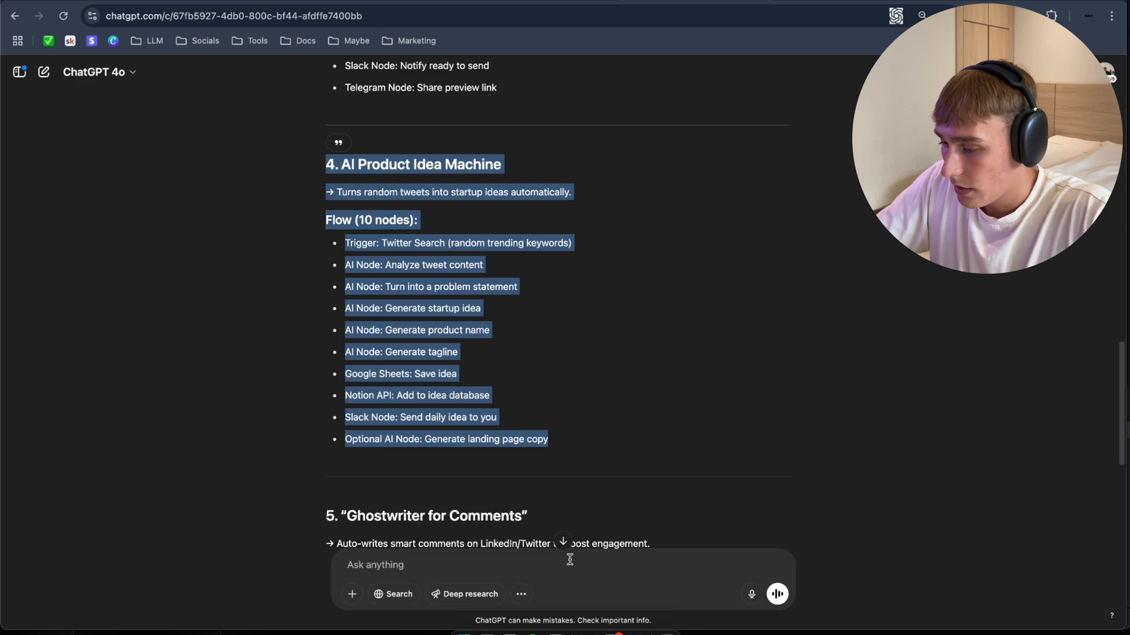
Send 'Break this down' for the idea and select the Full Workflow Breakdown table.
text(Break trh)
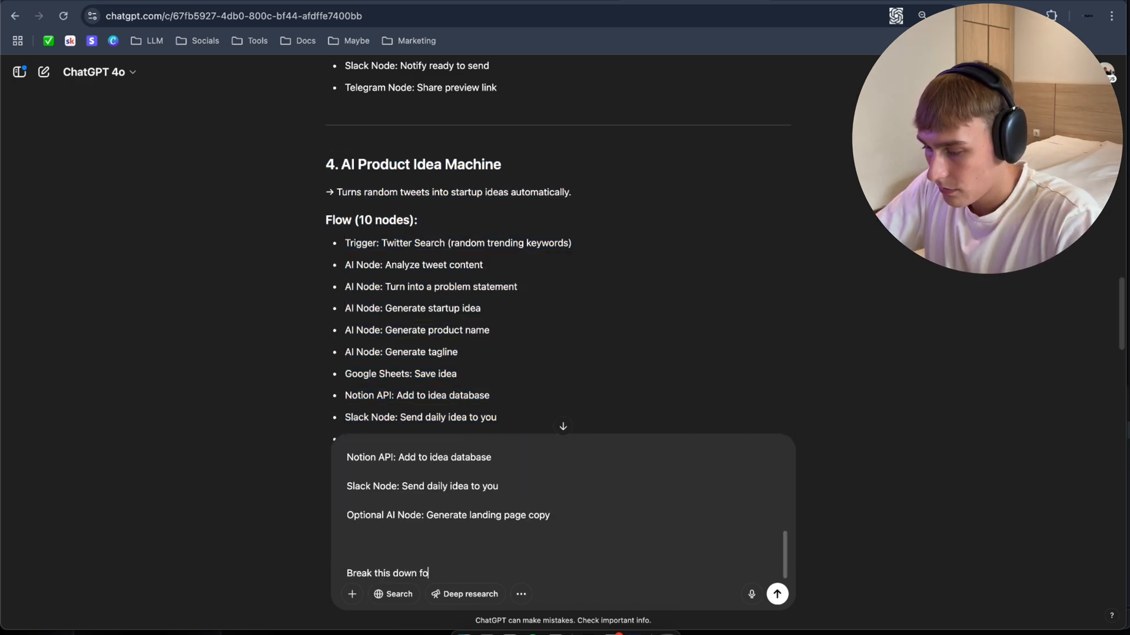
click(777, 593)
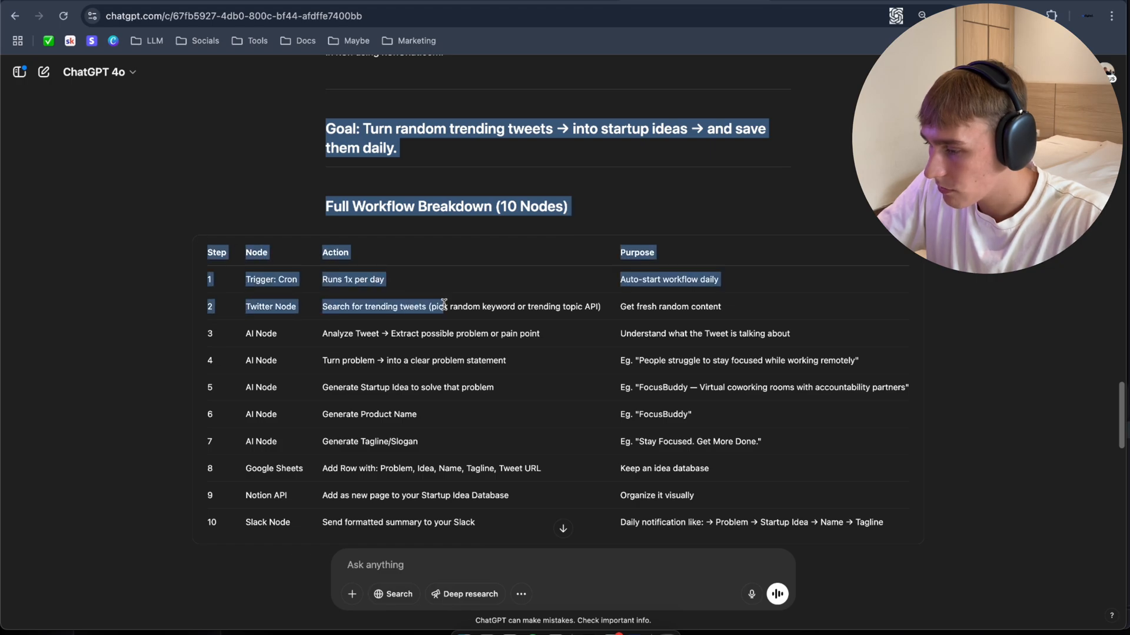
scroll(up, 3)
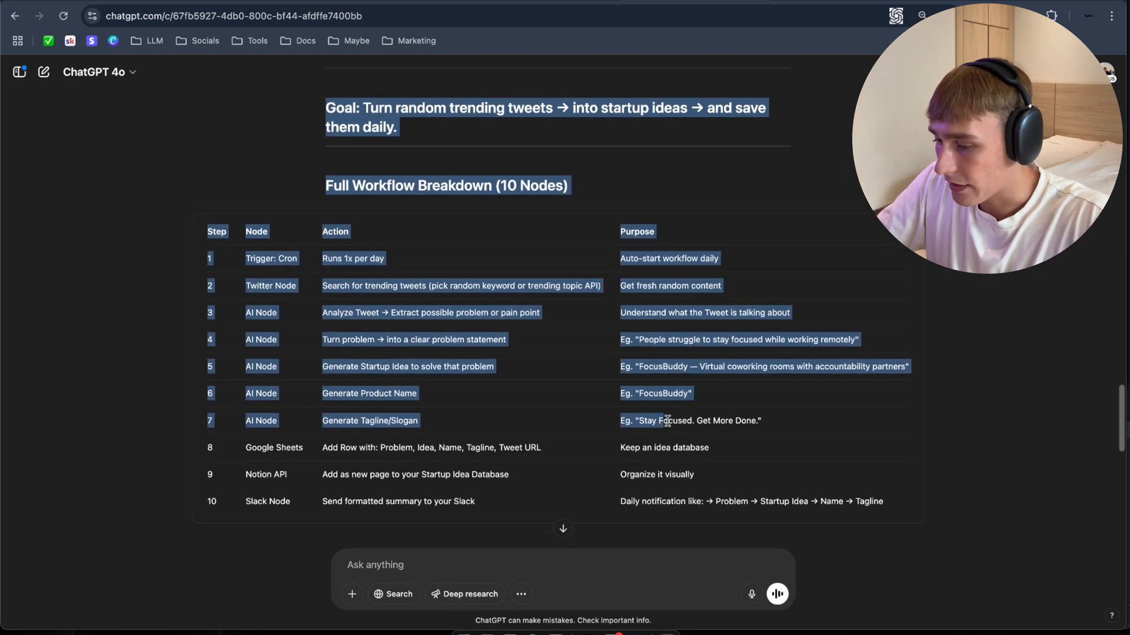
scroll(down, 3)
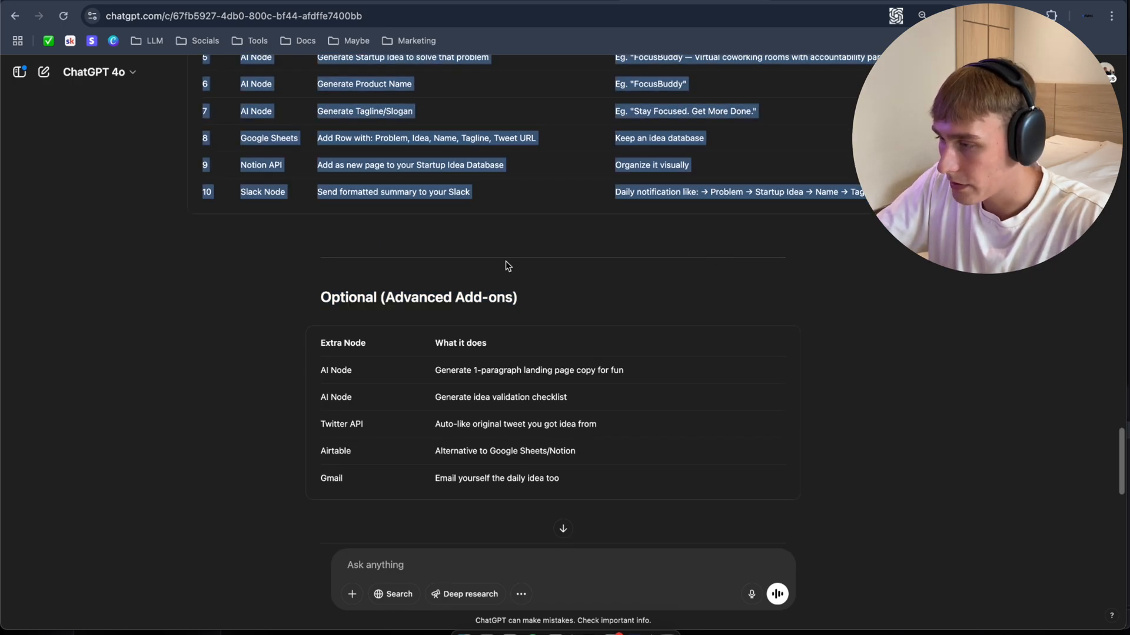
click(478, 564)
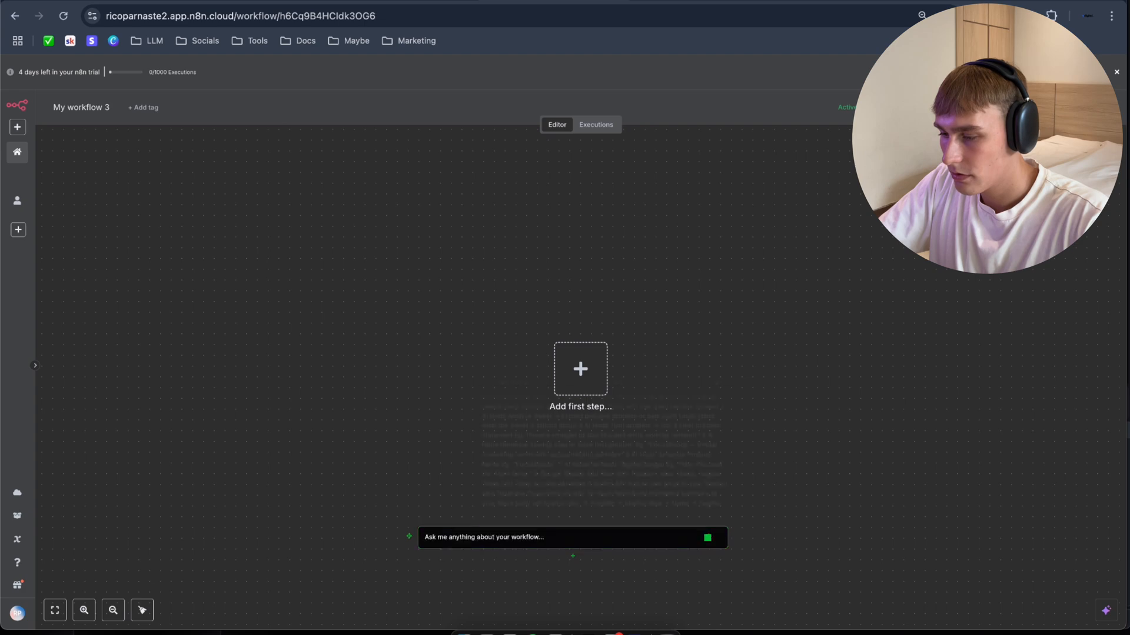
Submit the pasted 10-node breakdown to n8nChat on empty My workflow 3.
click(706, 537)
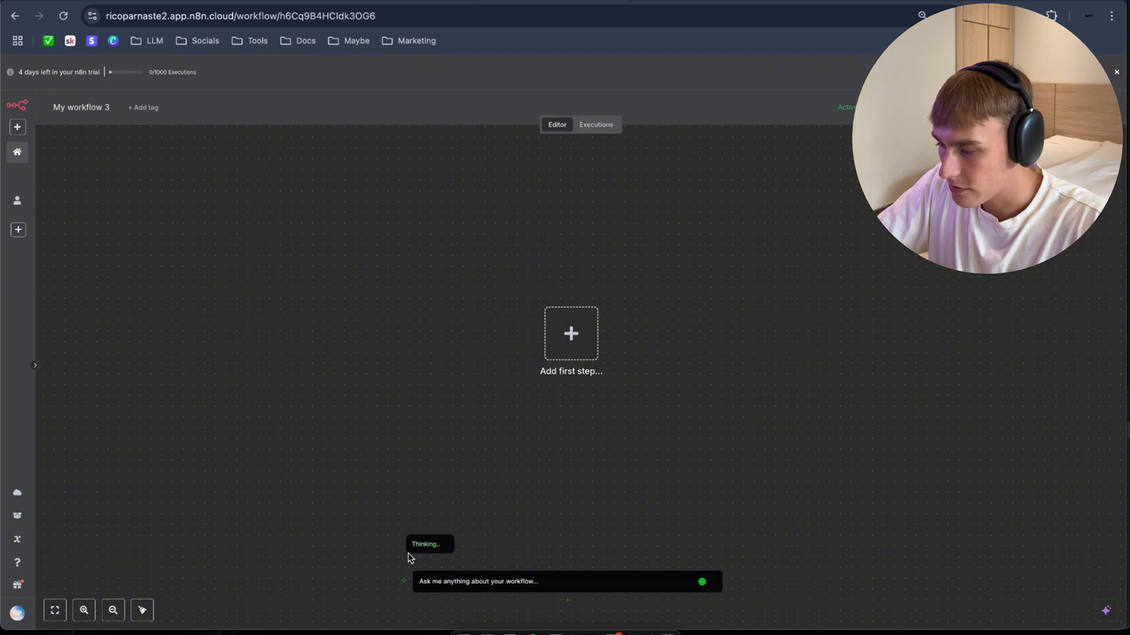
mouse_move(534, 516)
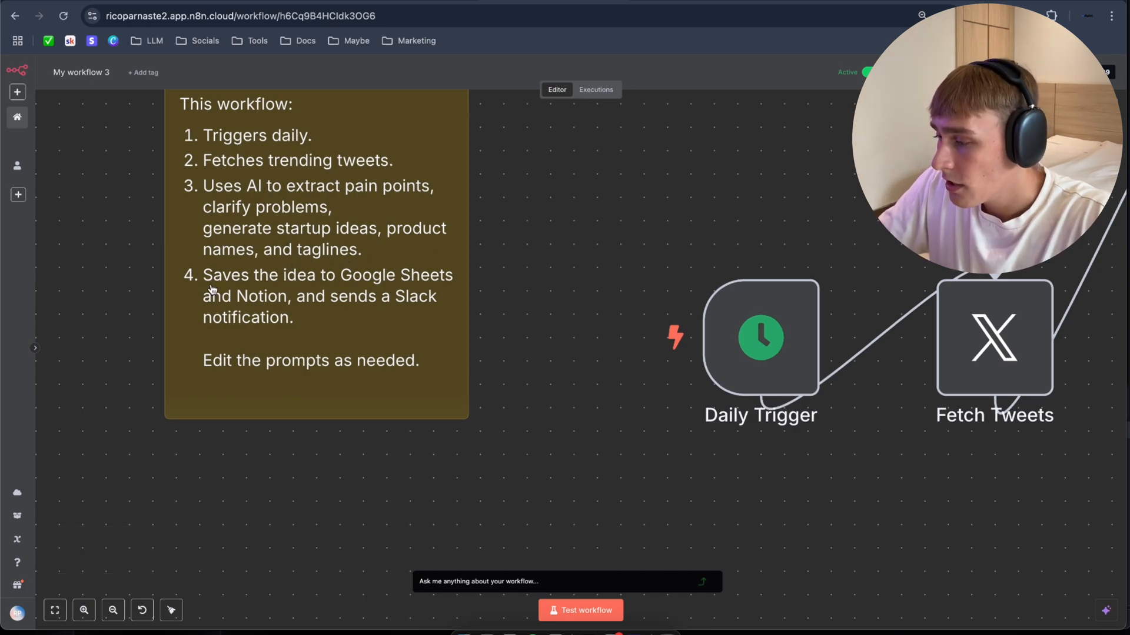
mouse_move(432, 293)
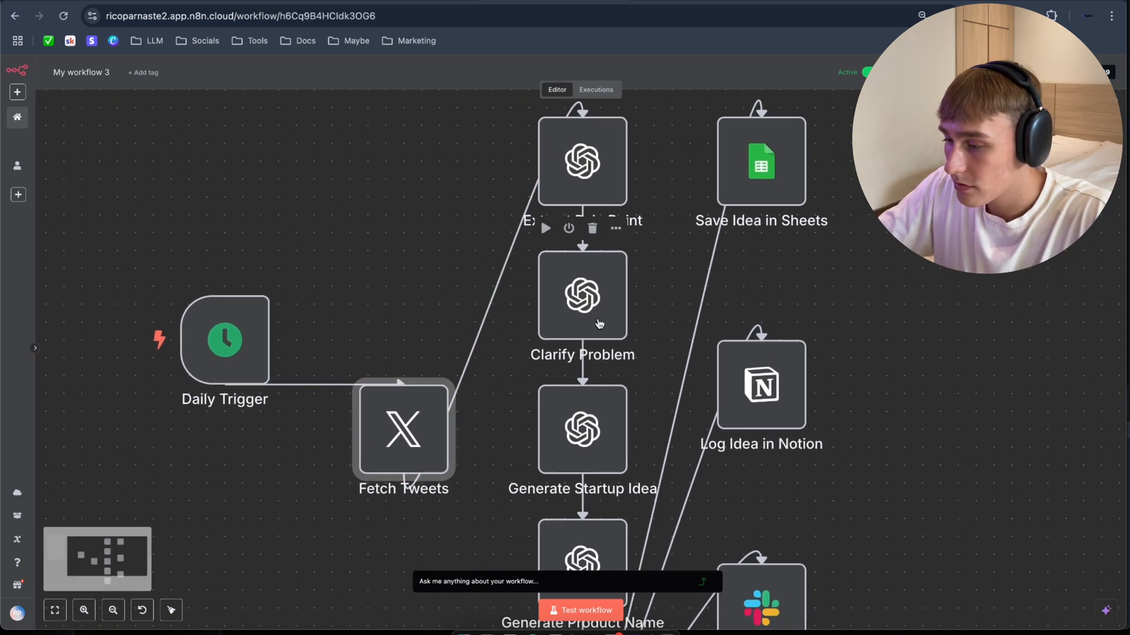
Inspect the generated canvas: Daily Trigger, Fetch Tweets, OpenAI nodes, Sheets, Notion and Slack.
scroll(down, 3)
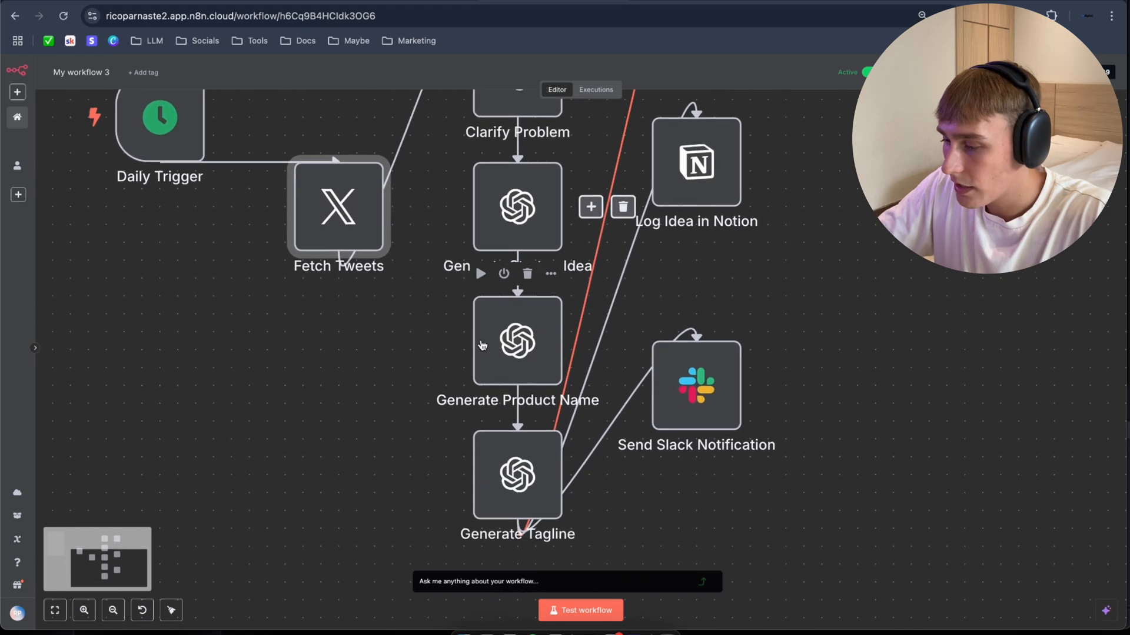
click(113, 610)
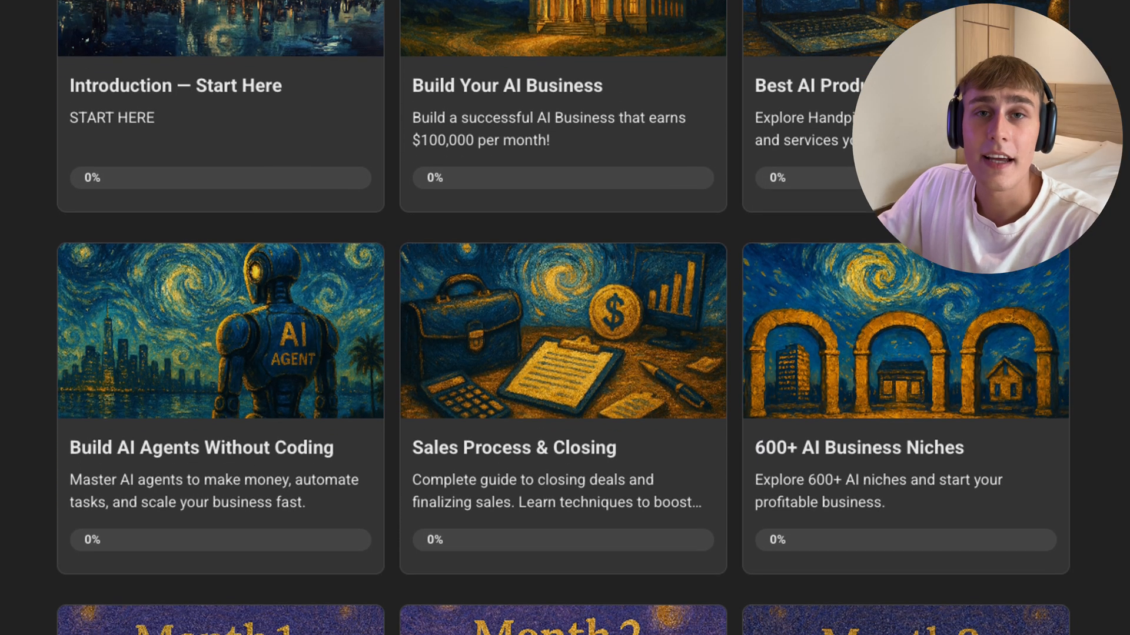
scroll(down, 3)
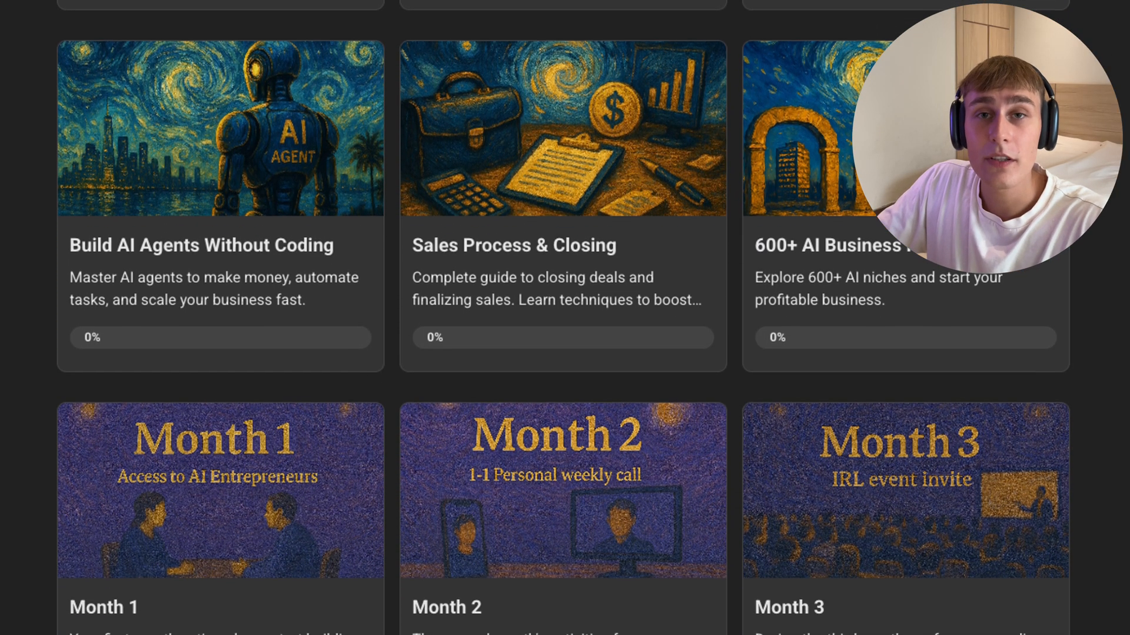